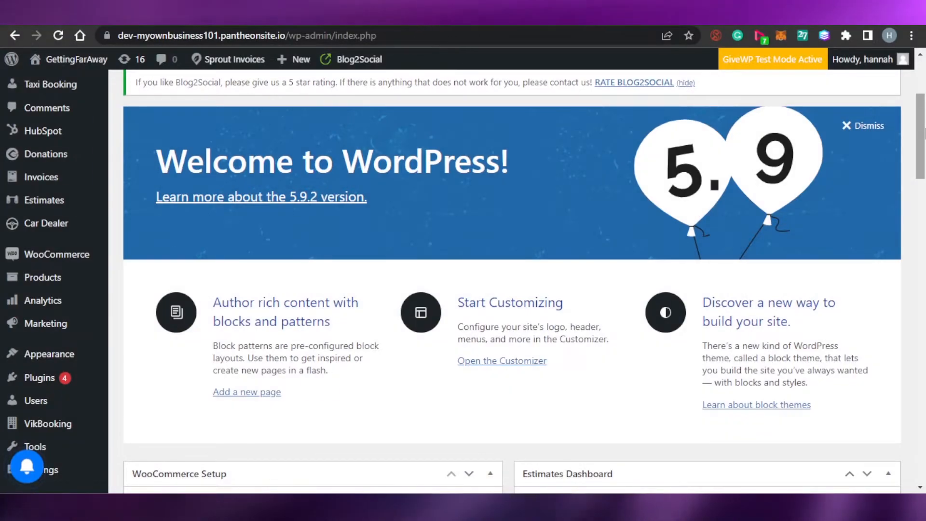
- Go to Plugins > Add New so the Add Plugins page lists Classic Editor, Akismet and Jetpack
scroll(down, 3)
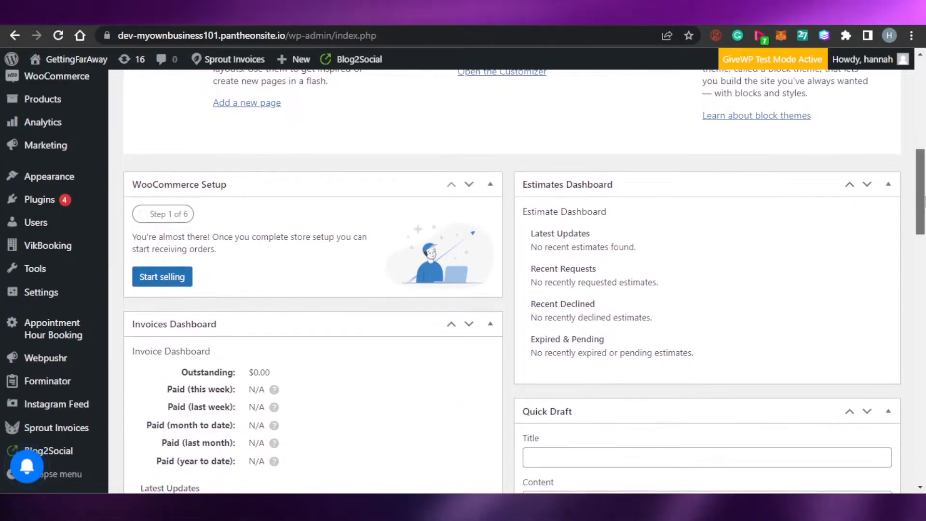
scroll(up, 3)
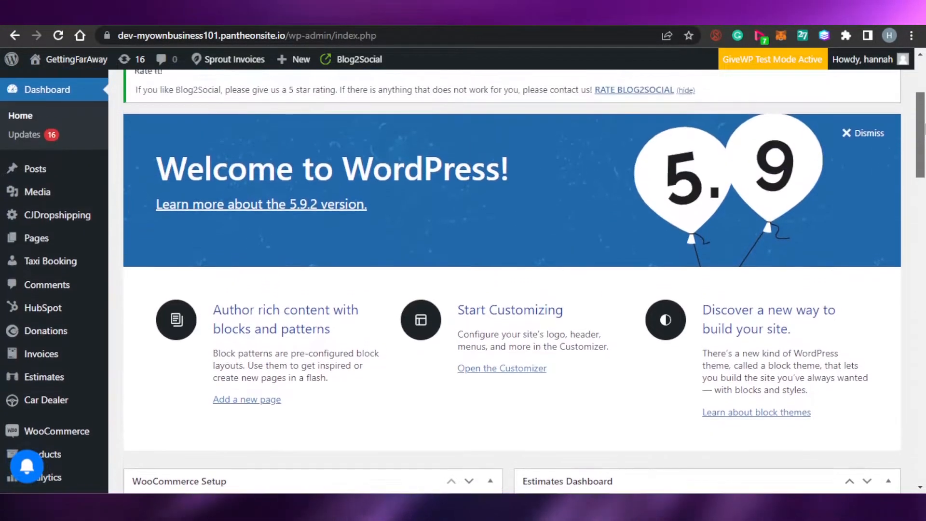
scroll(down, 3)
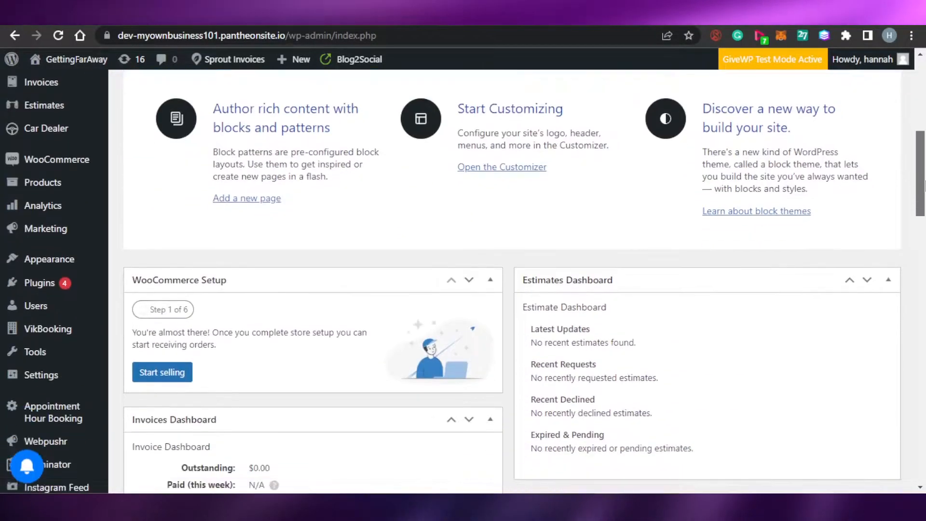
scroll(down, 3)
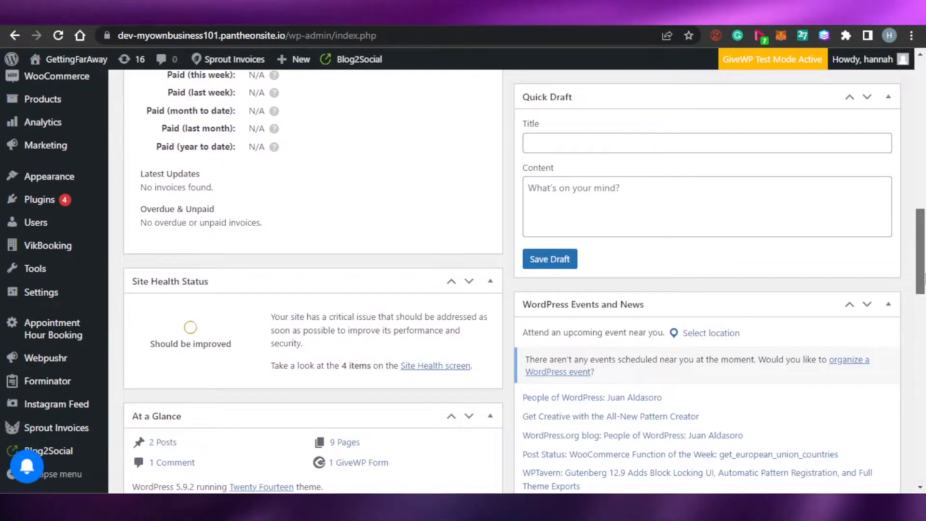
click(42, 88)
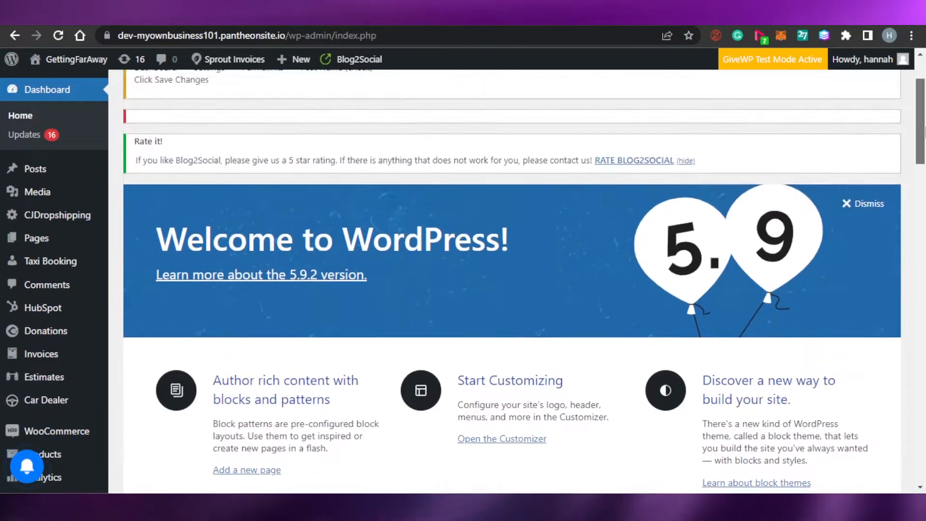
scroll(down, 3)
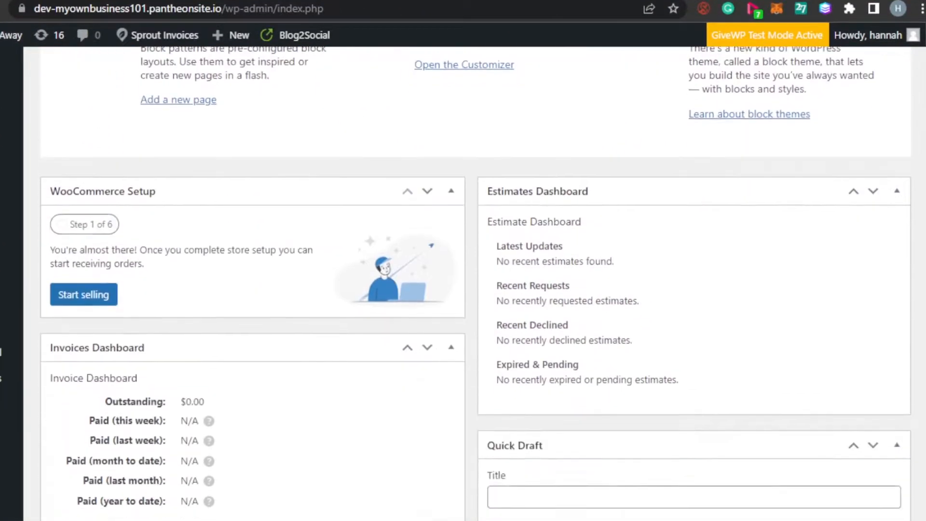
scroll(down, 3)
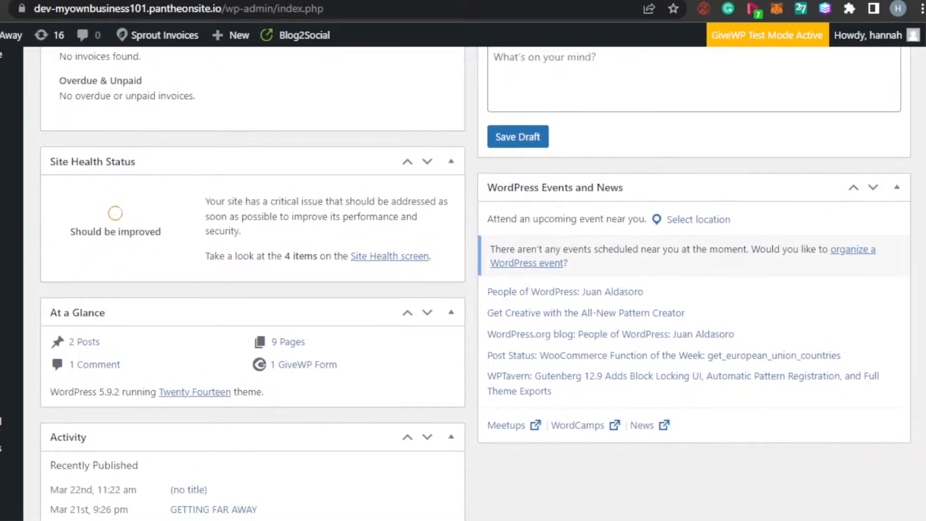
scroll(up, 3)
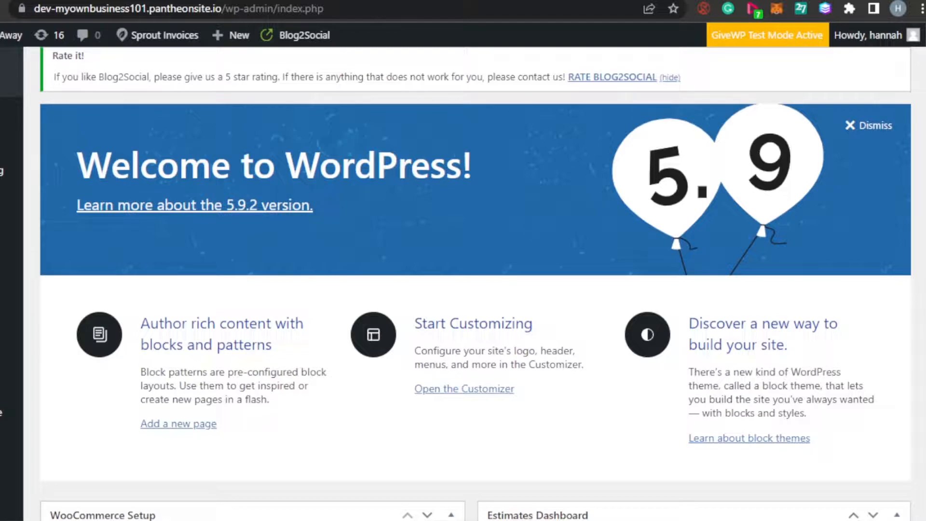
scroll(down, 3)
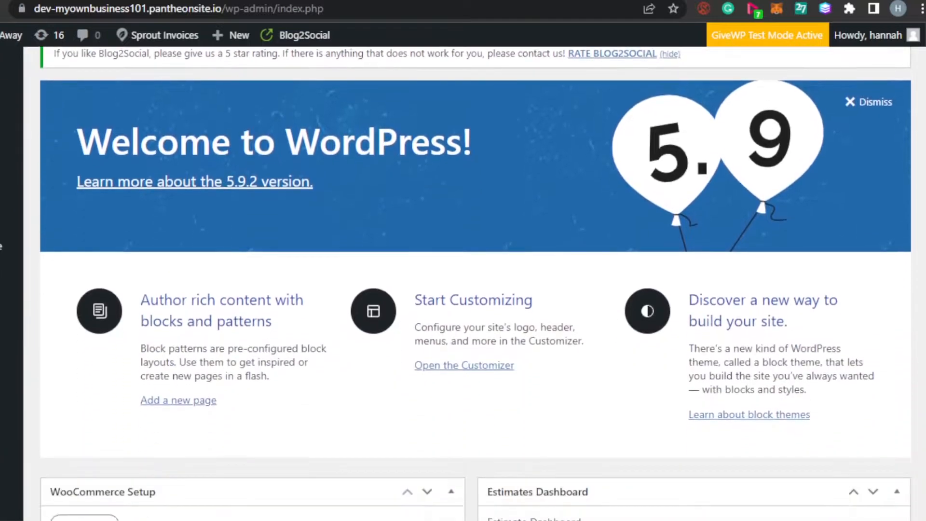
scroll(down, 3)
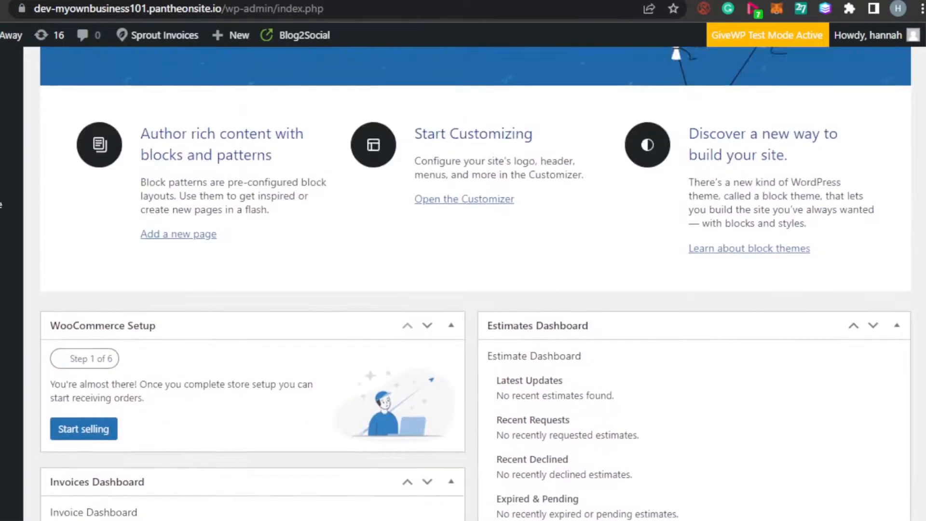
scroll(up, 3)
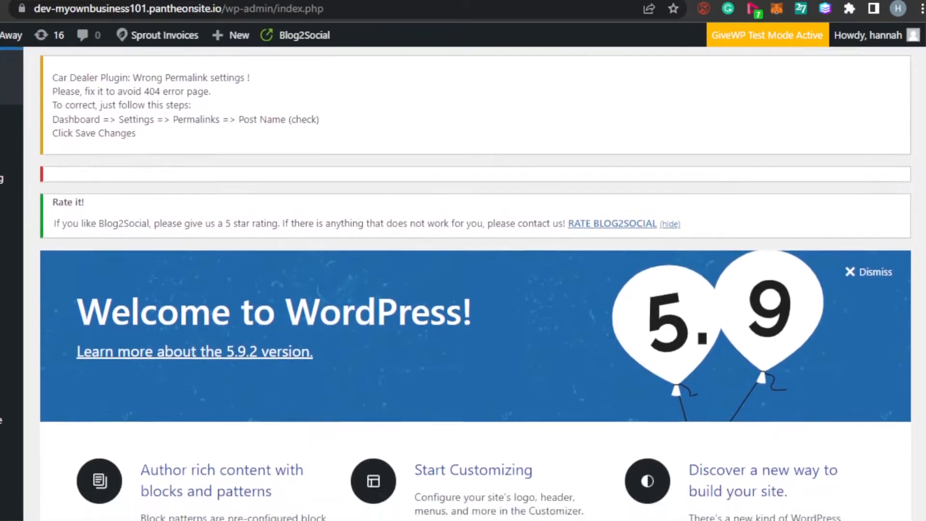
scroll(up, 3)
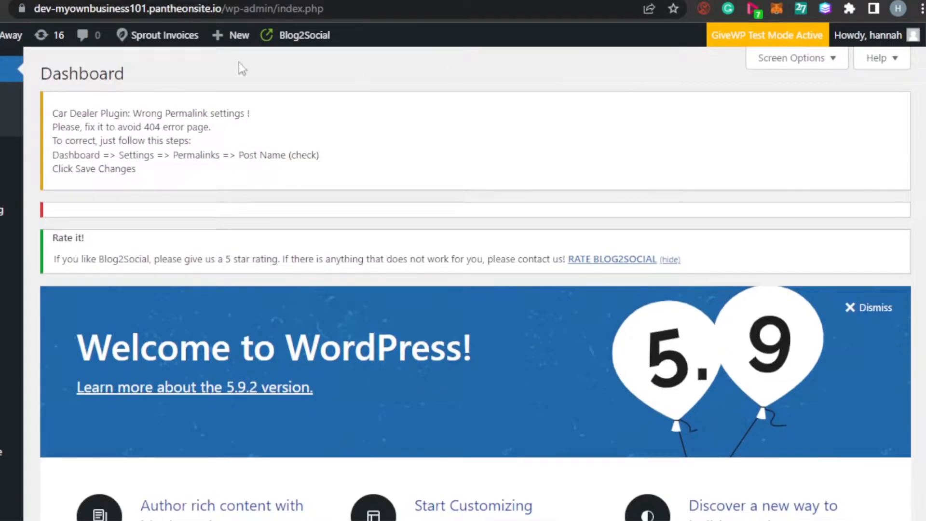
mouse_move(178, 53)
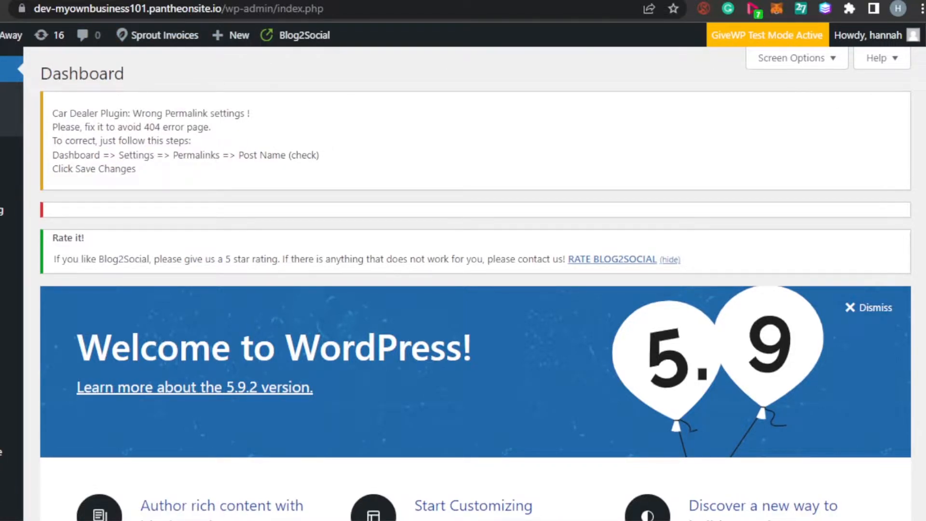
scroll(down, 3)
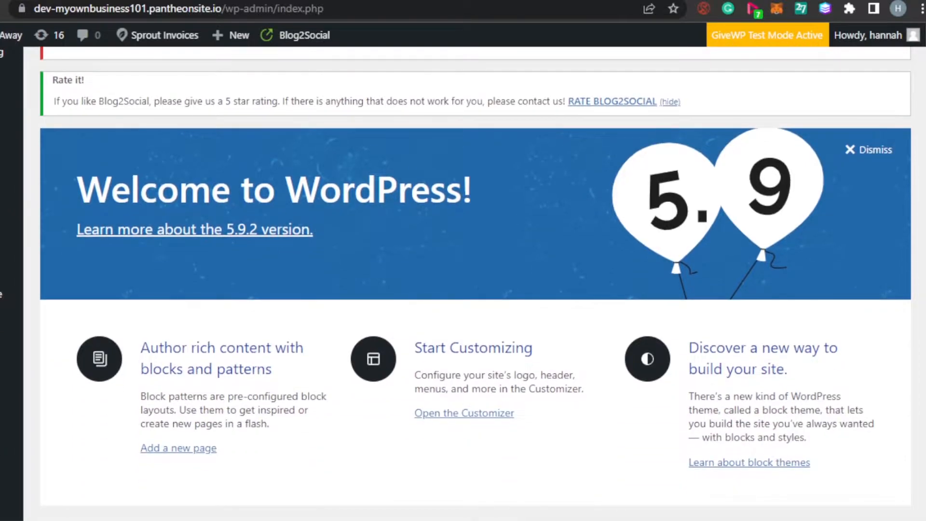
scroll(down, 3)
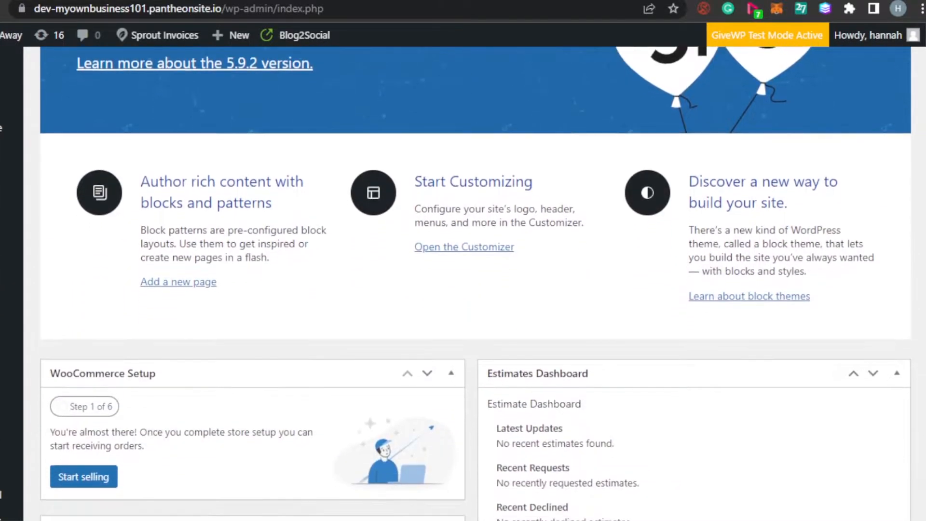
scroll(up, 3)
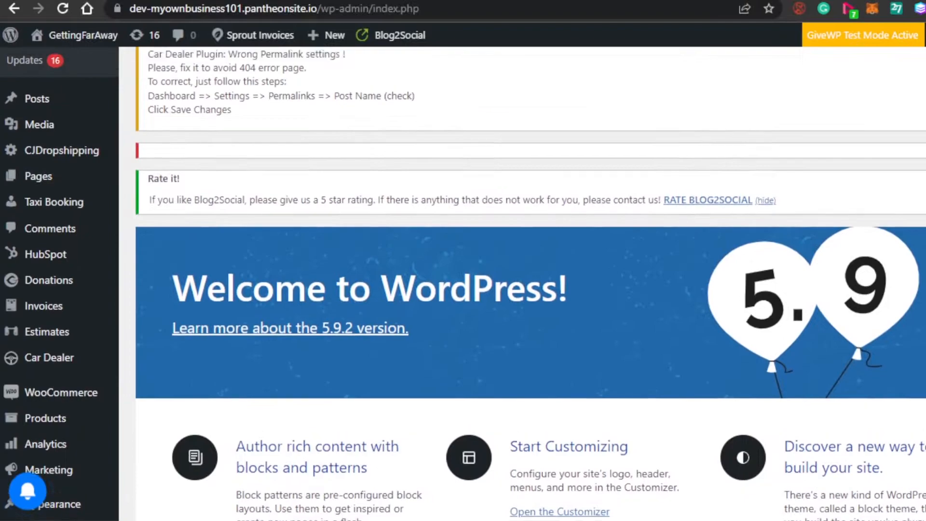
scroll(down, 3)
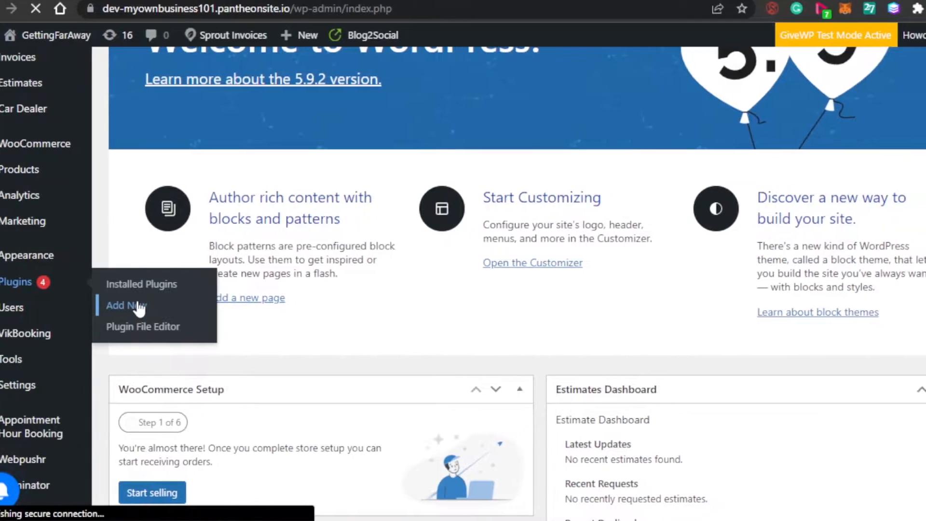
click(125, 306)
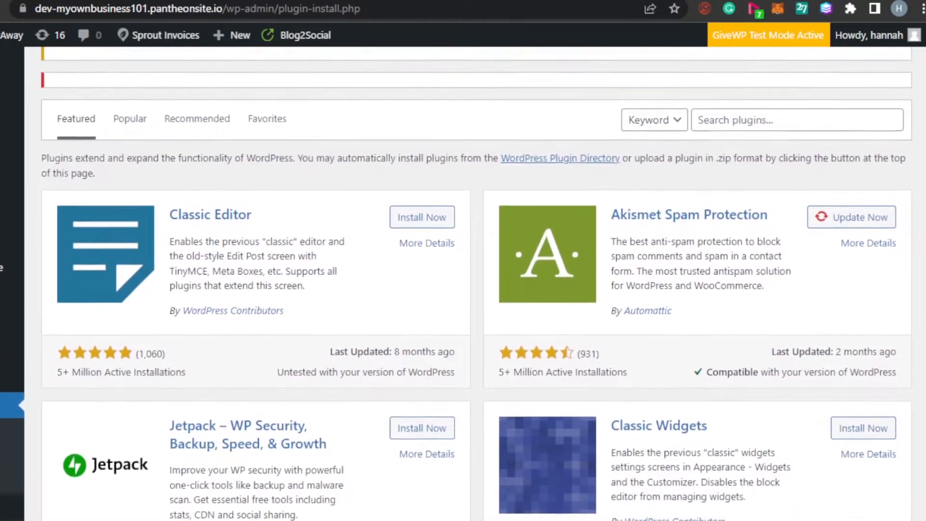
- Search the plugin directory for 'rankmath' and review the Rank Math SEO result
click(796, 122)
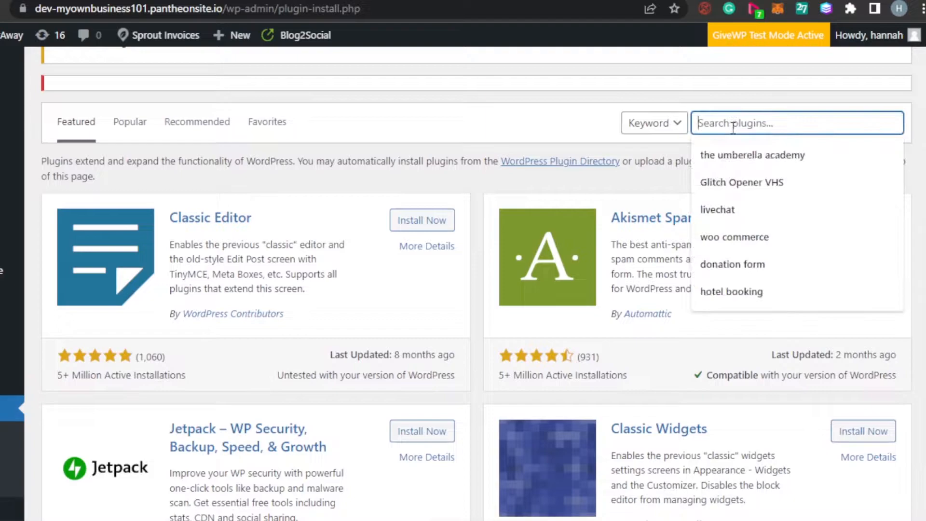
text(rankmath)
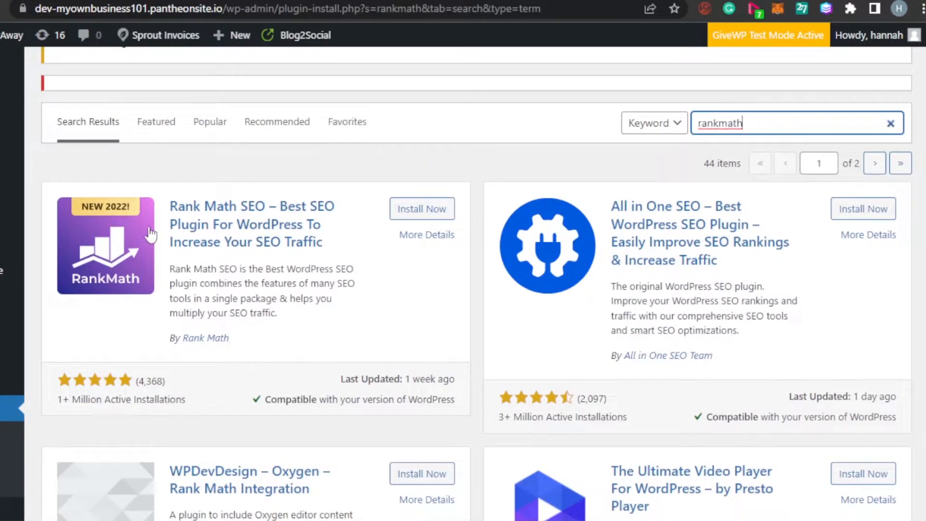
mouse_move(183, 206)
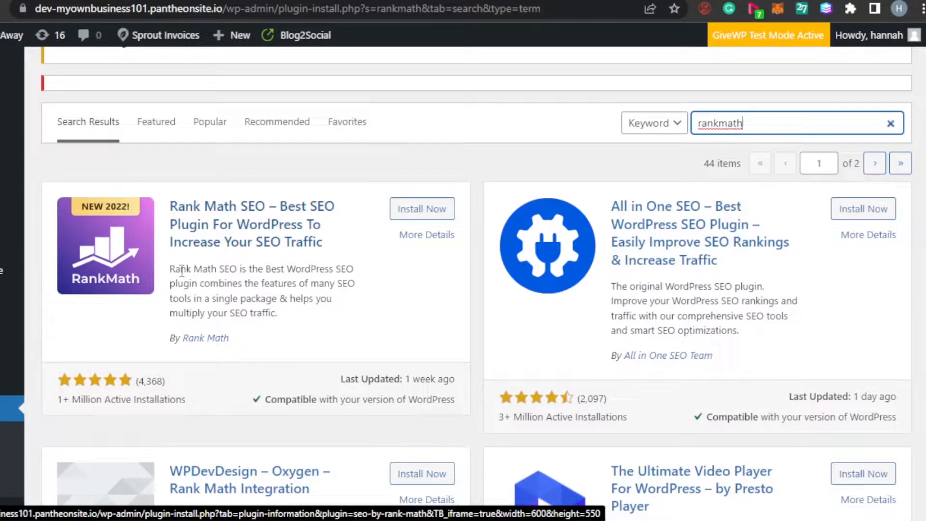
mouse_move(319, 253)
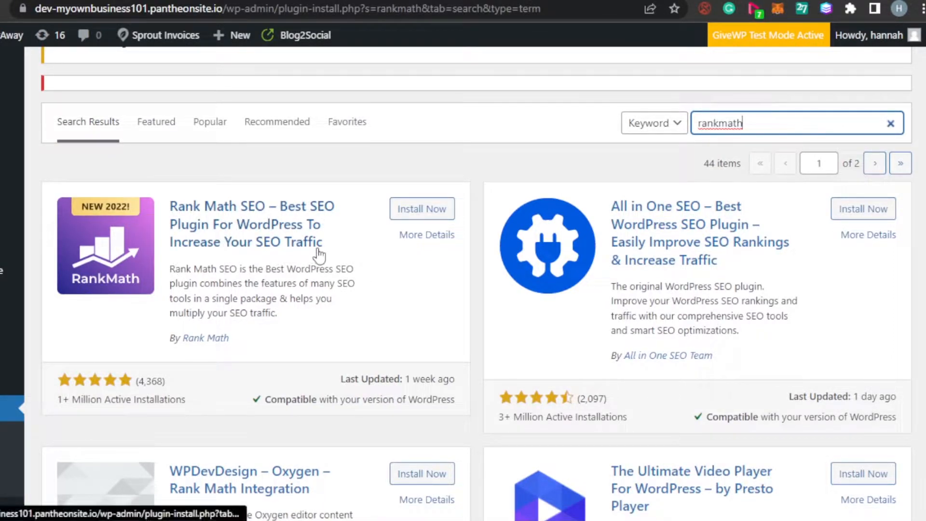
mouse_move(365, 325)
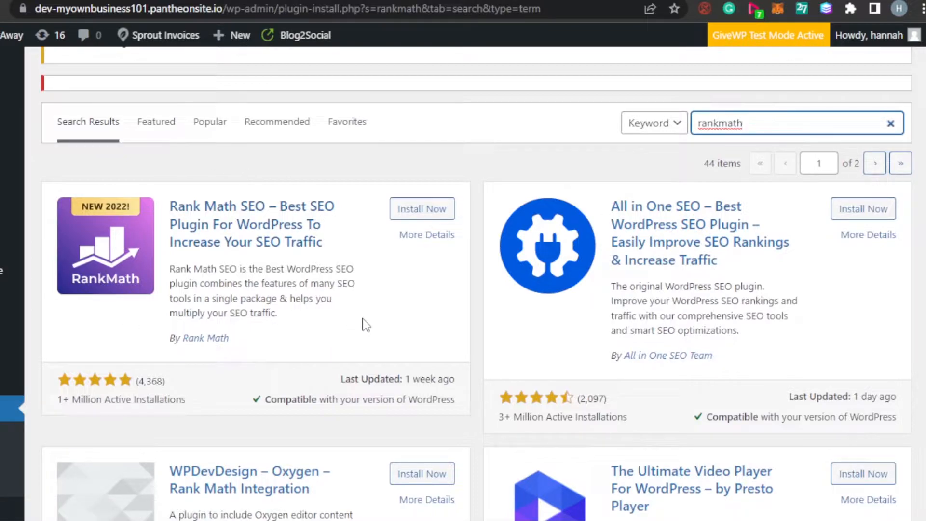
mouse_move(900, 163)
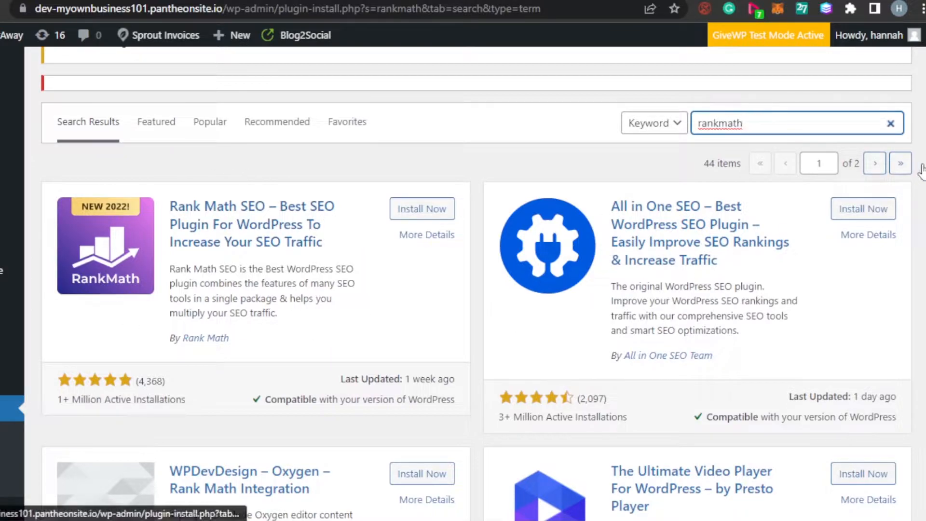
scroll(down, 3)
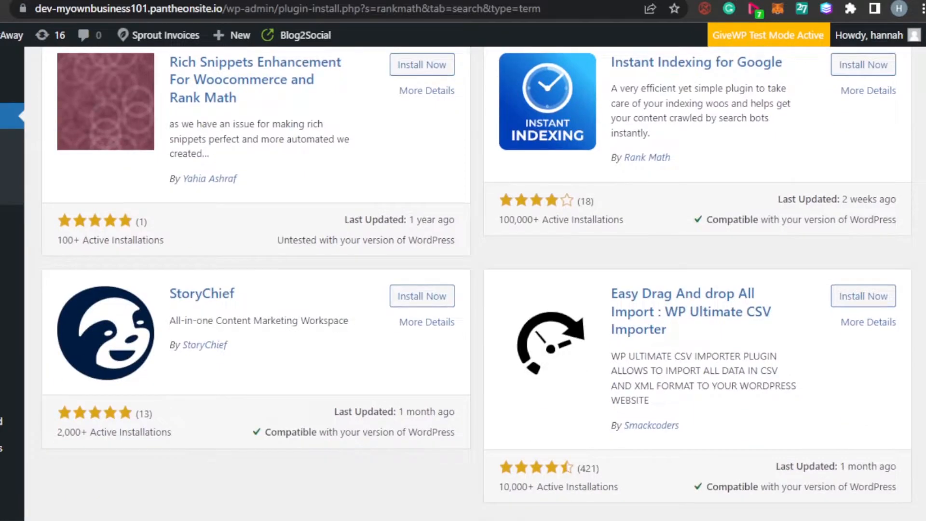
scroll(up, 3)
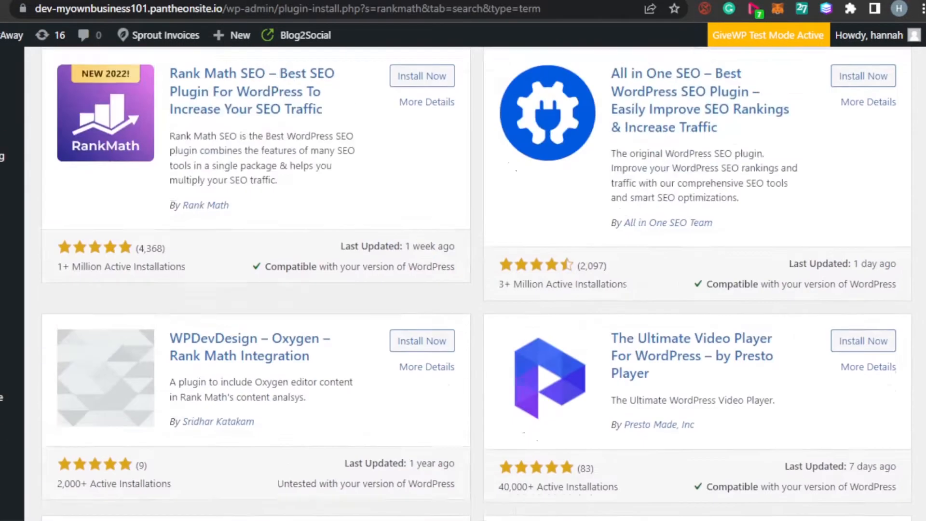
scroll(up, 3)
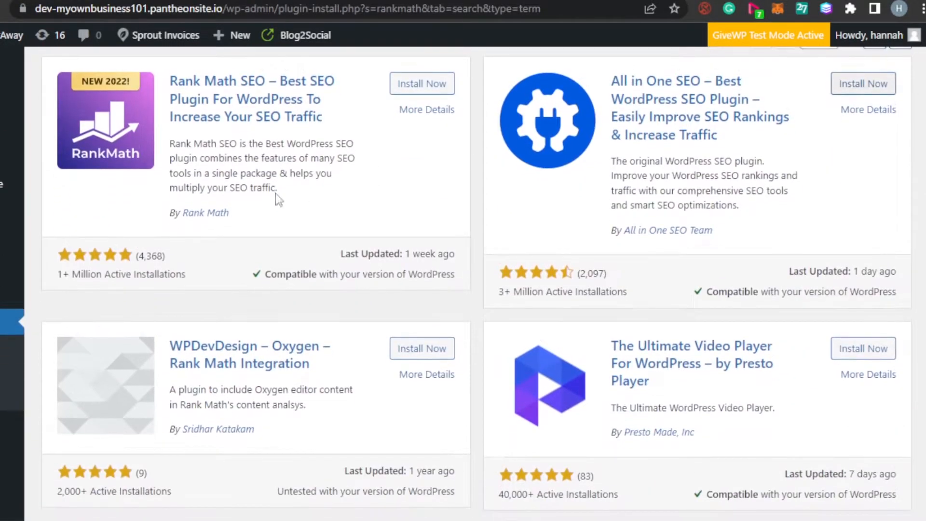
mouse_move(56, 280)
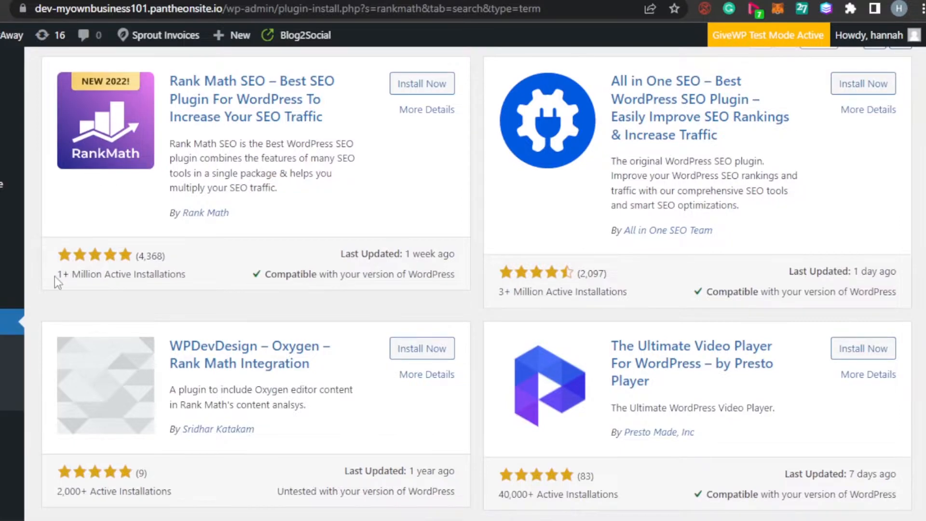
mouse_move(147, 279)
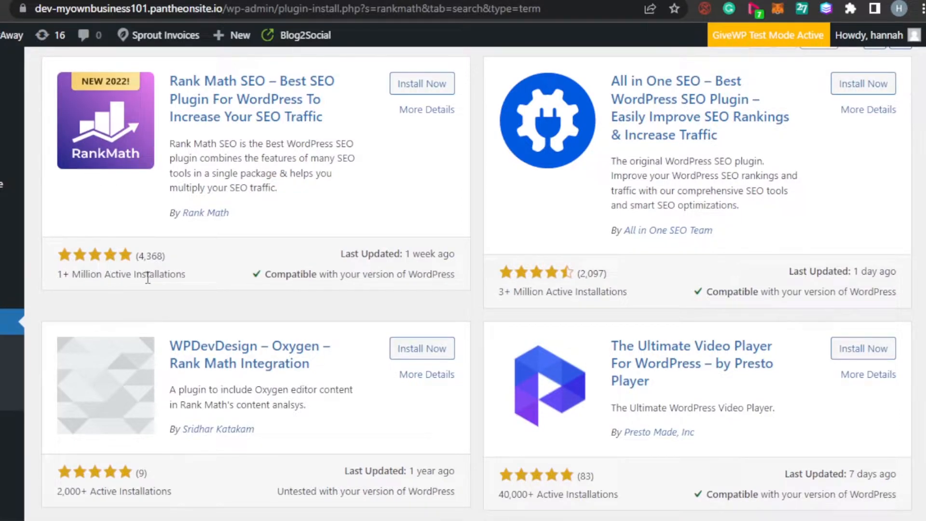
mouse_move(306, 286)
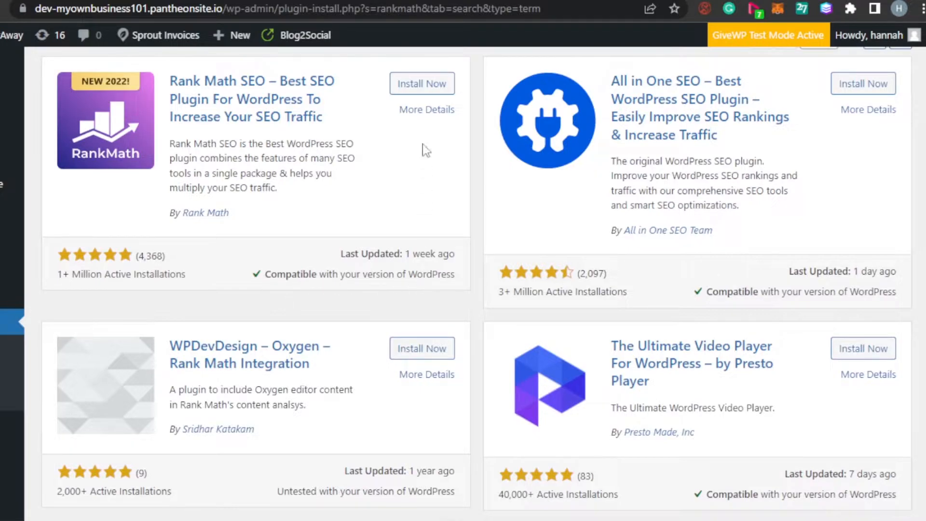
- Install and activate the Rank Math SEO plugin
click(422, 83)
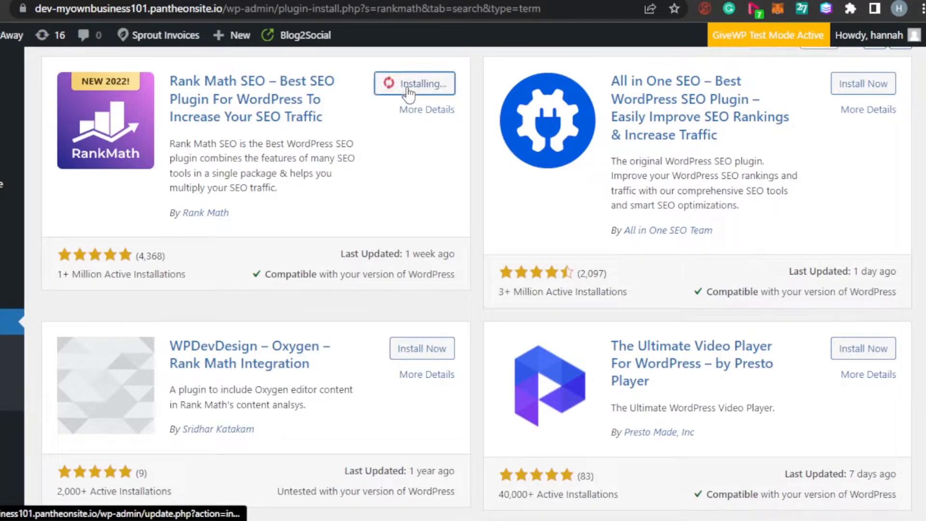
mouse_move(411, 104)
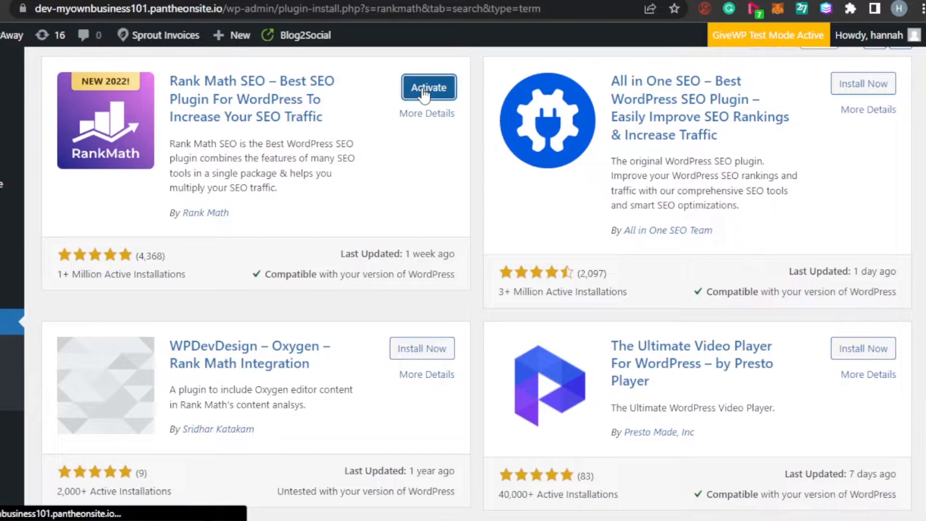
click(429, 88)
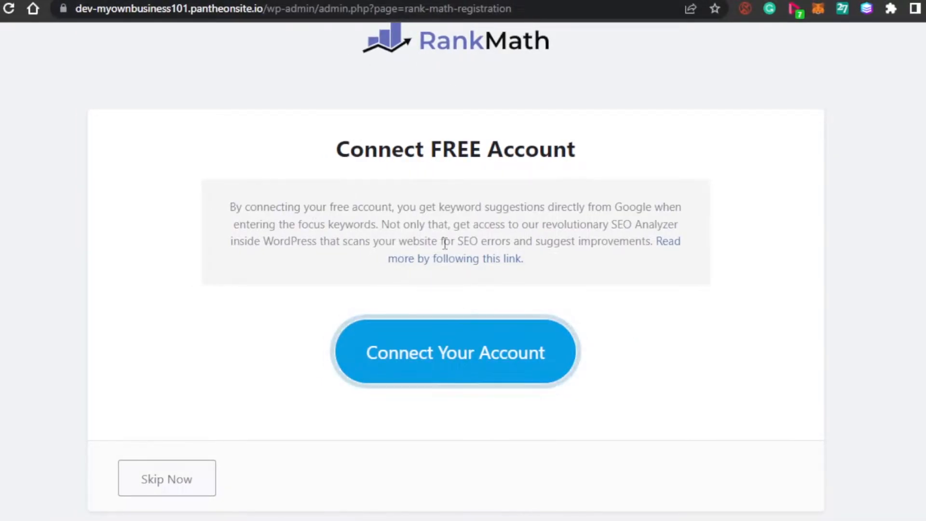
mouse_move(599, 227)
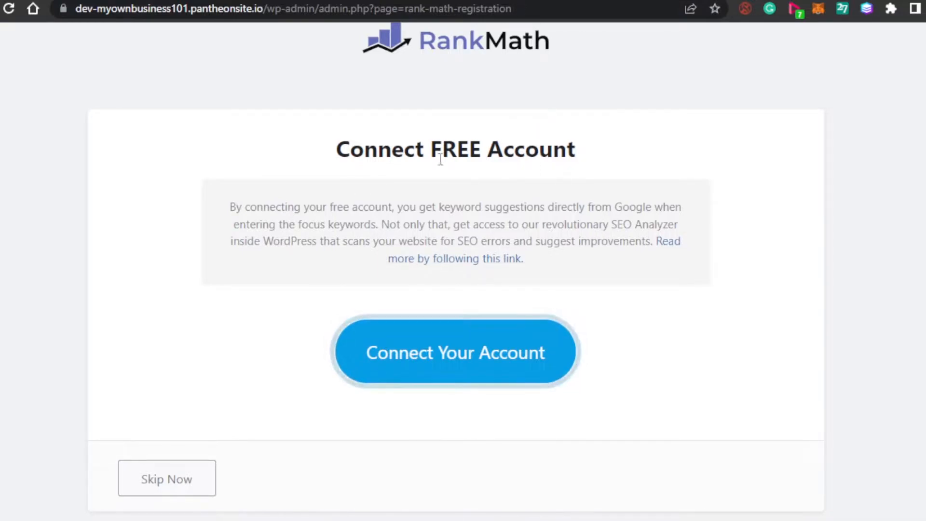
mouse_move(561, 204)
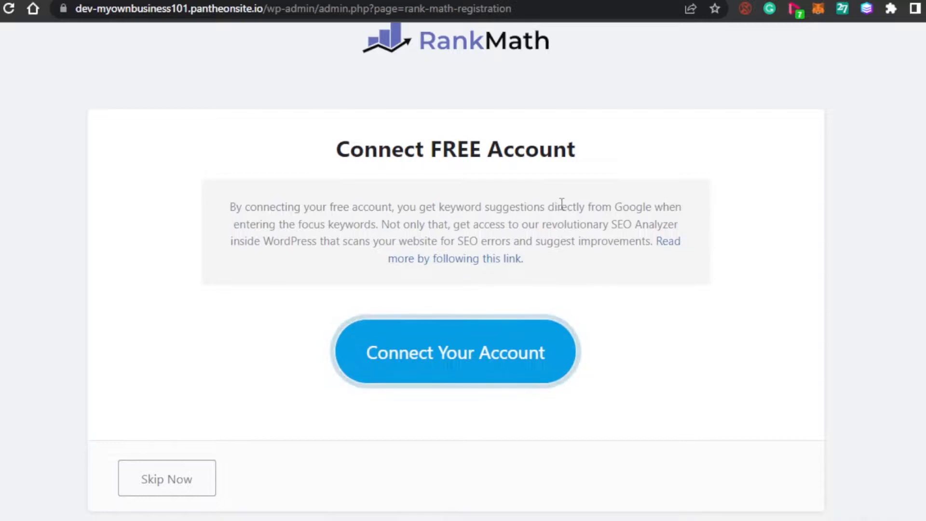
mouse_move(373, 235)
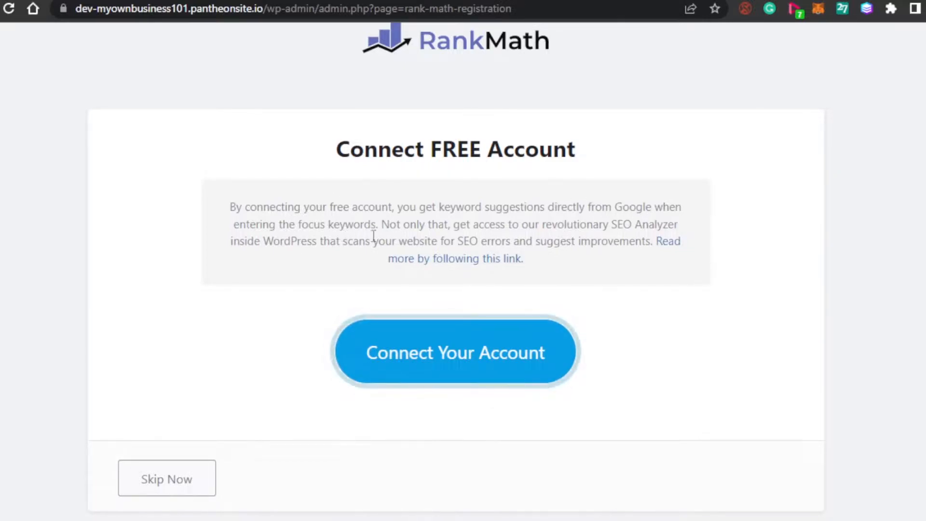
mouse_move(427, 81)
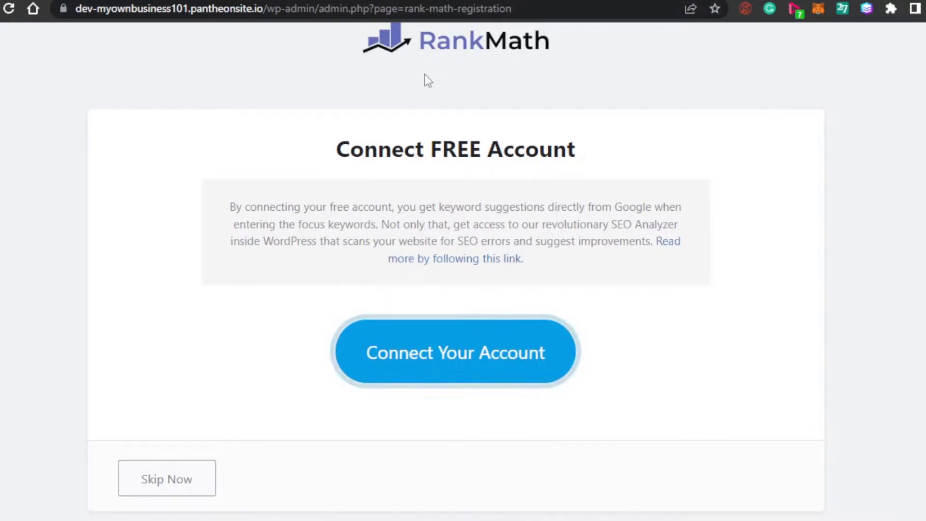
mouse_move(353, 354)
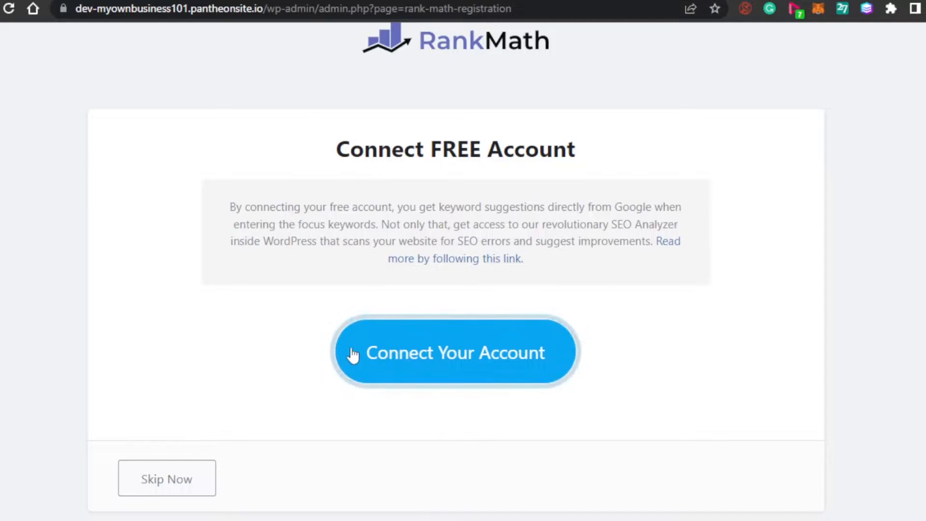
mouse_move(251, 245)
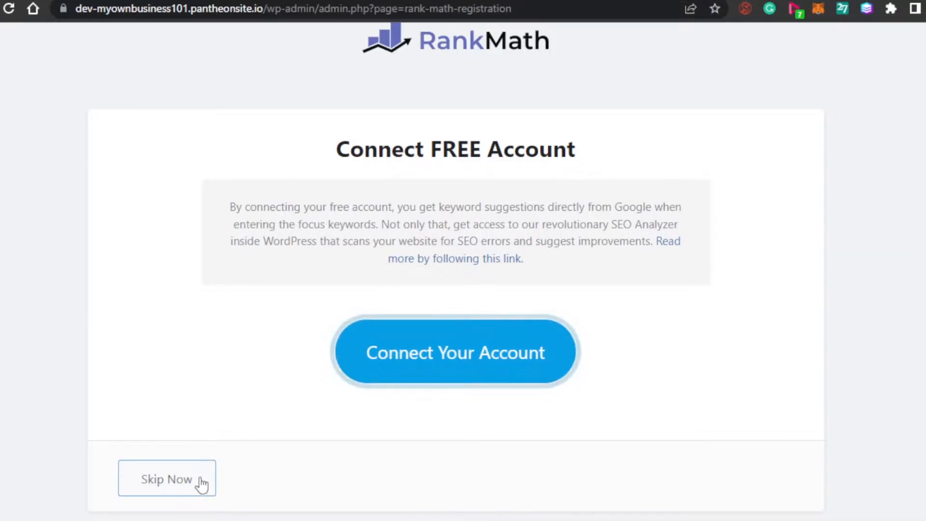
mouse_move(415, 105)
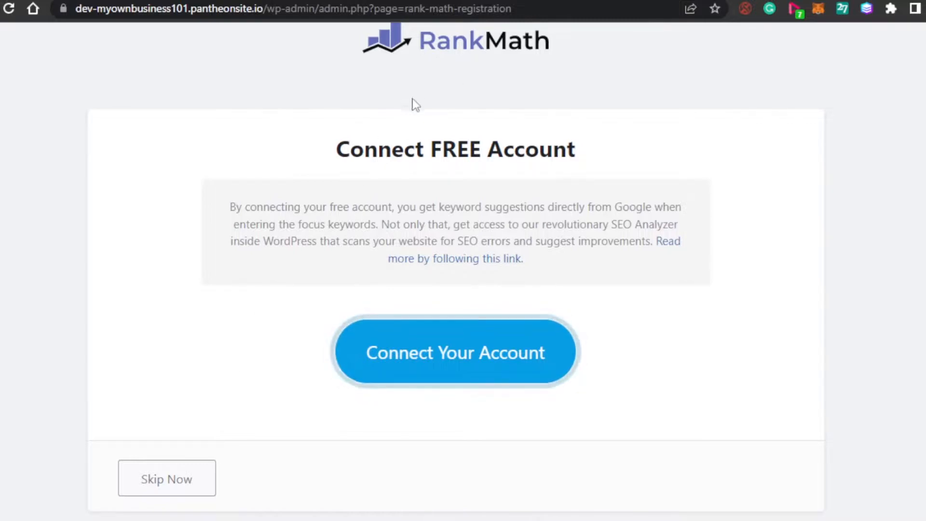
mouse_move(569, 230)
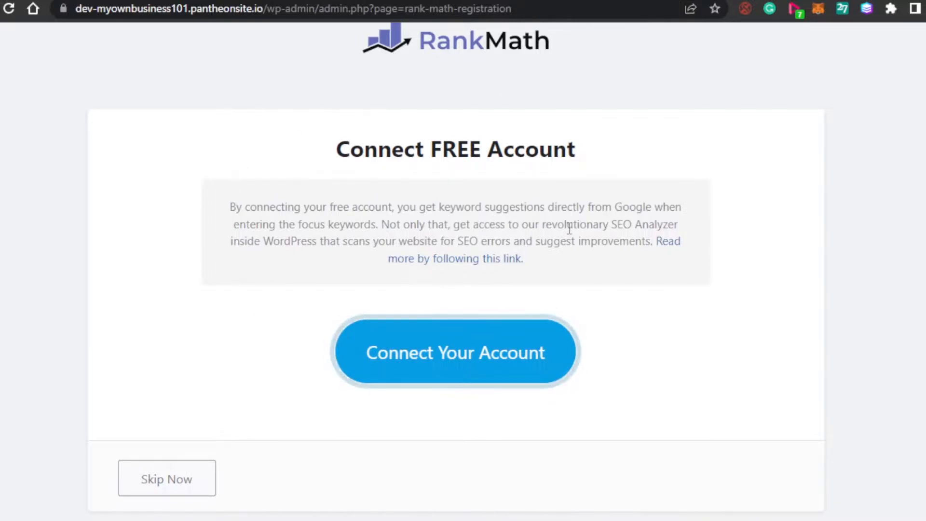
- Connect a free Rank Math account and confirm activating the Free Plan
click(455, 351)
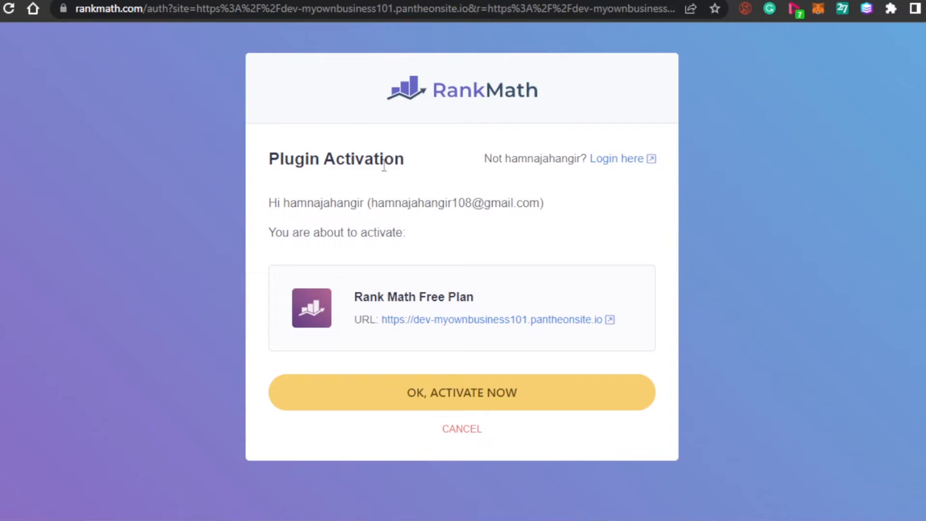
mouse_move(461, 95)
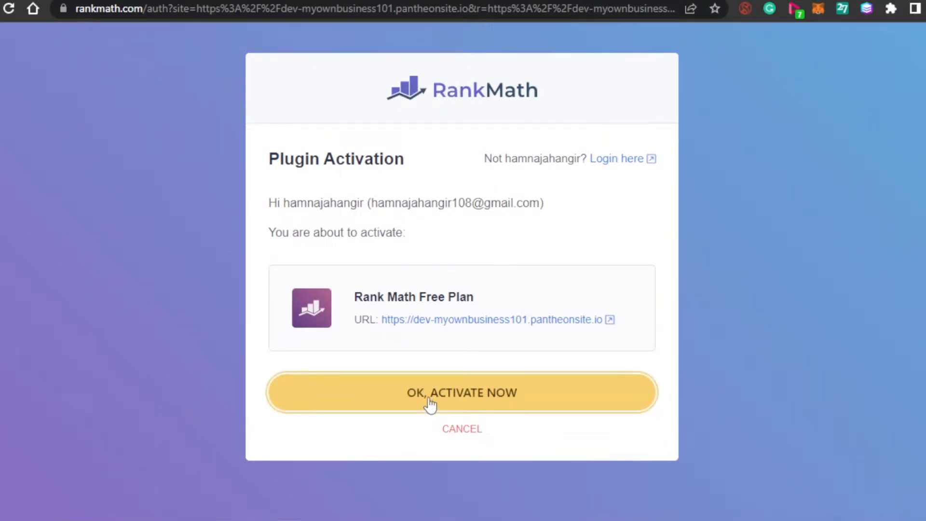
click(462, 393)
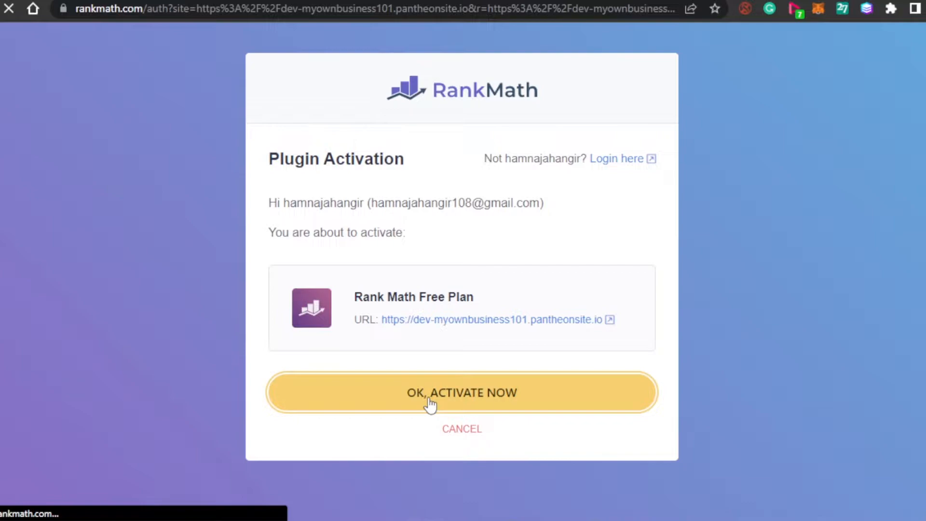
mouse_move(700, 213)
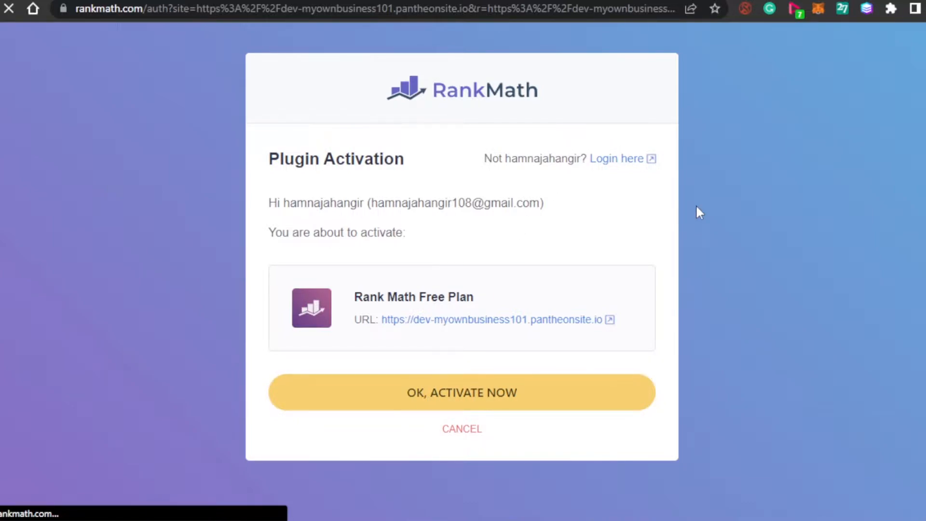
click(461, 392)
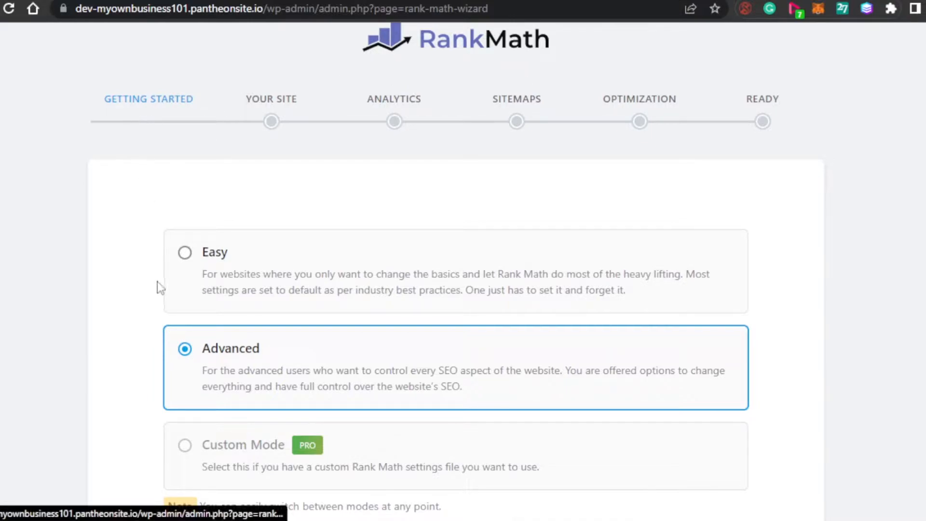
- Start the Rank Math wizard in Advanced mode, reaching the Your Site step
scroll(down, 3)
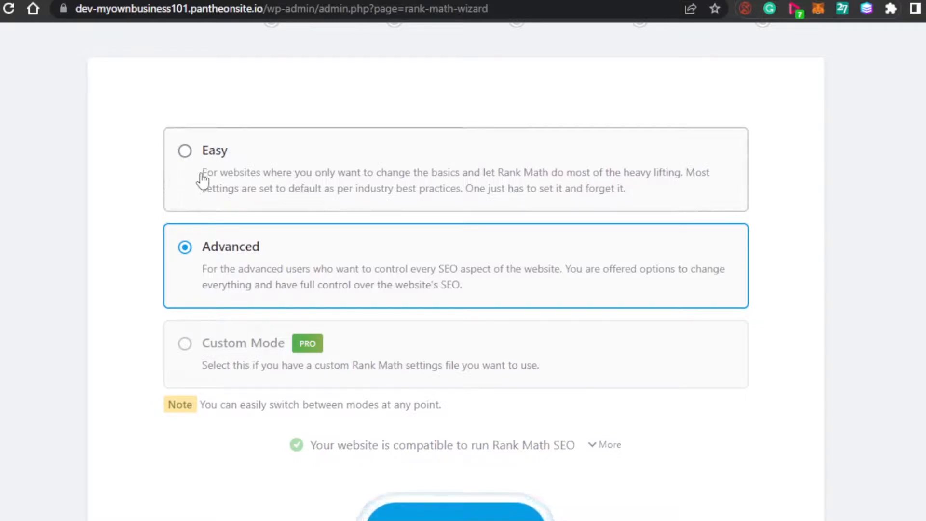
mouse_move(449, 185)
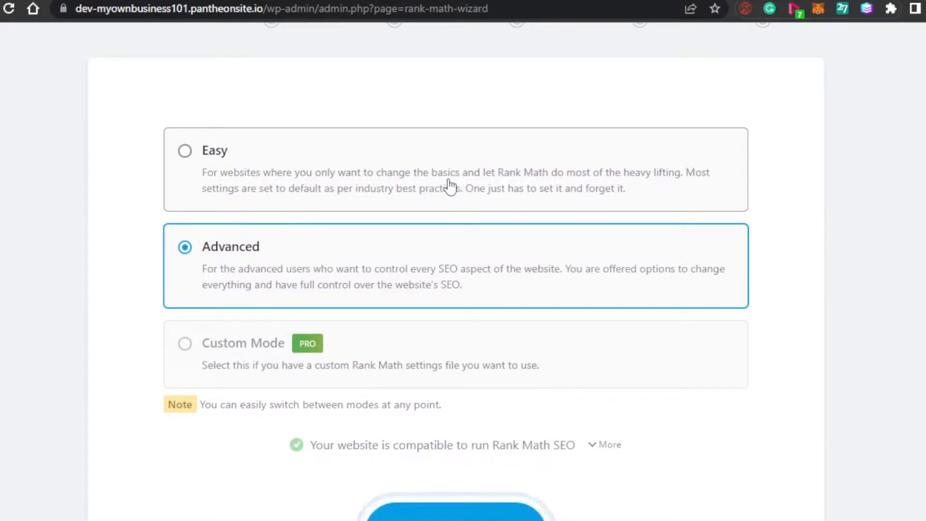
mouse_move(601, 184)
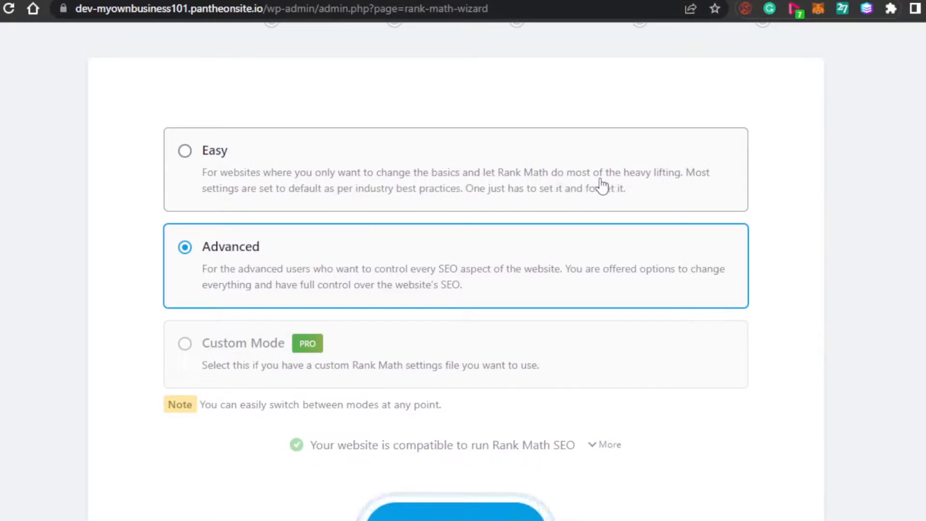
mouse_move(258, 276)
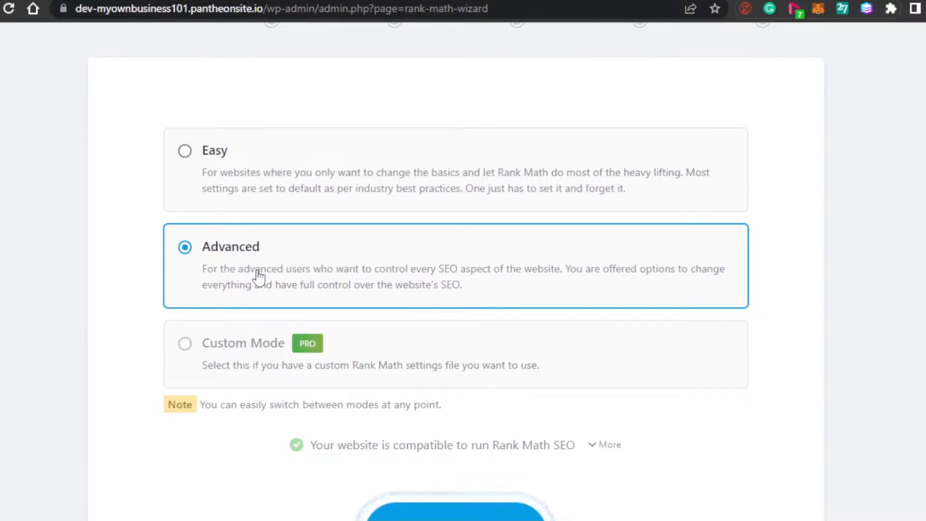
mouse_move(331, 281)
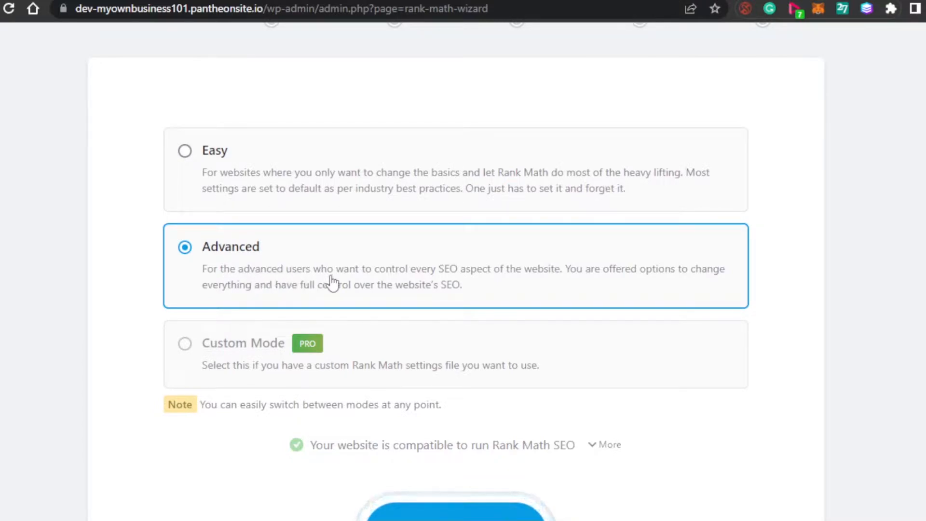
mouse_move(459, 283)
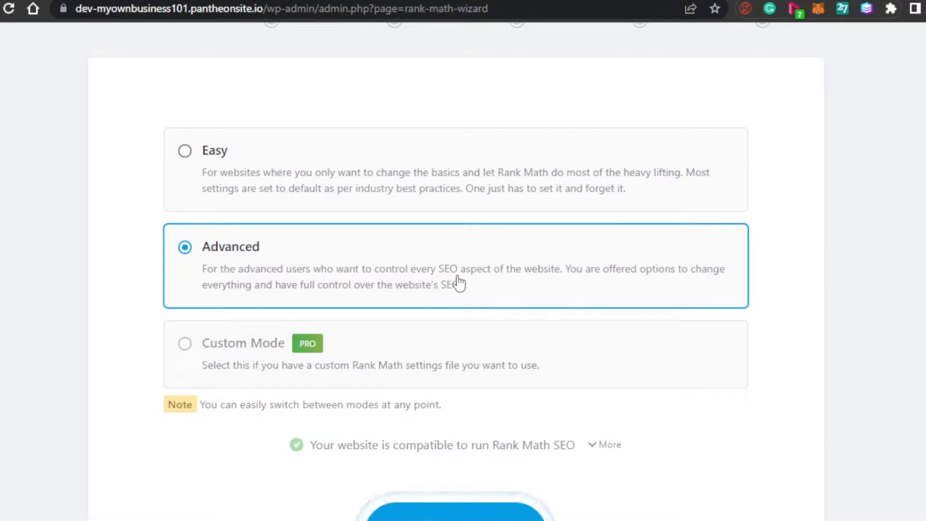
mouse_move(542, 283)
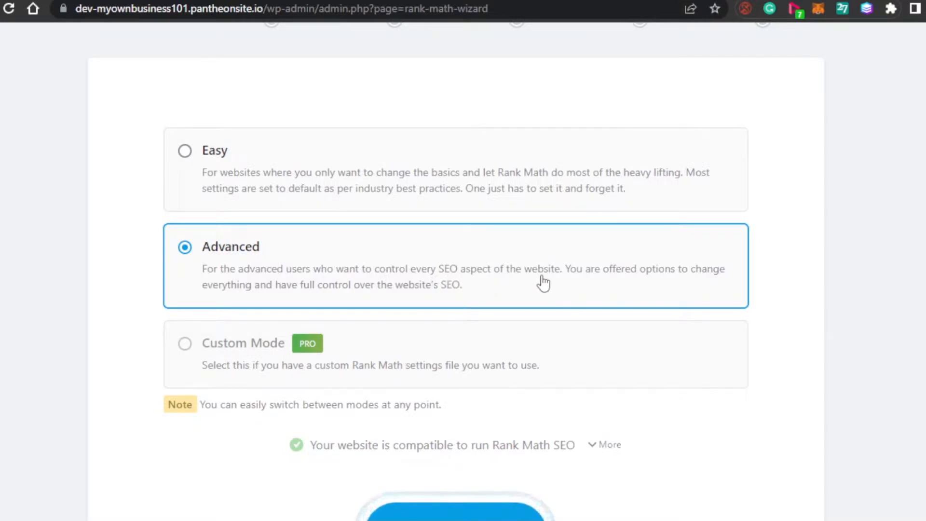
mouse_move(220, 173)
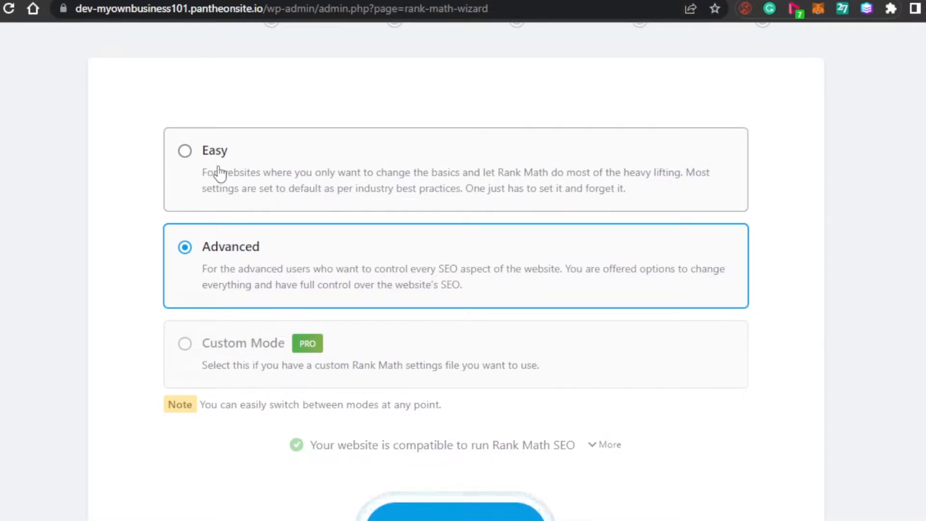
mouse_move(169, 156)
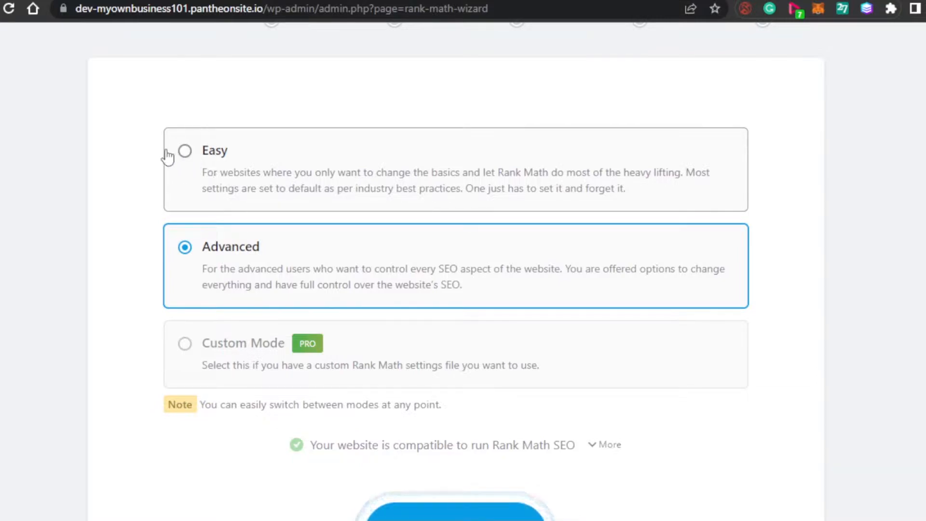
mouse_move(149, 331)
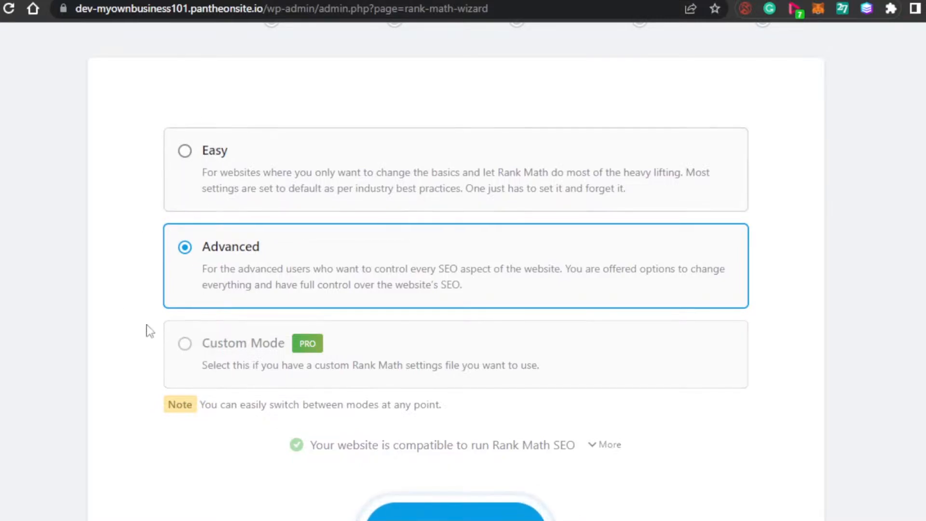
mouse_move(370, 283)
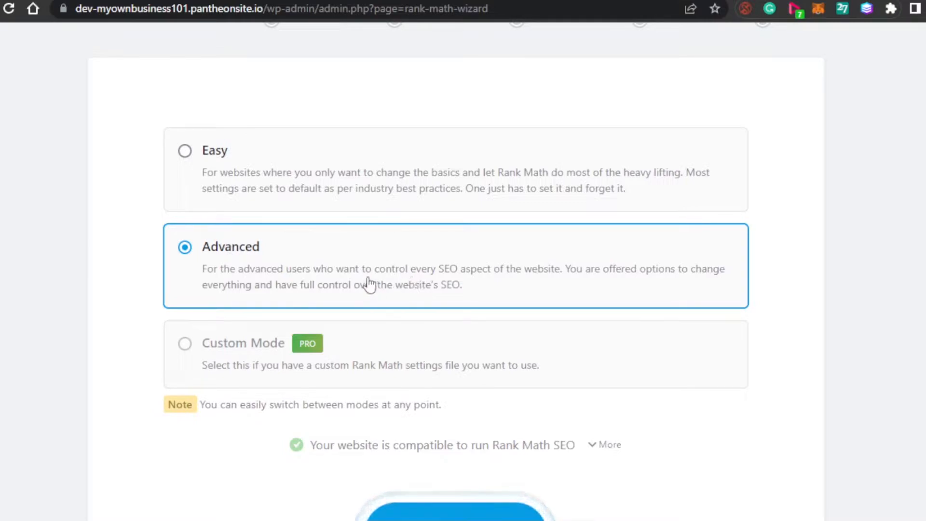
mouse_move(251, 312)
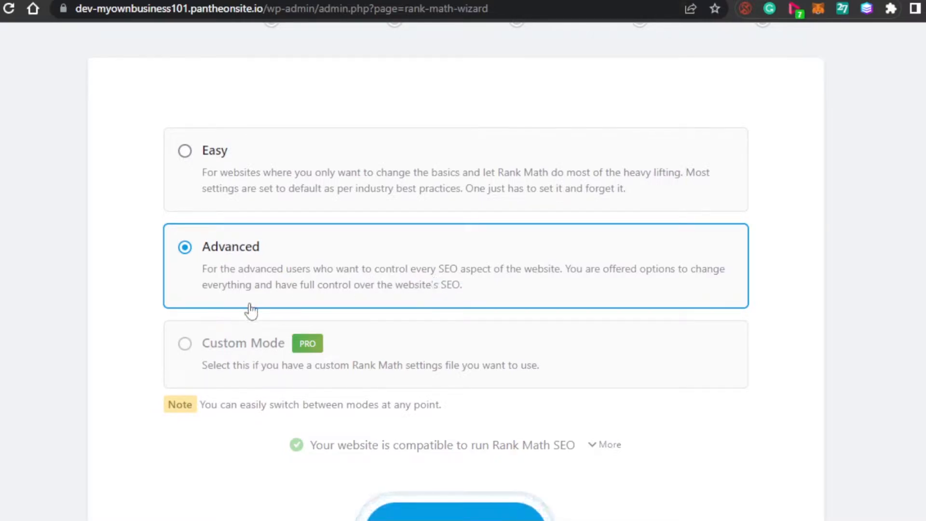
mouse_move(273, 378)
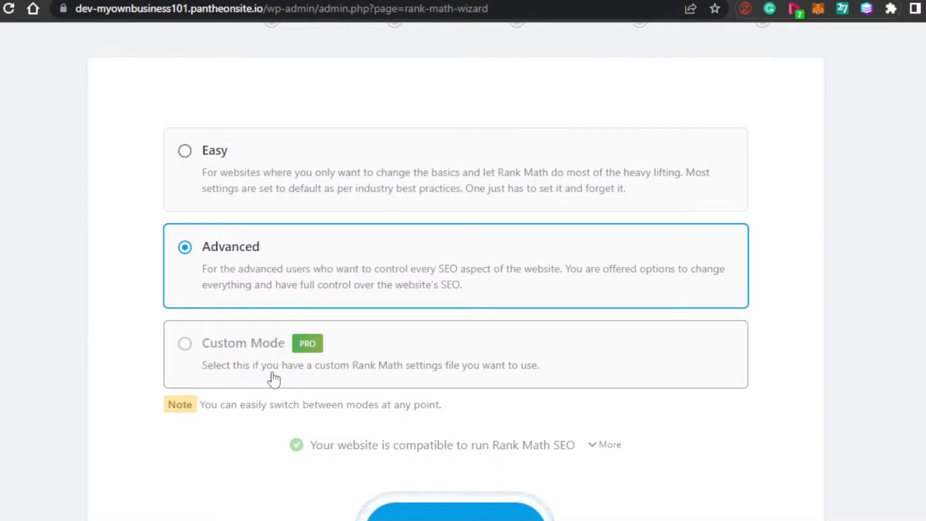
mouse_move(354, 381)
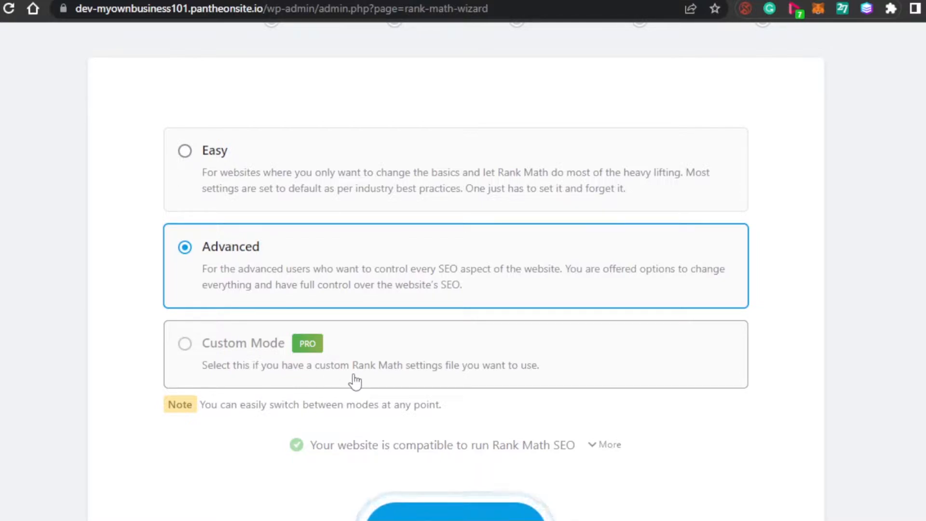
scroll(down, 3)
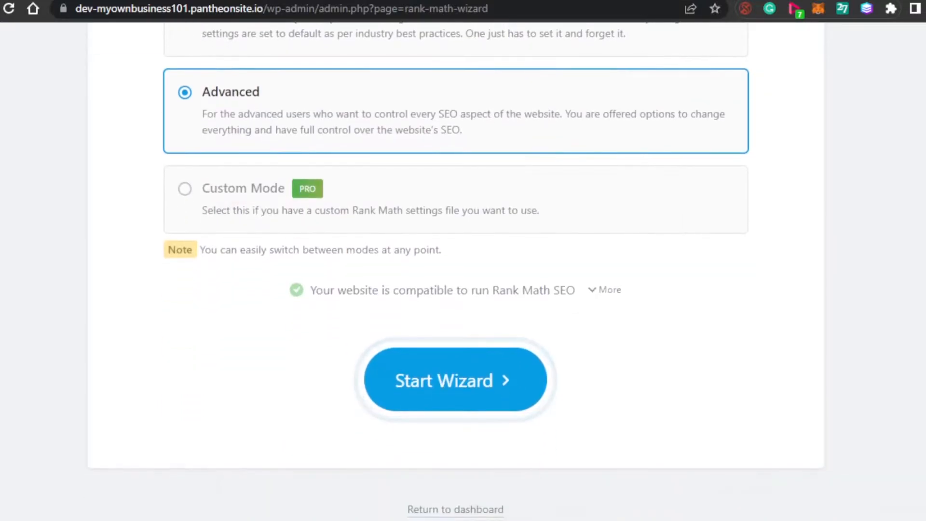
scroll(up, 3)
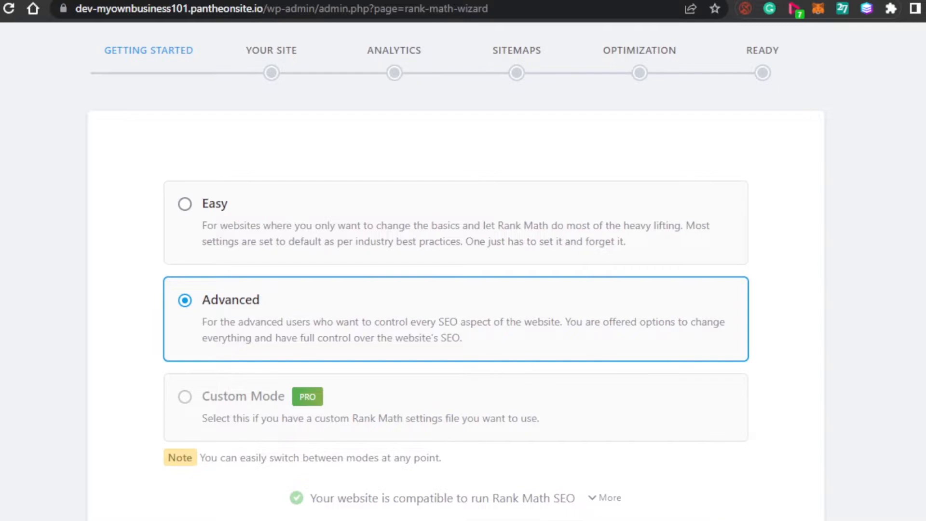
scroll(down, 3)
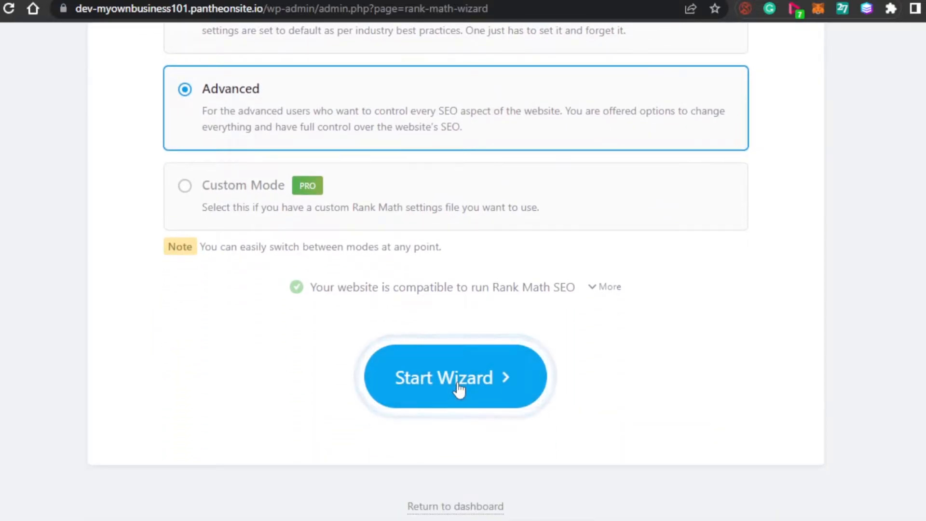
click(454, 377)
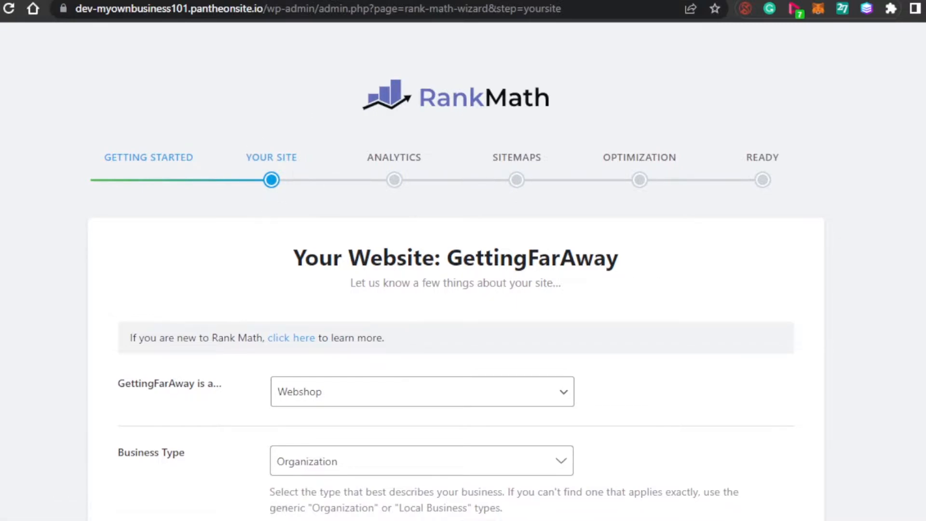
- Classify GettingFarAway as Other Personal Website in the Your Site step
scroll(down, 3)
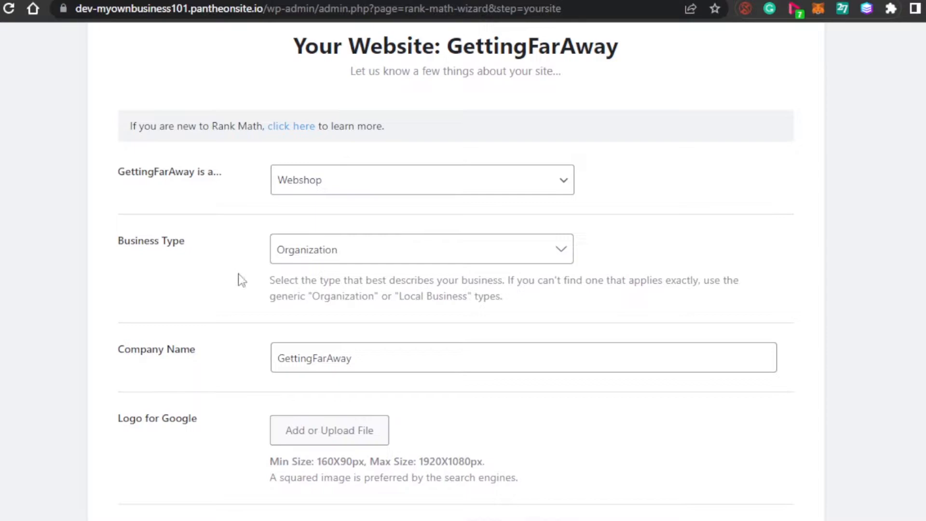
scroll(down, 3)
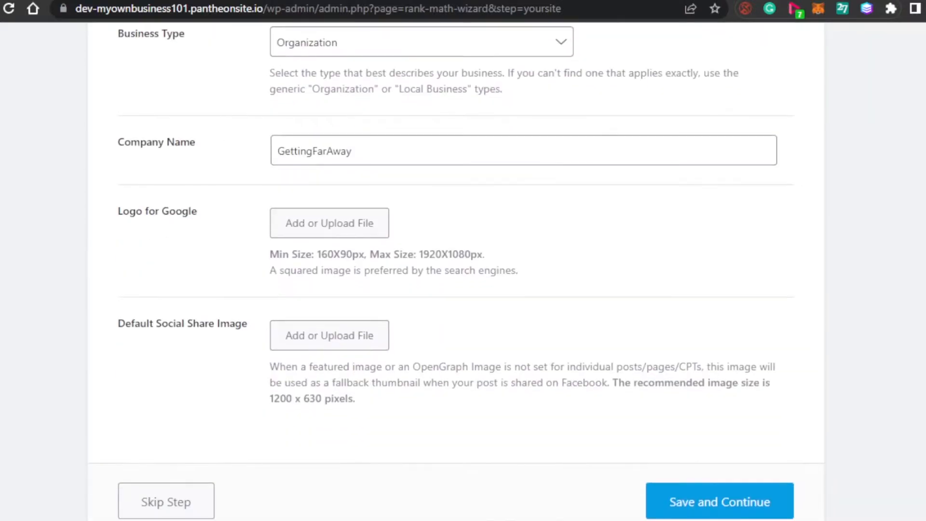
scroll(down, 3)
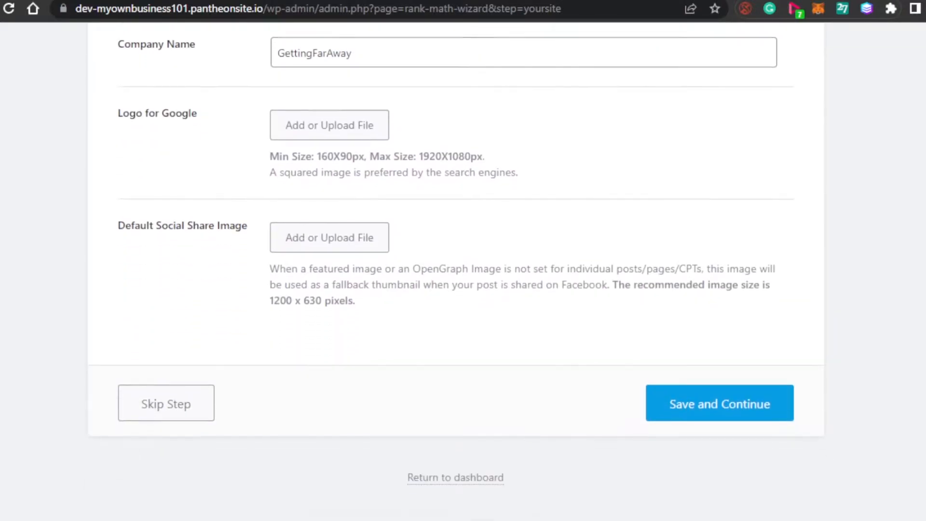
scroll(up, 3)
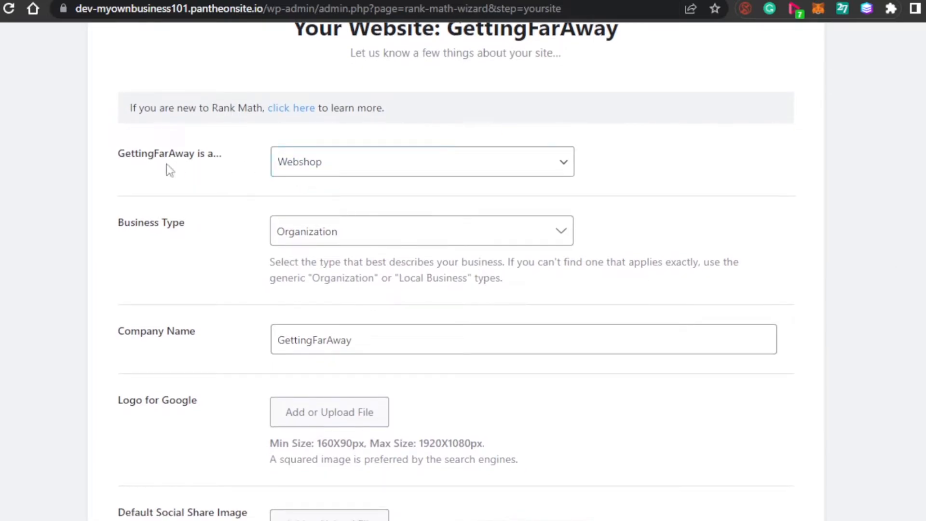
click(422, 161)
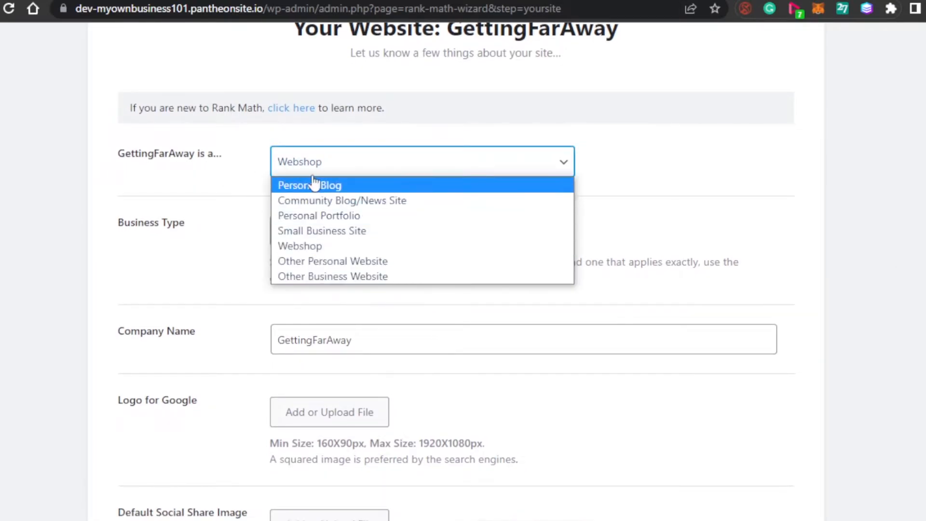
mouse_move(322, 231)
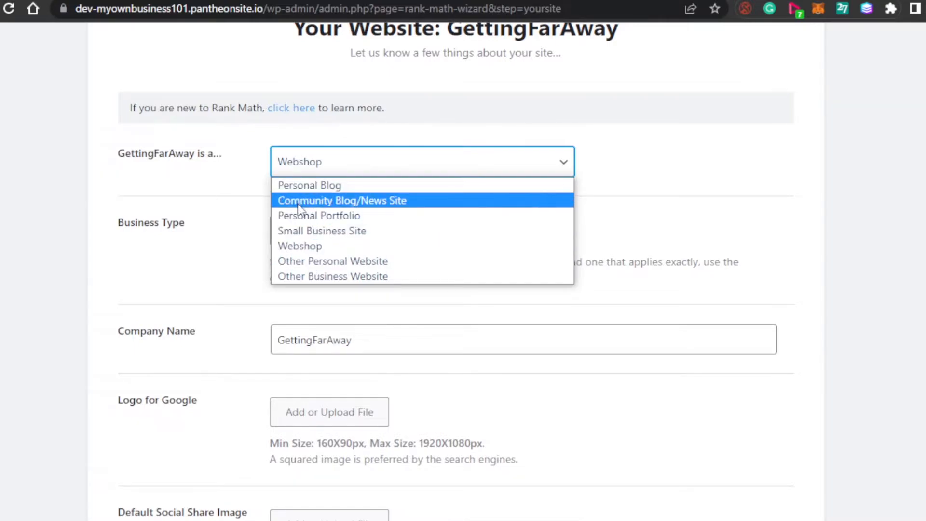
mouse_move(322, 230)
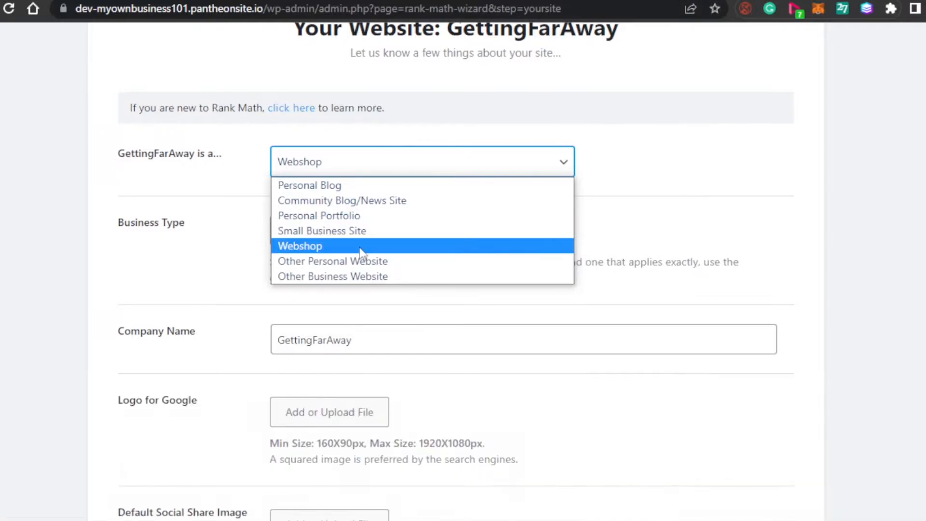
mouse_move(332, 262)
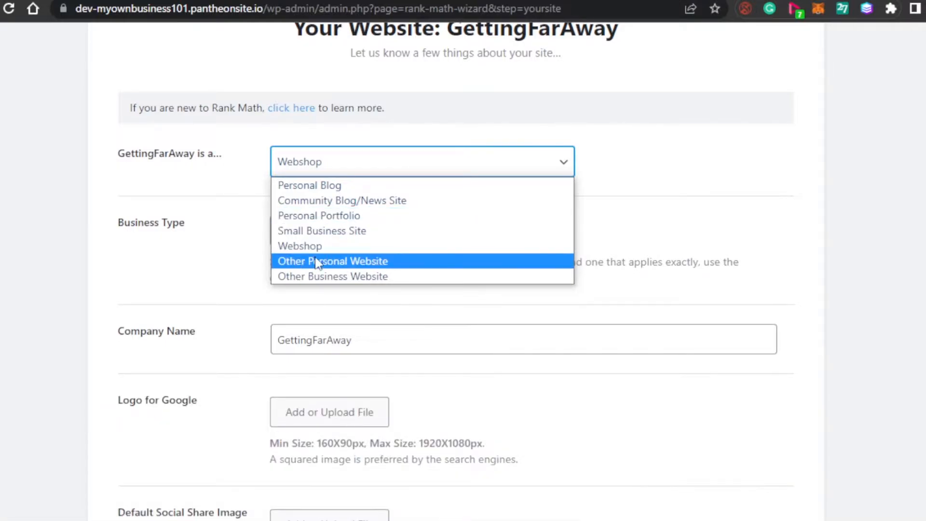
click(333, 261)
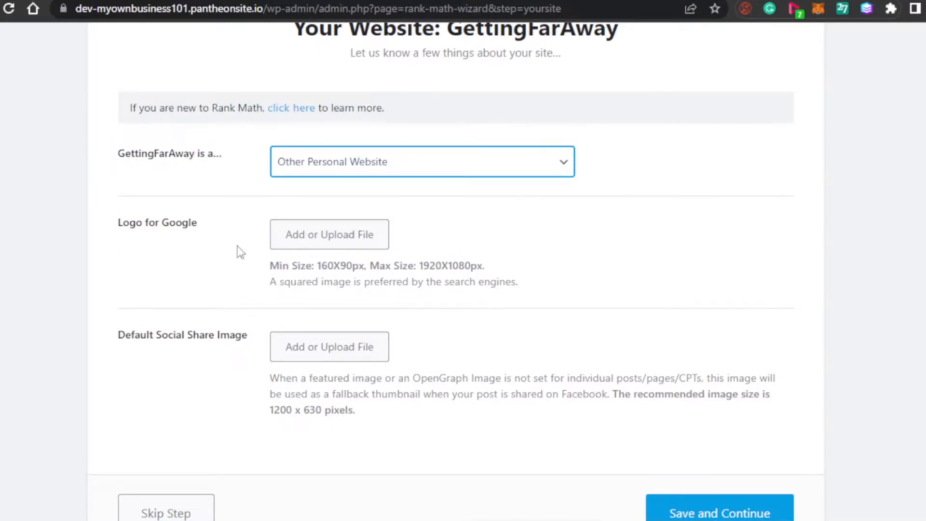
mouse_move(103, 222)
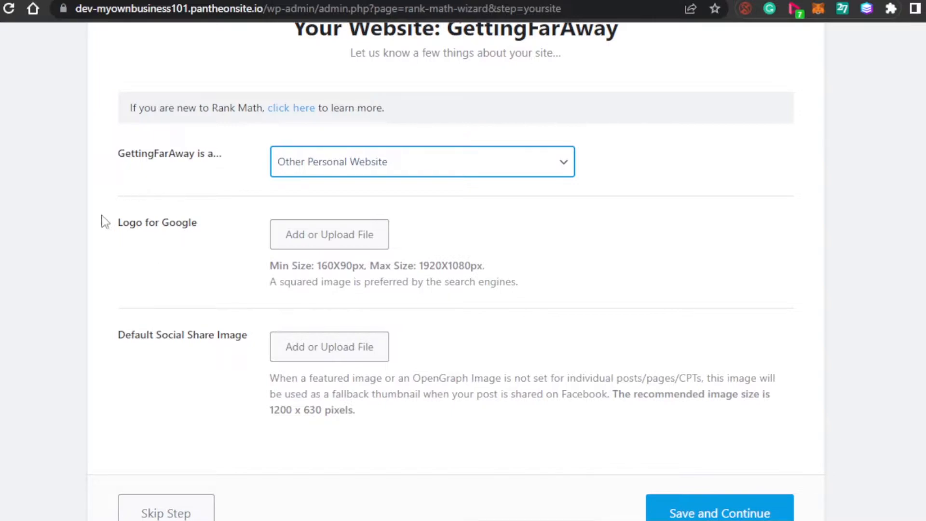
mouse_move(203, 241)
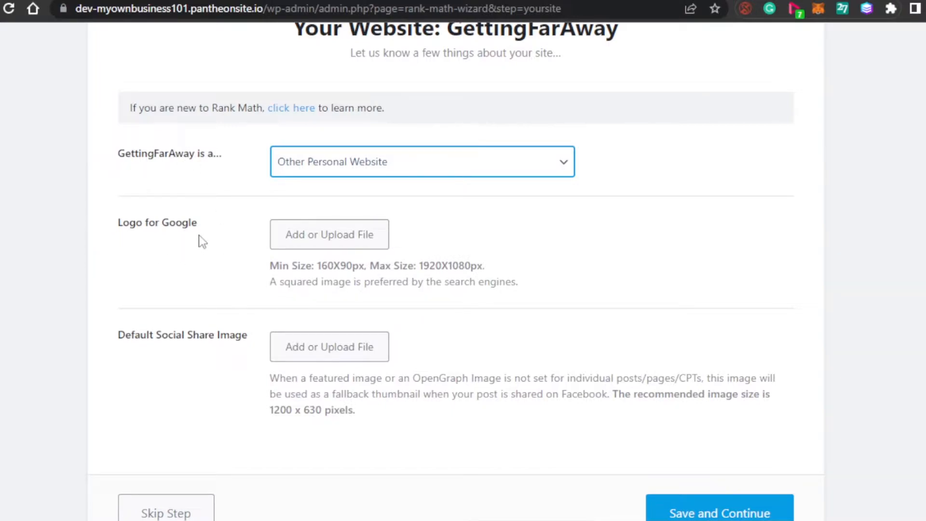
mouse_move(164, 175)
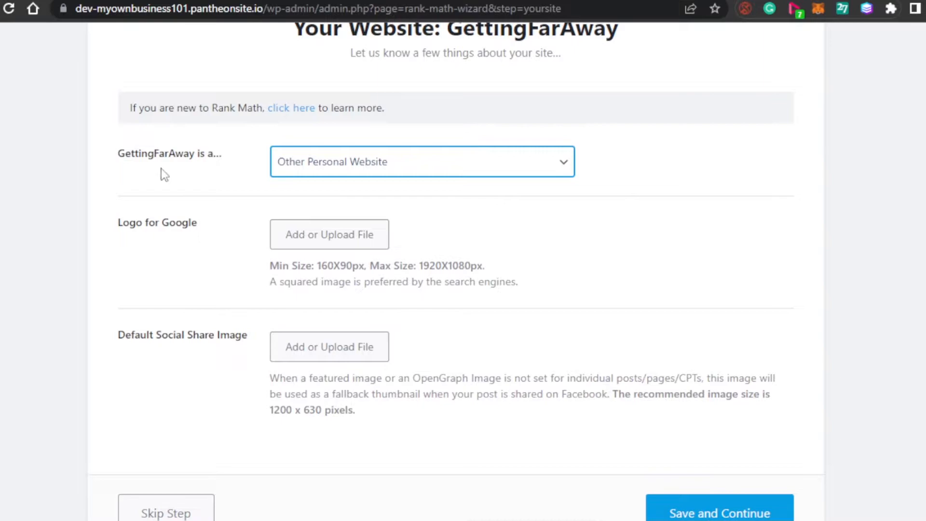
mouse_move(328, 288)
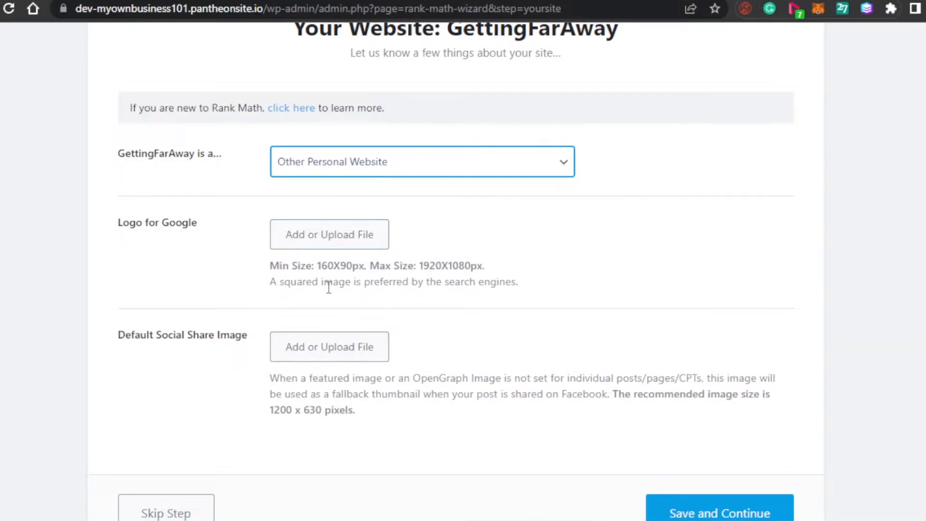
mouse_move(329, 242)
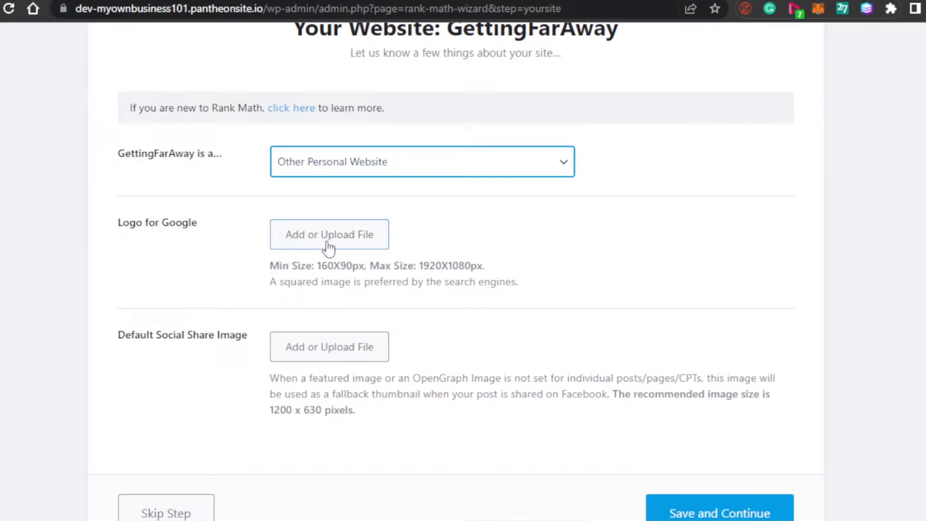
mouse_move(156, 354)
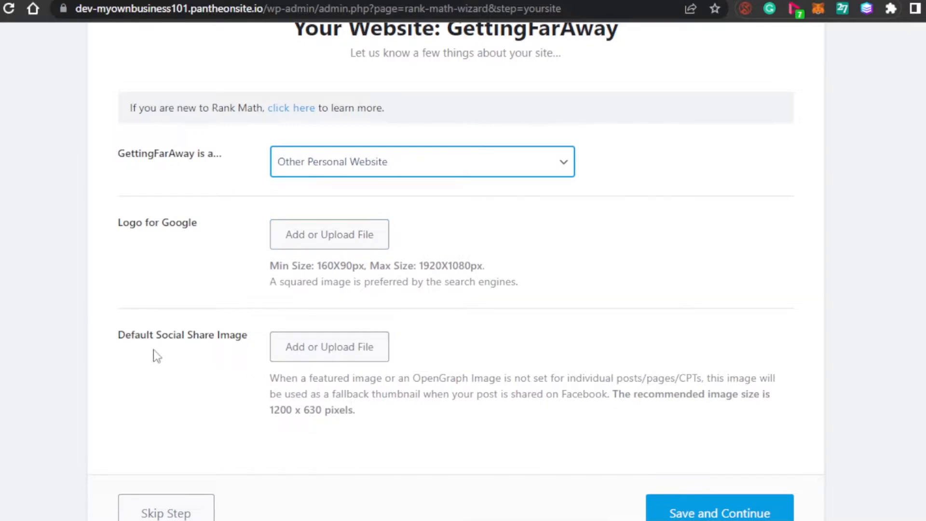
mouse_move(329, 347)
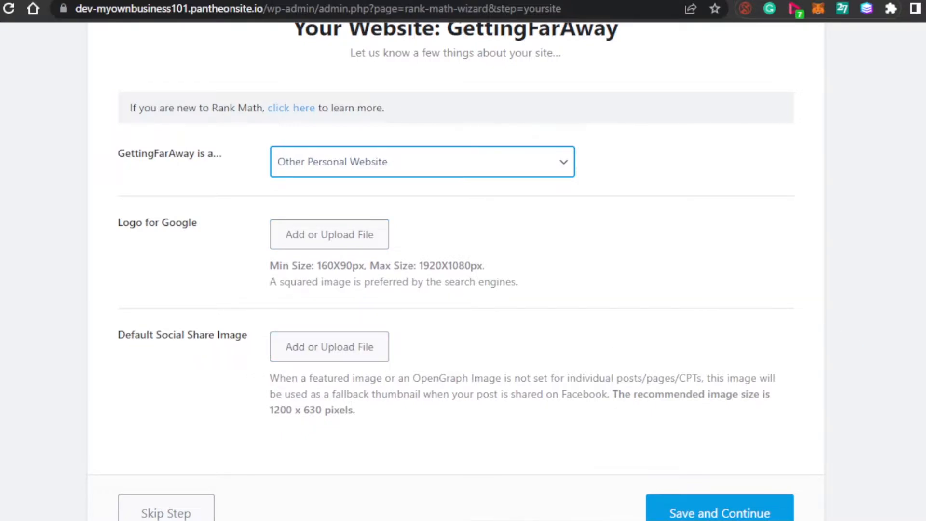
scroll(down, 3)
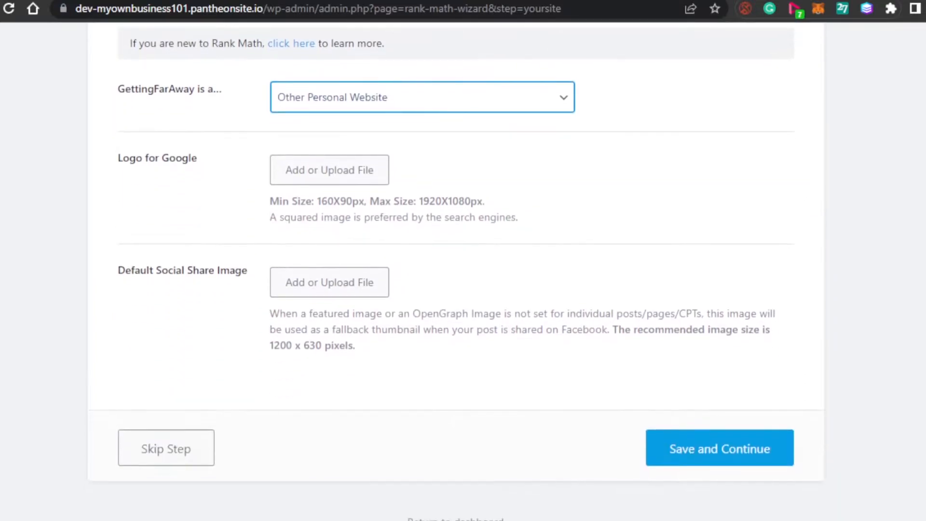
scroll(up, 3)
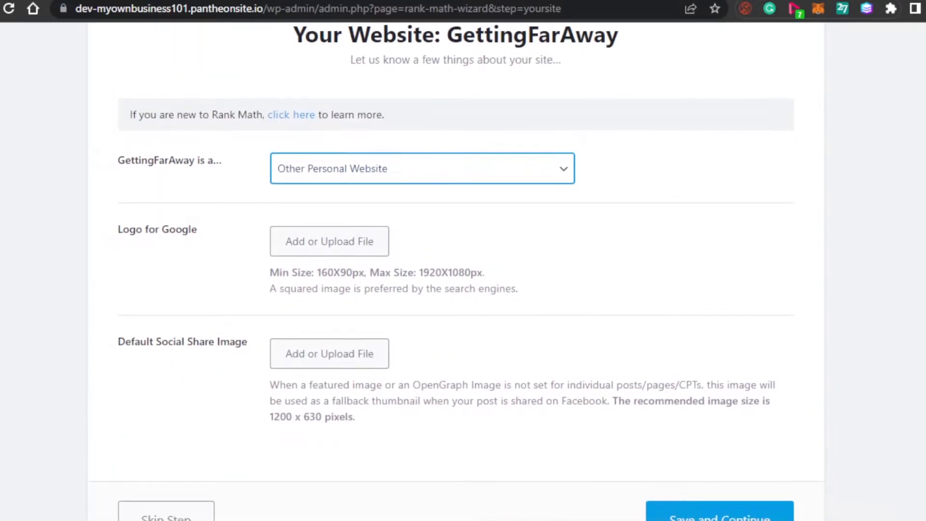
scroll(down, 3)
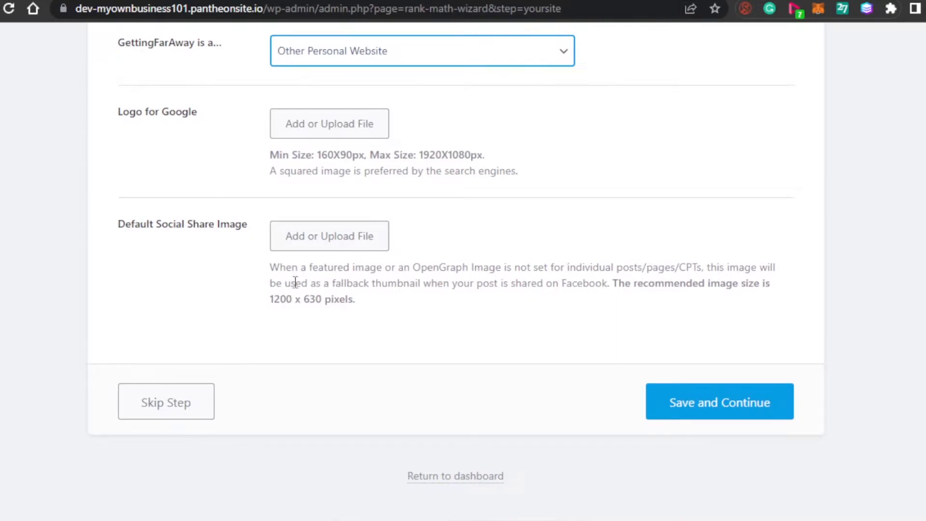
mouse_move(283, 392)
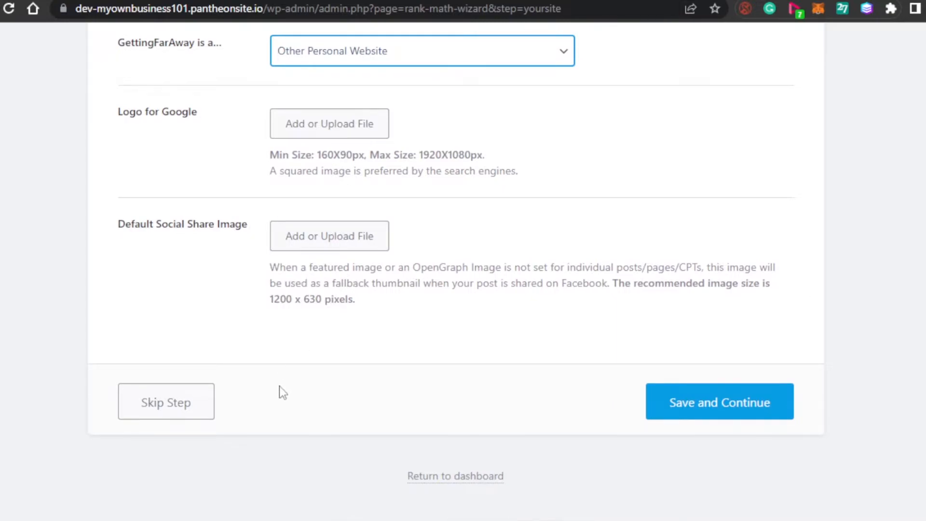
- Save the site details and review the Connect Google Services analytics step
click(718, 401)
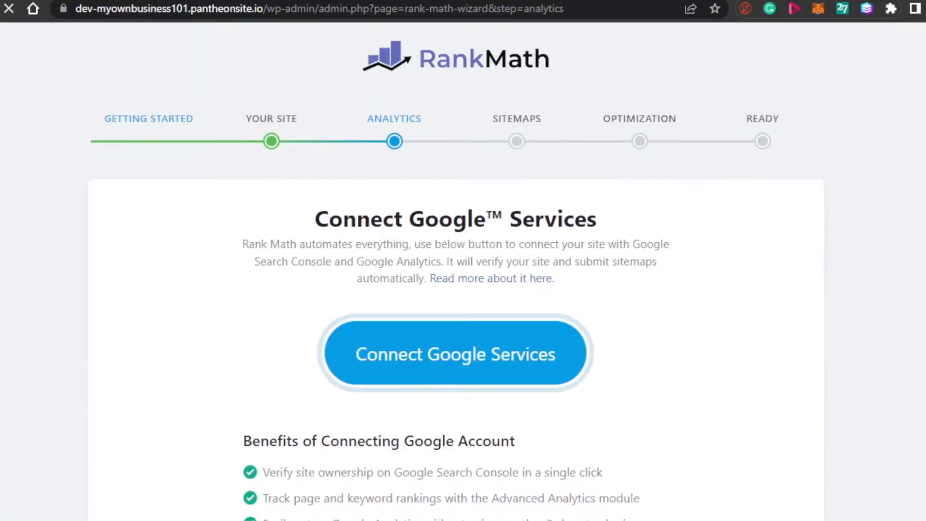
scroll(down, 3)
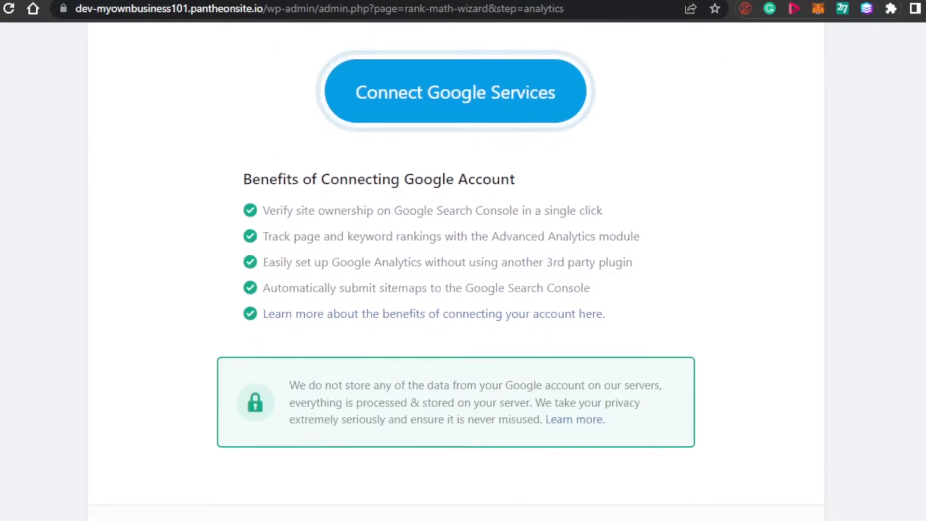
scroll(up, 3)
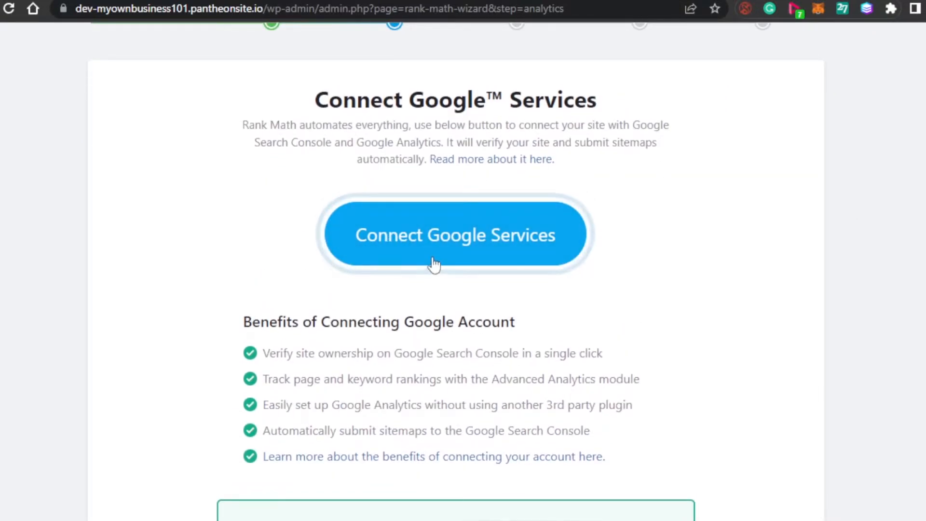
mouse_move(703, 220)
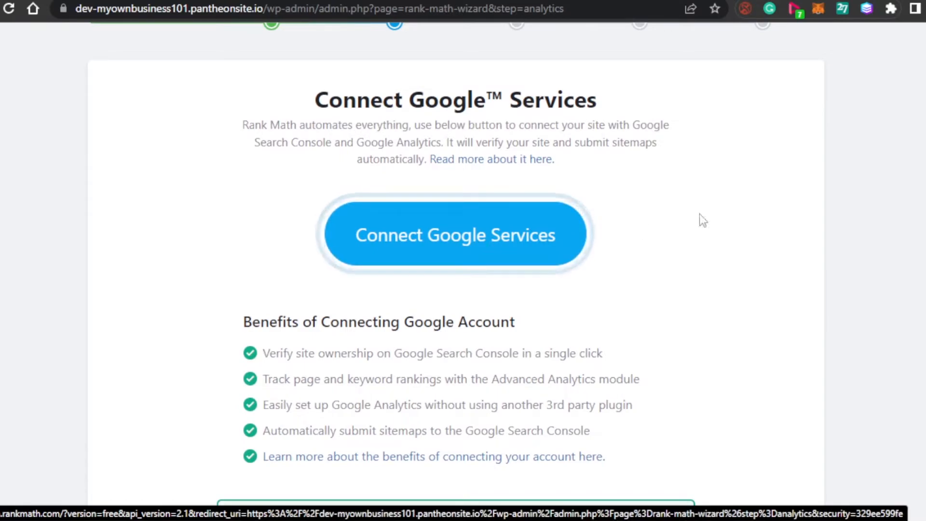
scroll(down, 3)
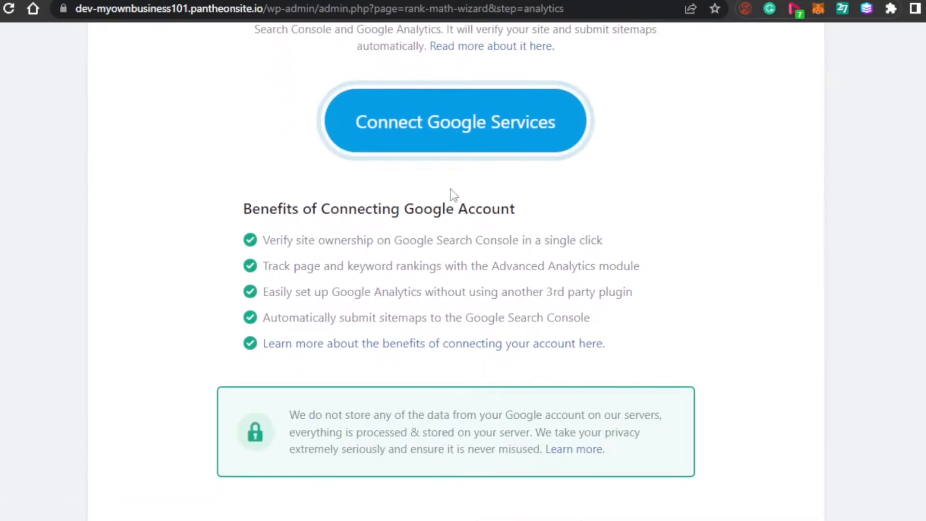
mouse_move(315, 232)
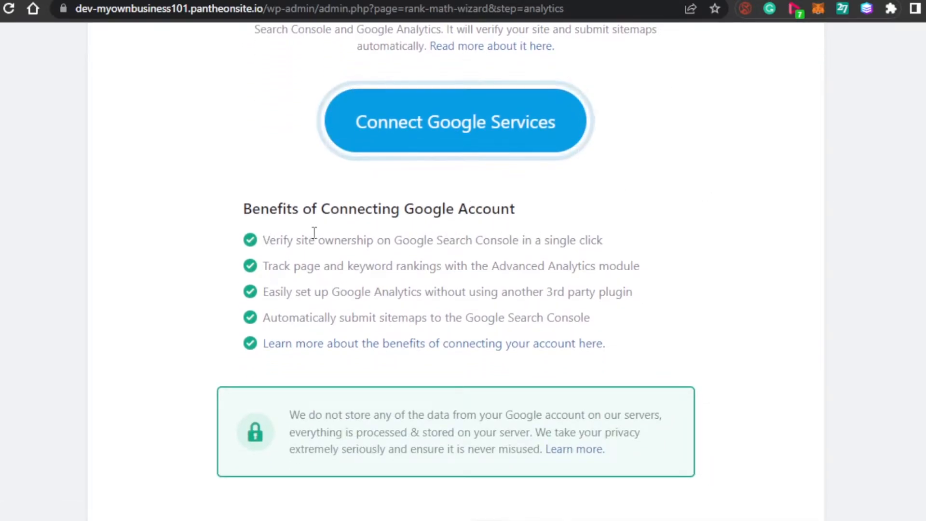
mouse_move(321, 258)
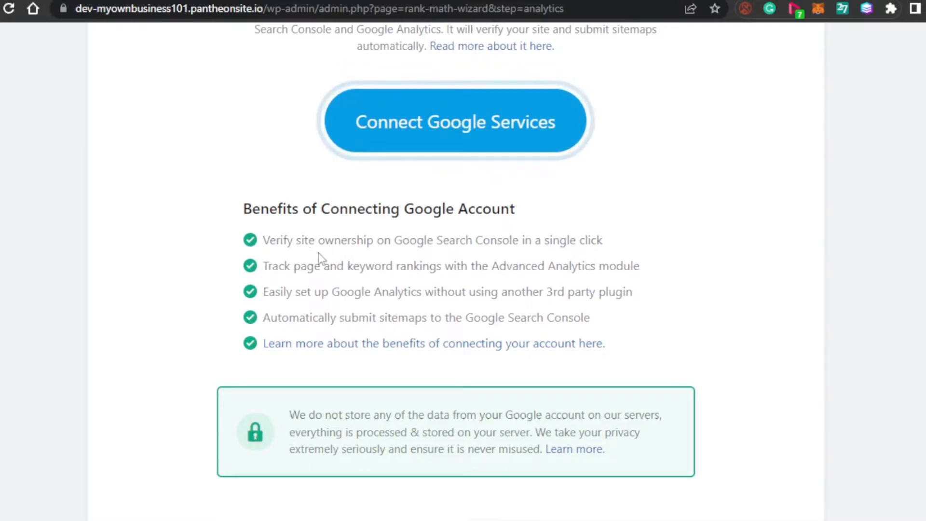
mouse_move(434, 283)
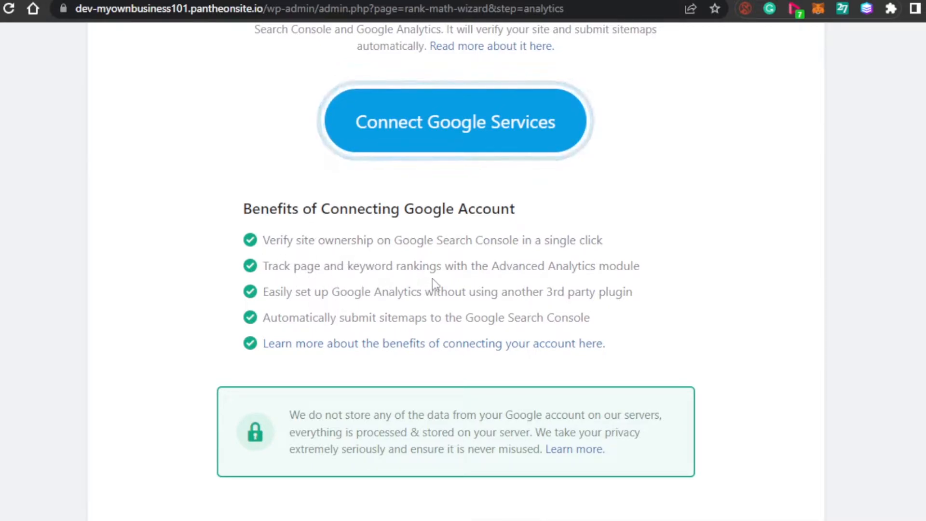
mouse_move(545, 286)
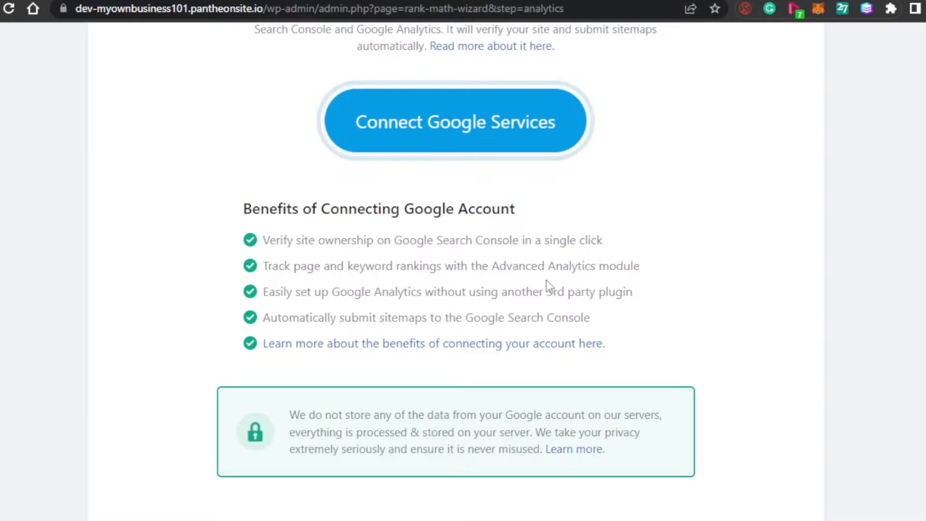
mouse_move(451, 309)
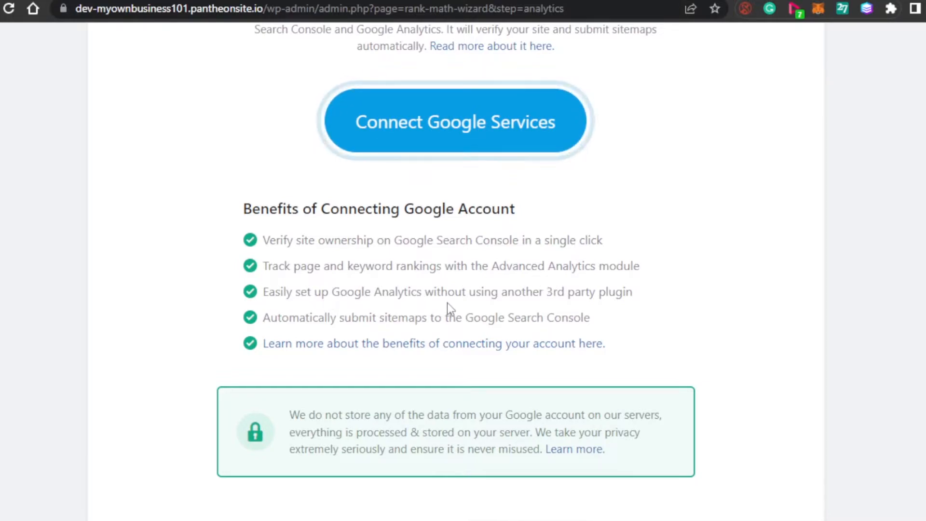
mouse_move(387, 333)
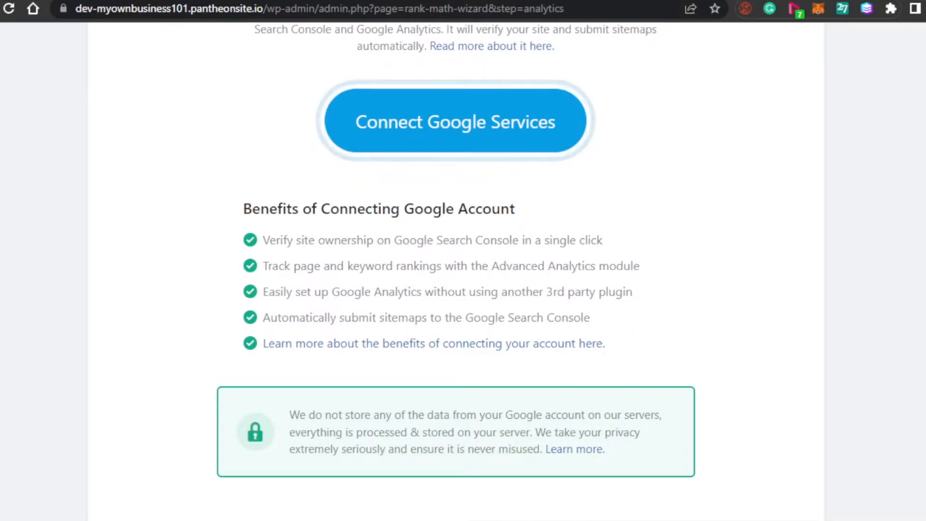
scroll(up, 3)
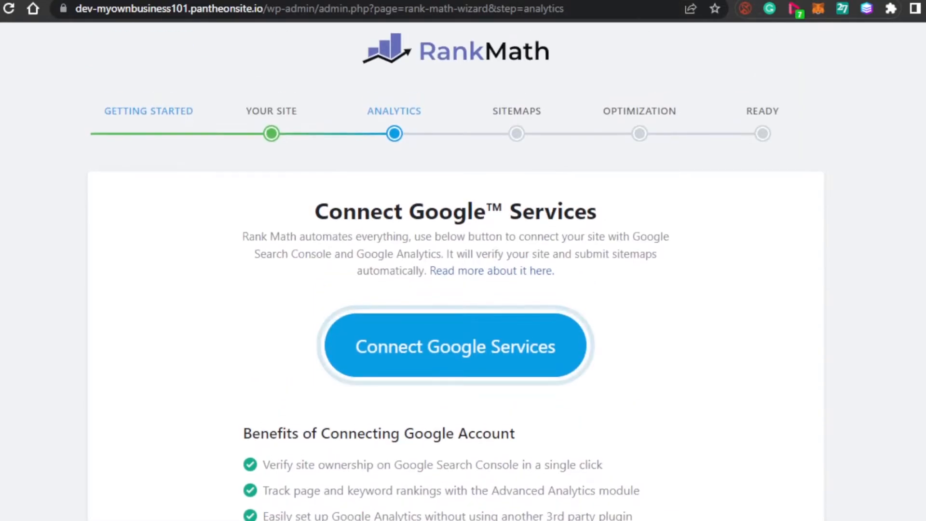
mouse_move(411, 363)
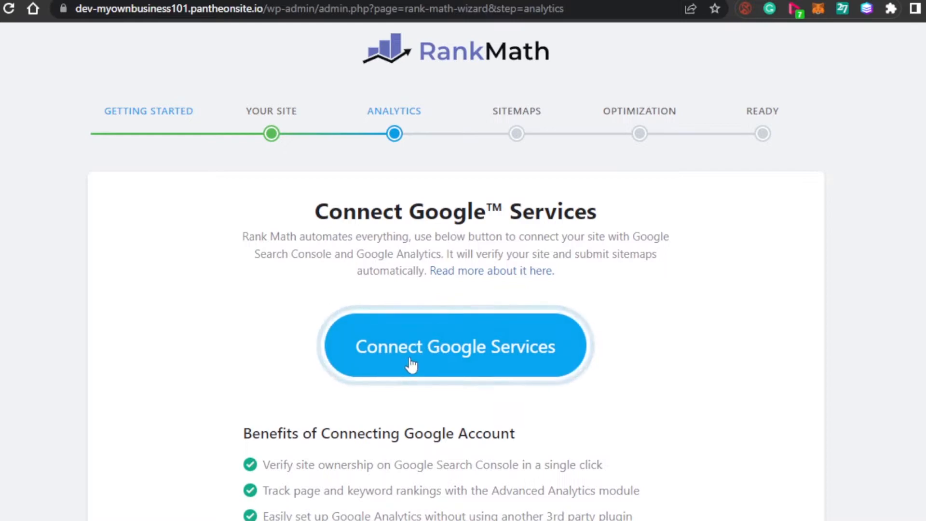
mouse_move(416, 192)
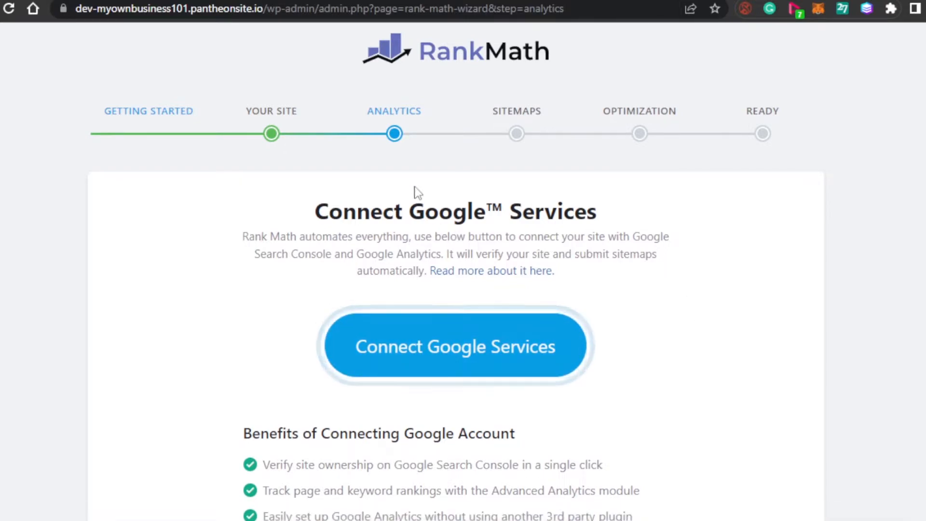
mouse_move(625, 273)
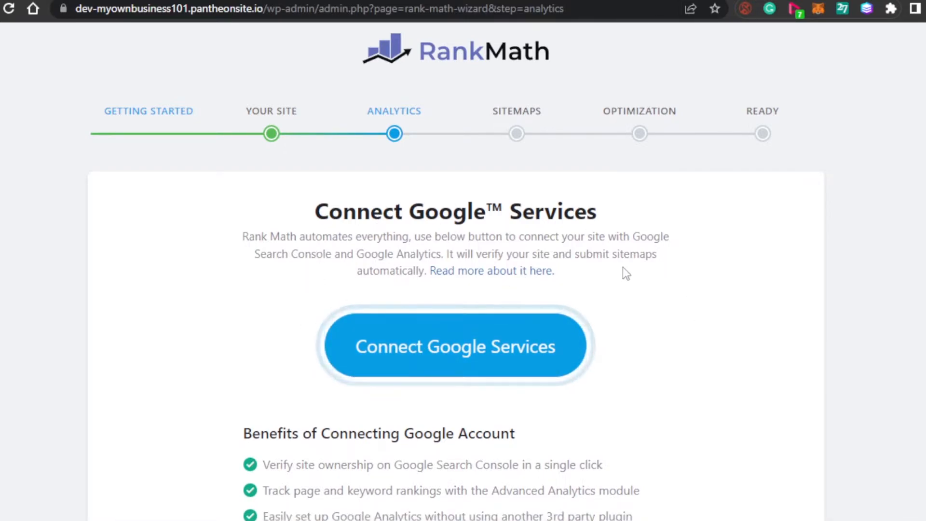
mouse_move(822, 306)
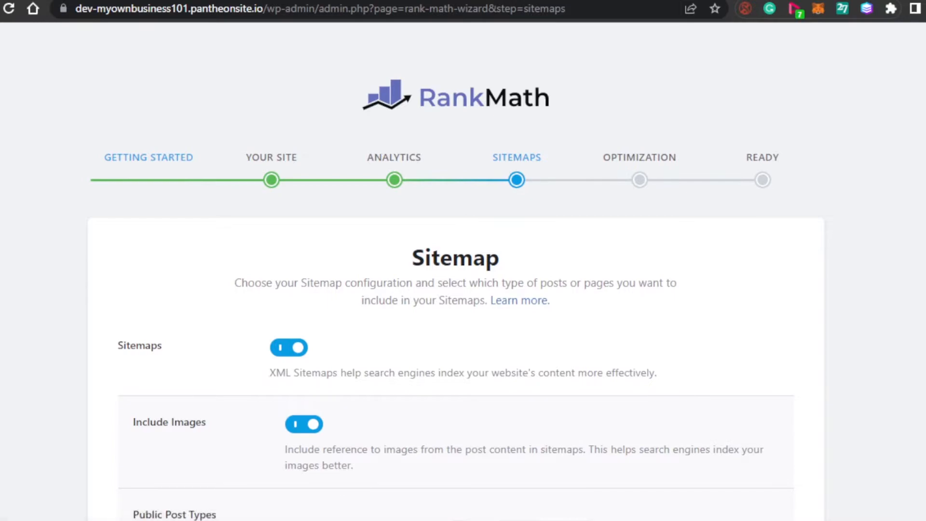
scroll(down, 3)
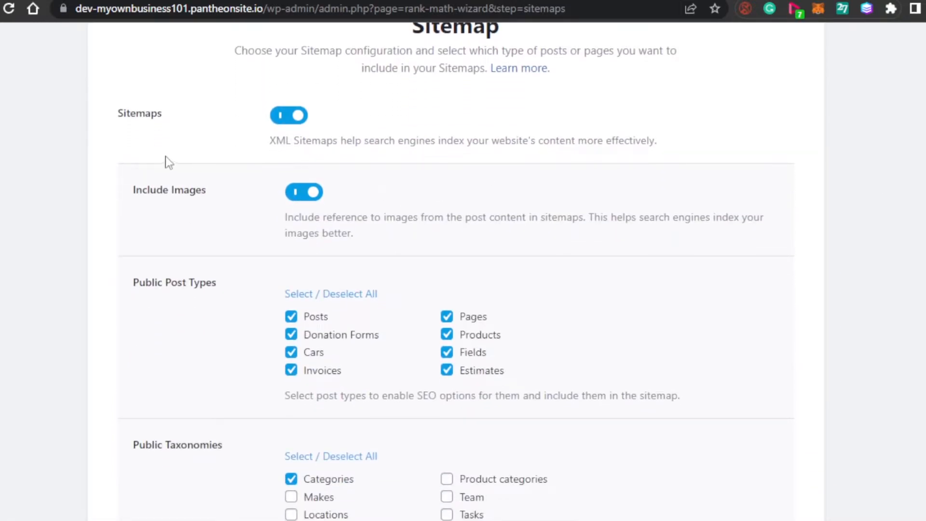
mouse_move(319, 145)
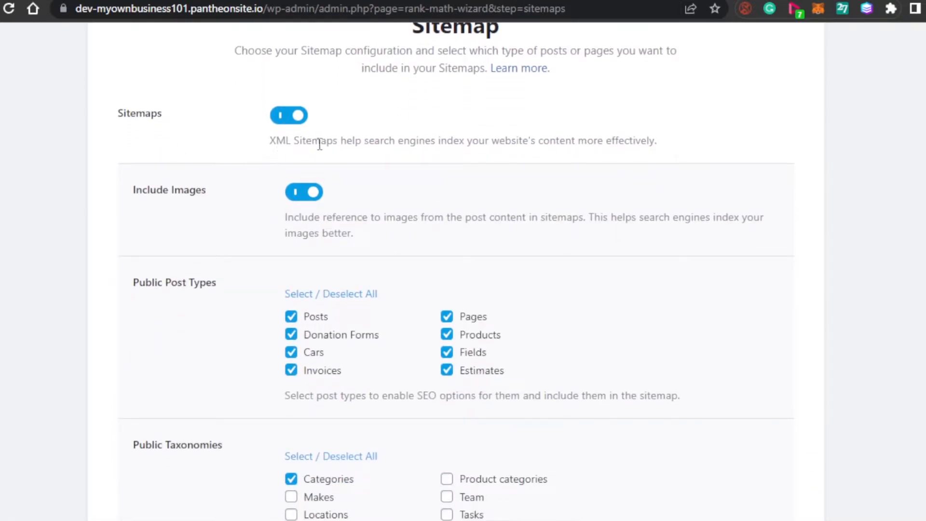
mouse_move(536, 144)
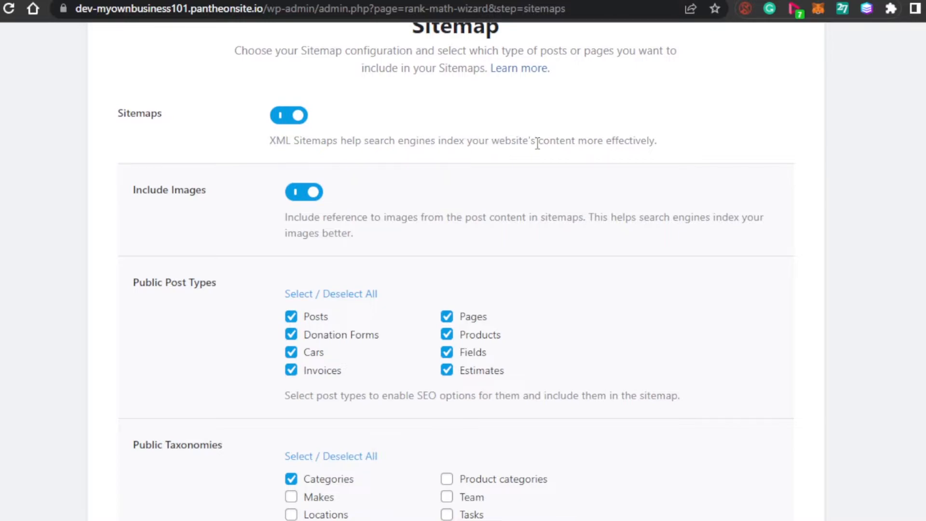
mouse_move(636, 135)
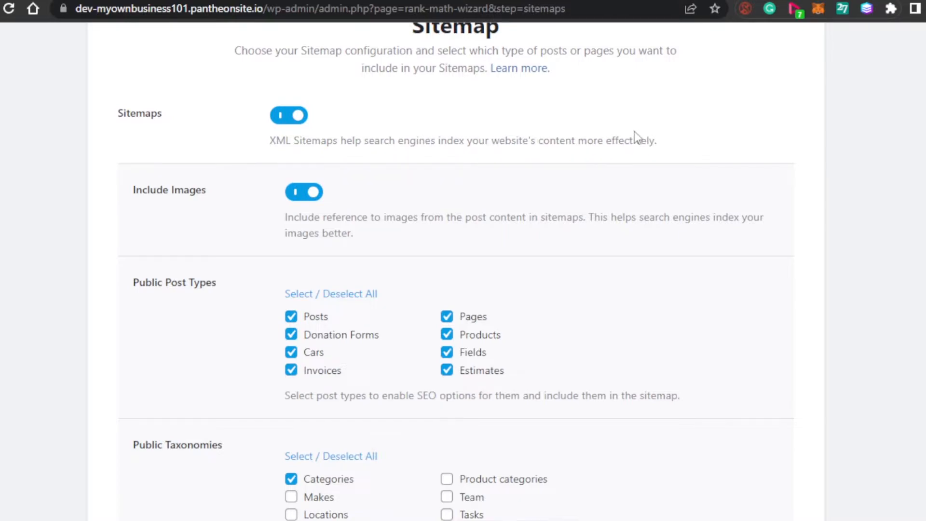
click(289, 114)
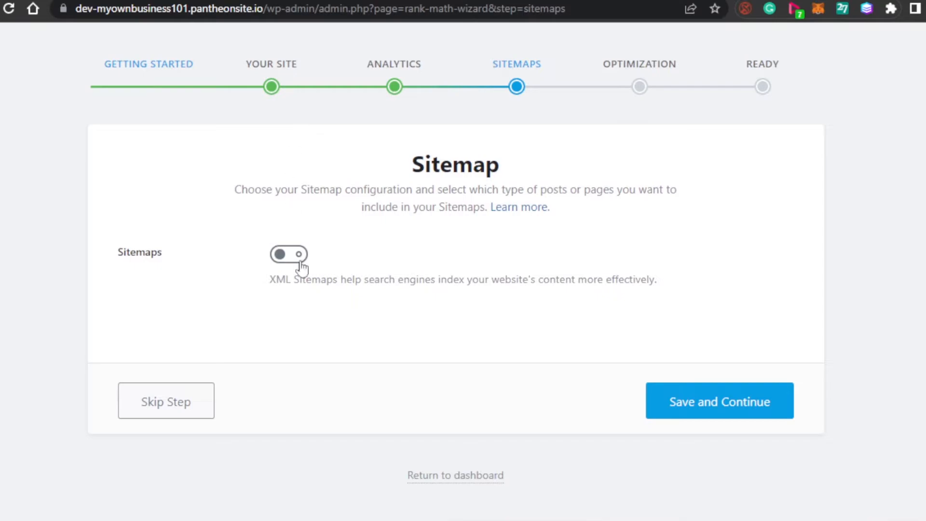
click(288, 254)
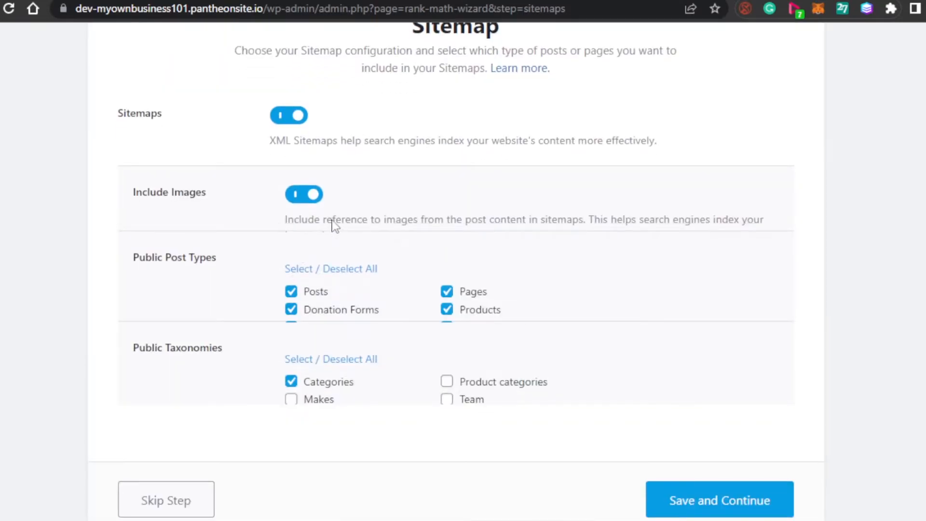
scroll(down, 3)
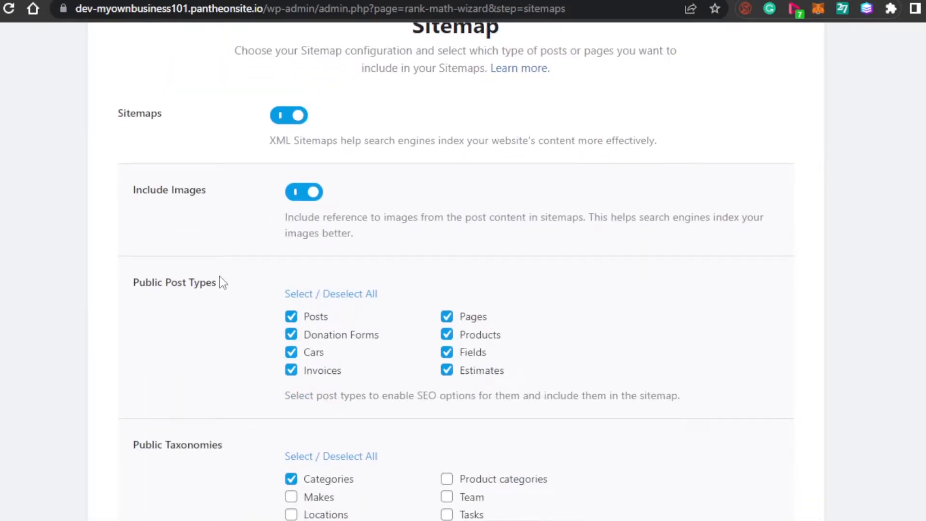
mouse_move(306, 217)
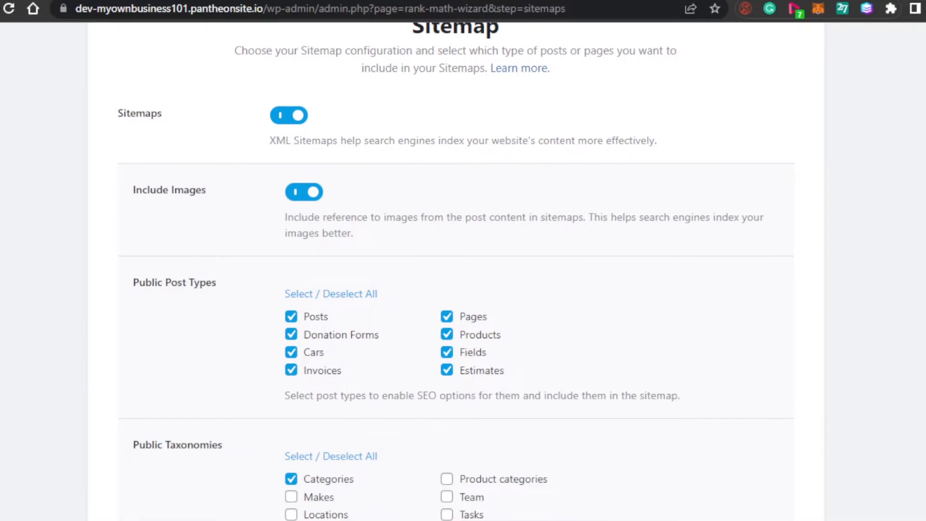
- Exclude Fields, Invoices, Estimates and Pages from the sitemap post types
scroll(down, 3)
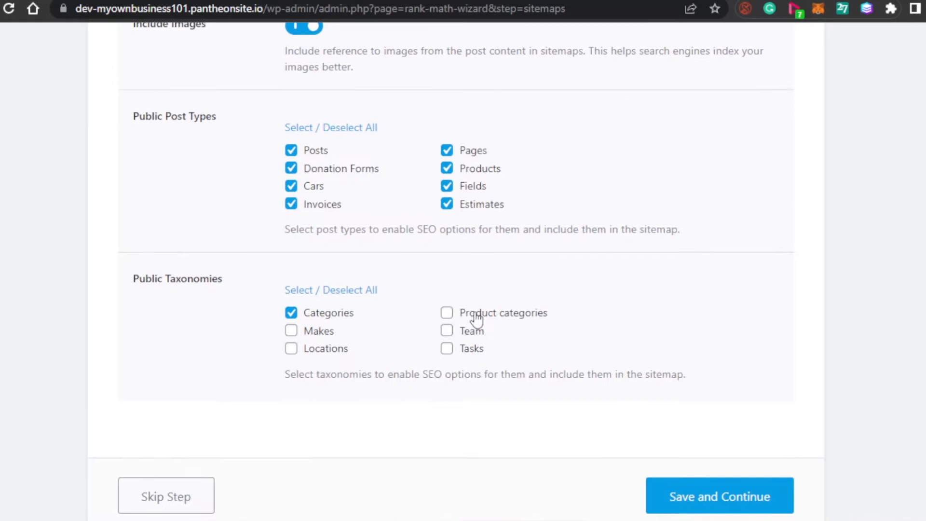
mouse_move(342, 137)
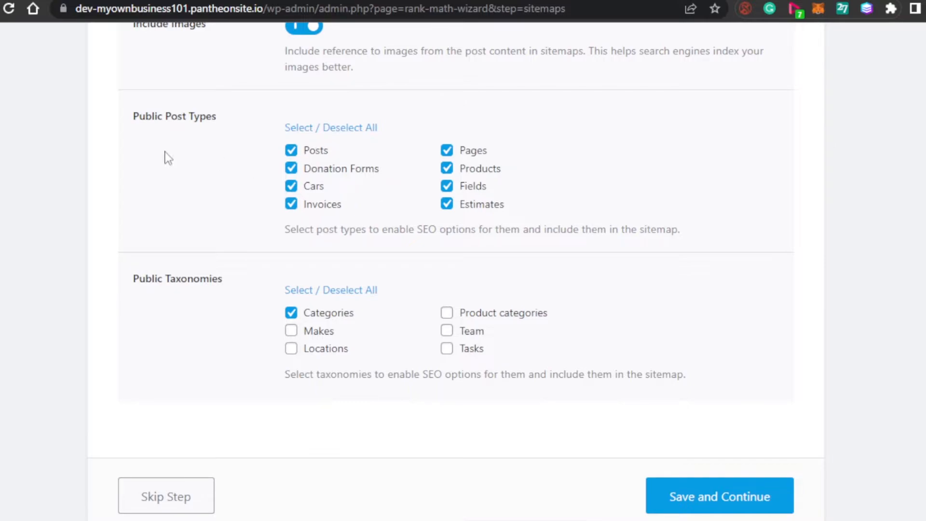
mouse_move(247, 170)
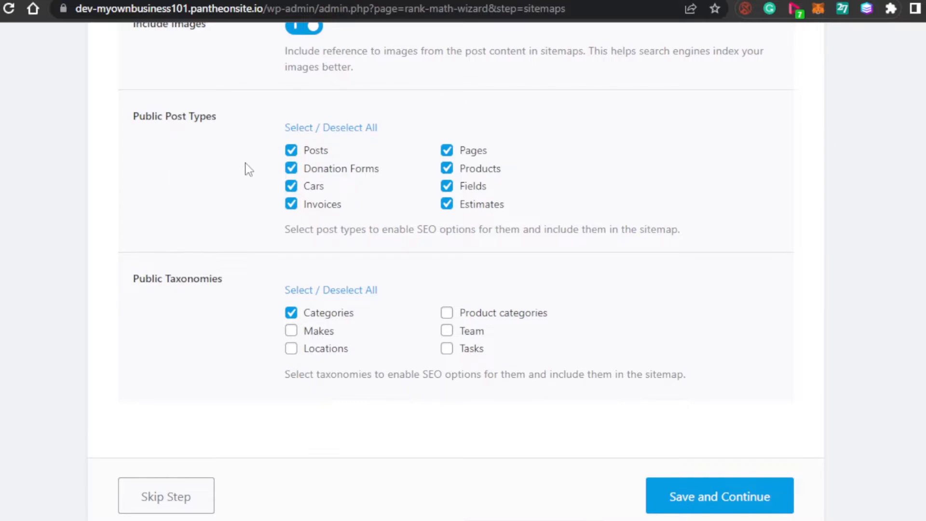
mouse_move(364, 247)
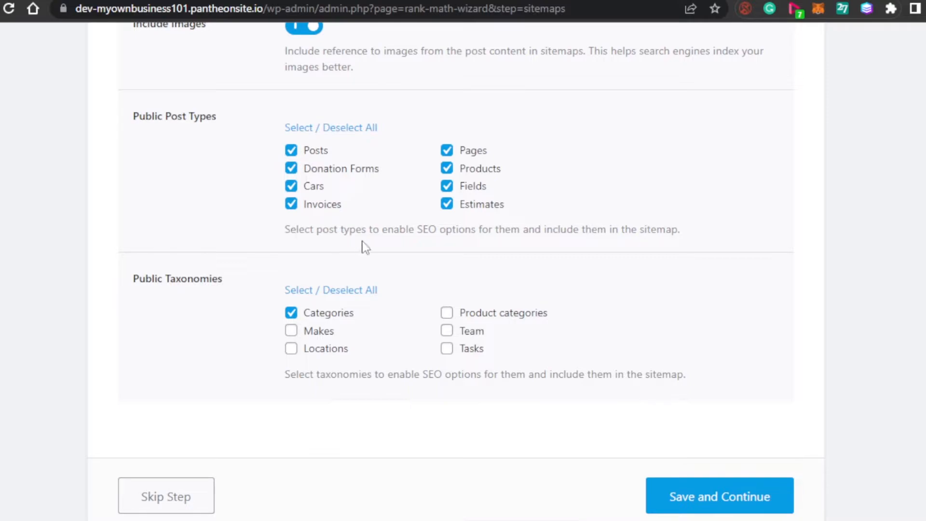
mouse_move(483, 243)
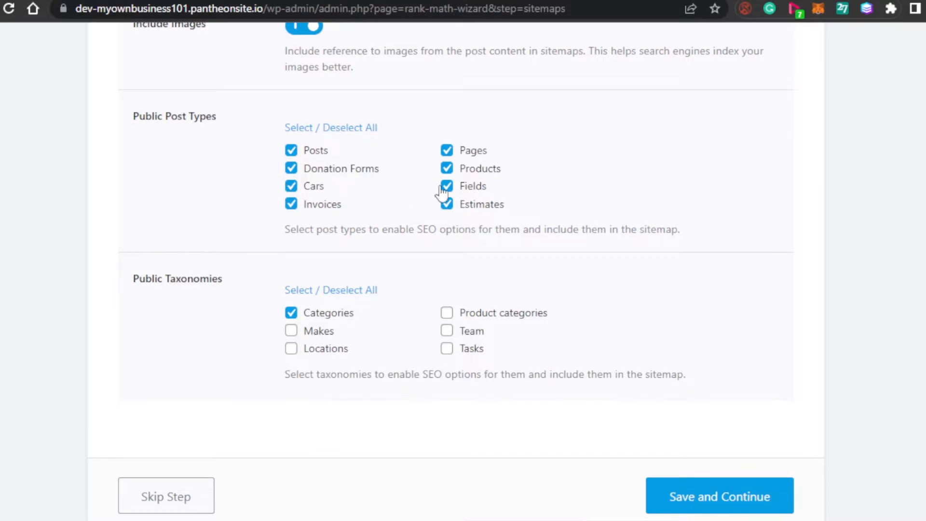
click(291, 203)
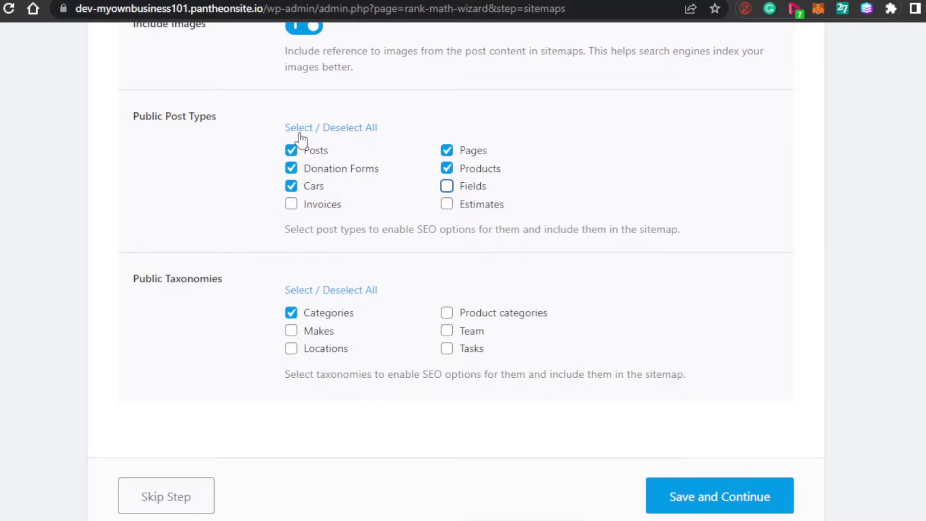
mouse_move(357, 195)
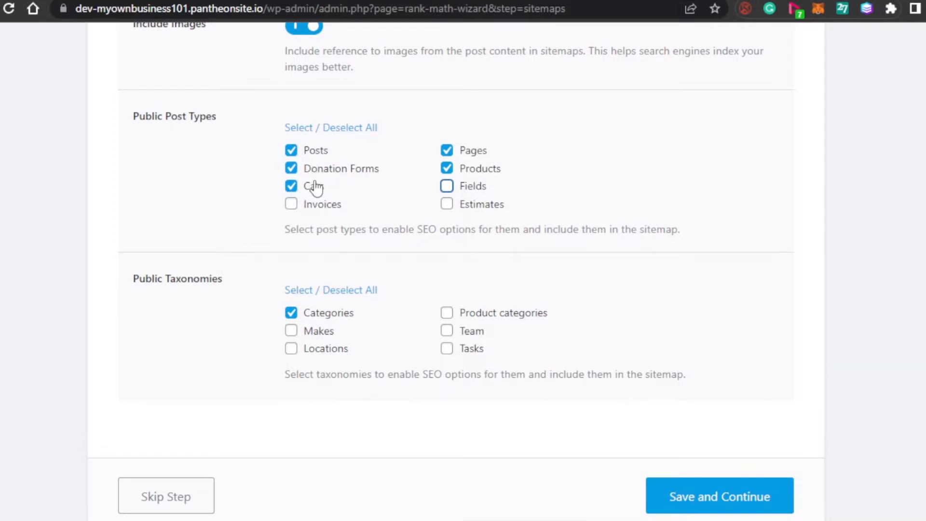
mouse_move(495, 146)
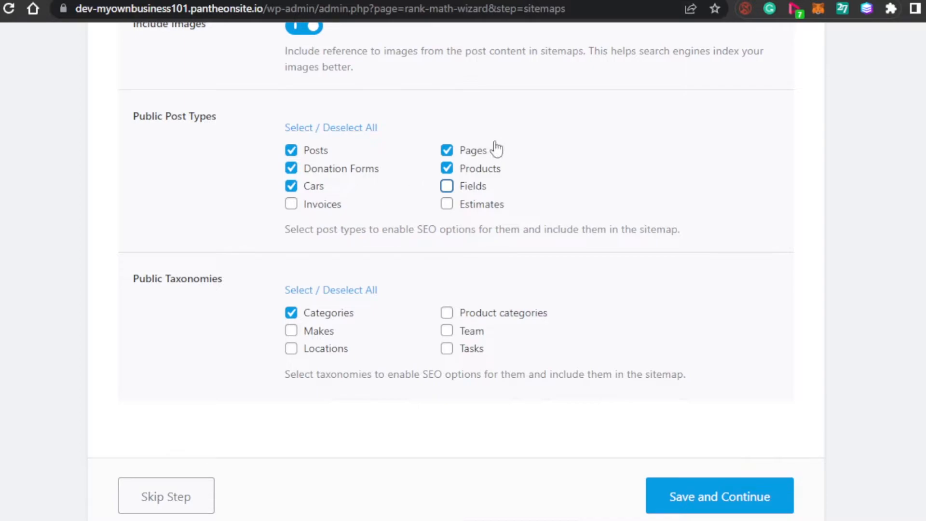
mouse_move(384, 172)
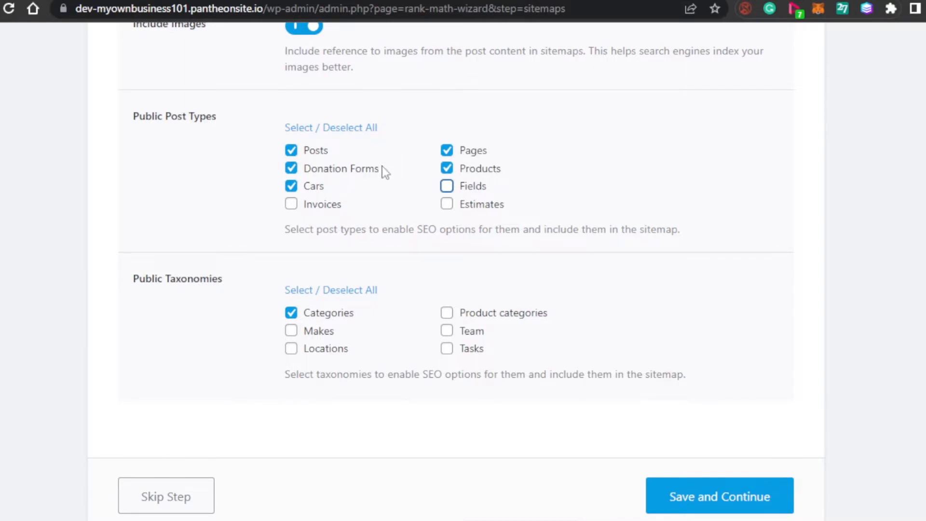
click(447, 150)
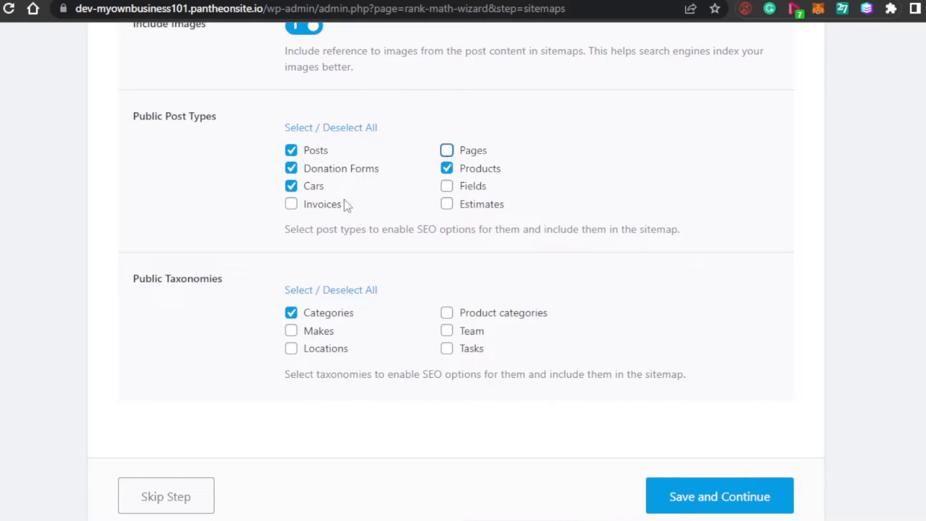
scroll(down, 3)
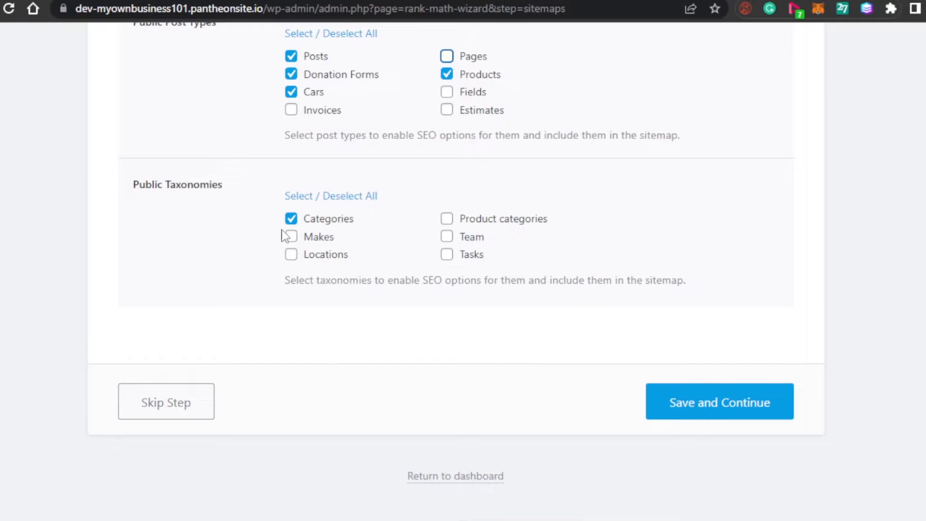
mouse_move(429, 265)
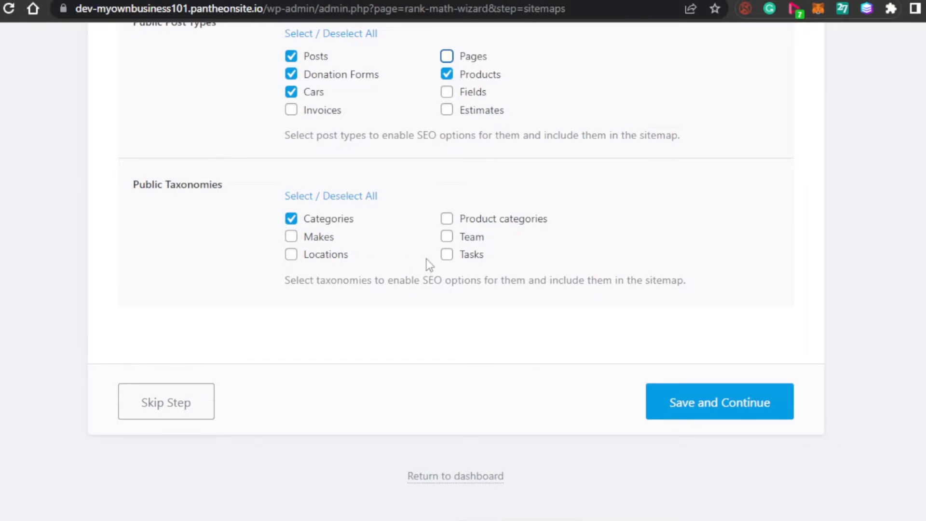
mouse_move(452, 249)
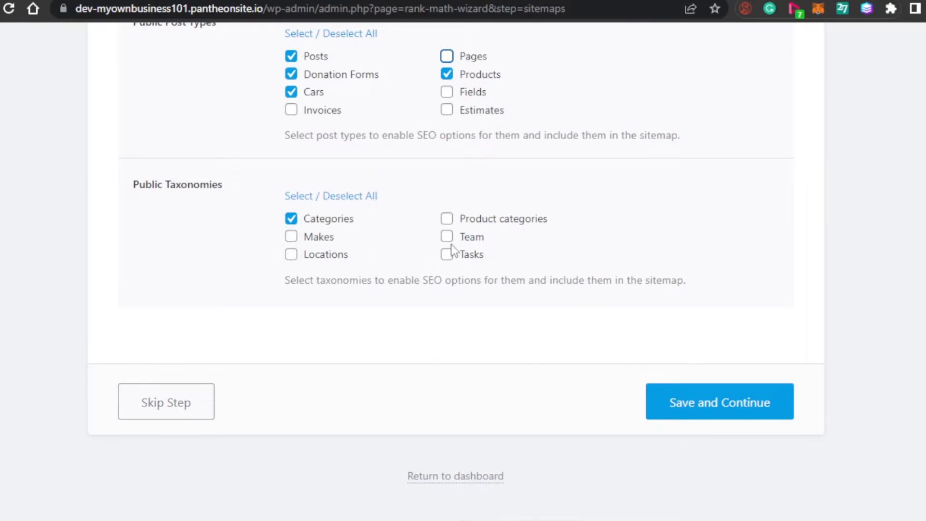
- Include Product categories in the sitemap taxonomies alongside Categories
click(446, 219)
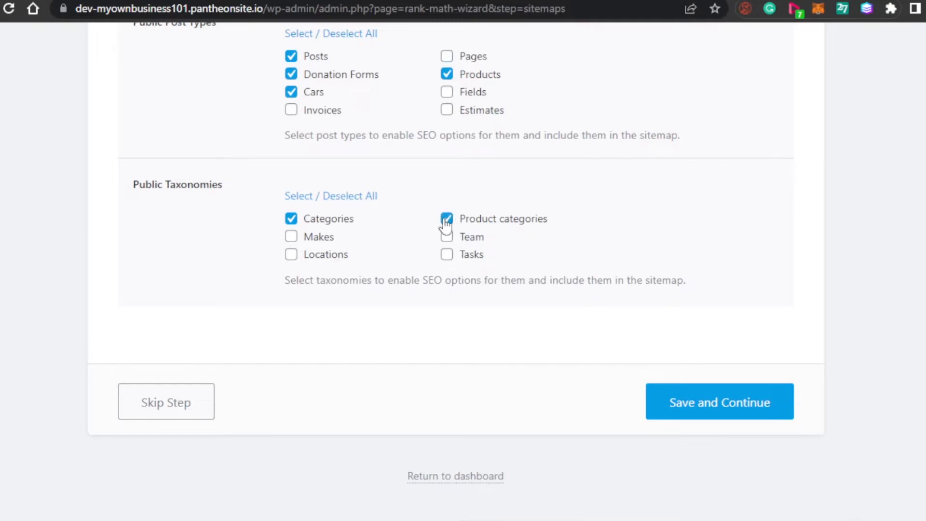
click(446, 219)
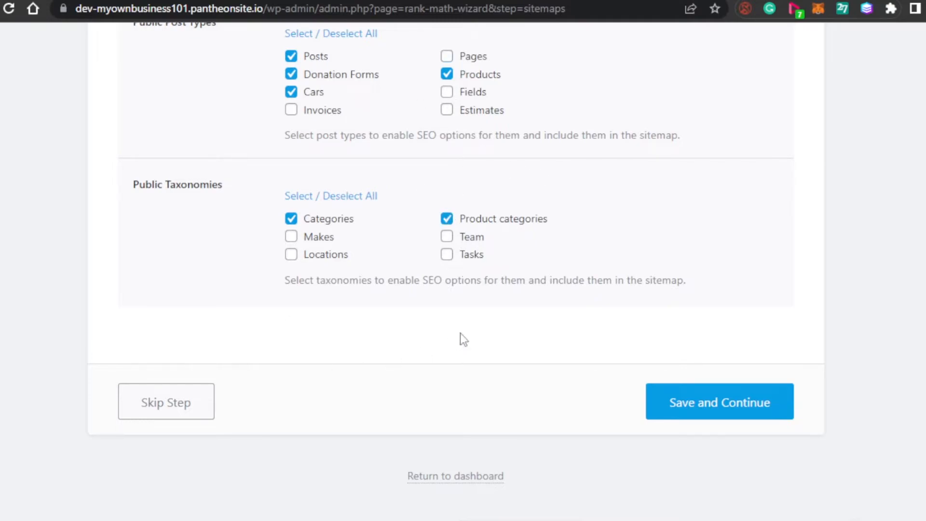
mouse_move(392, 242)
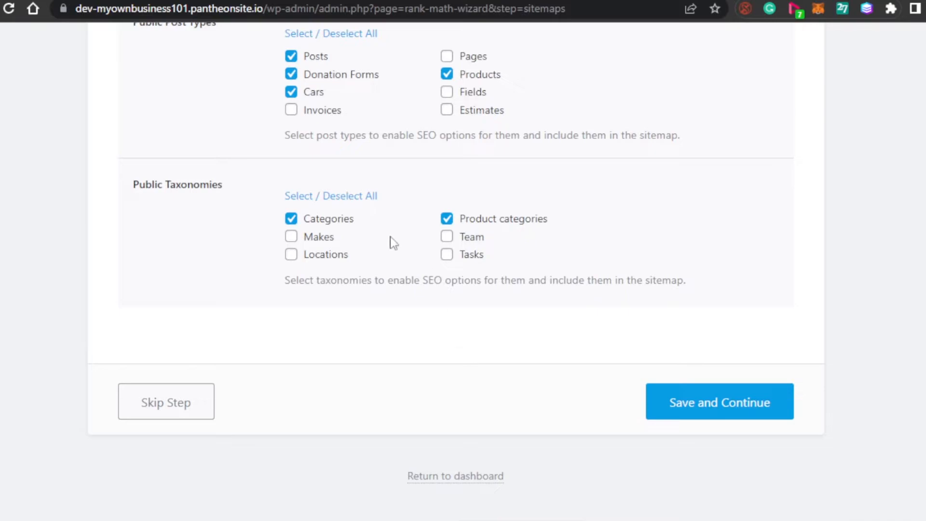
mouse_move(356, 241)
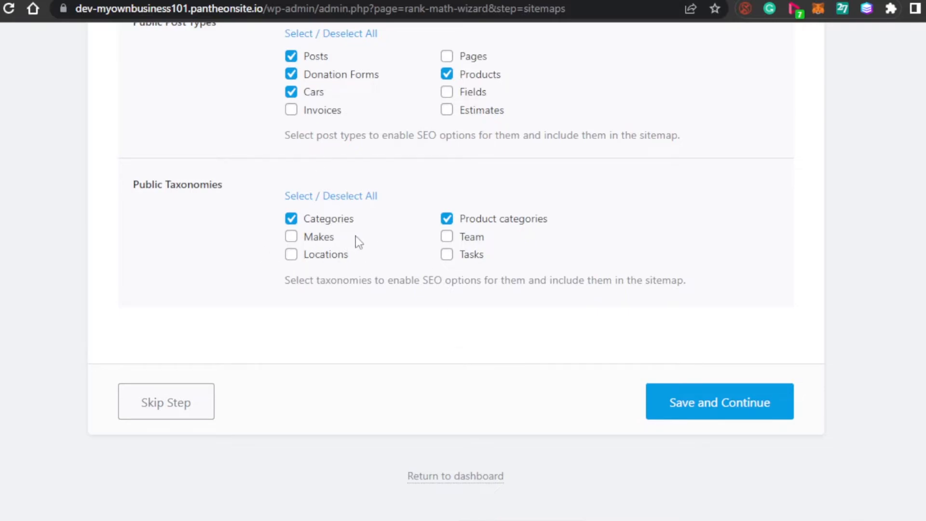
mouse_move(719, 402)
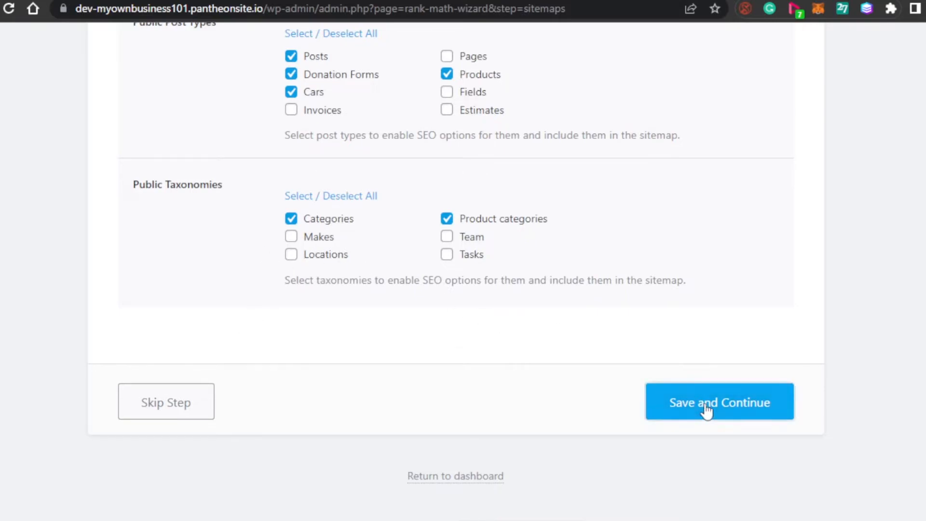
- Save the sitemap settings, keep the SEO Tweaks defaults, and finish to the Ready step
click(719, 402)
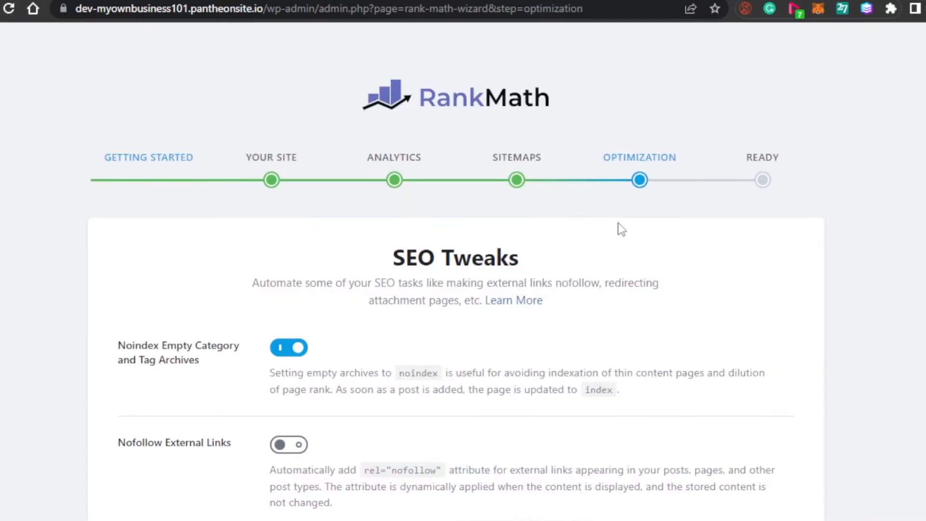
scroll(down, 3)
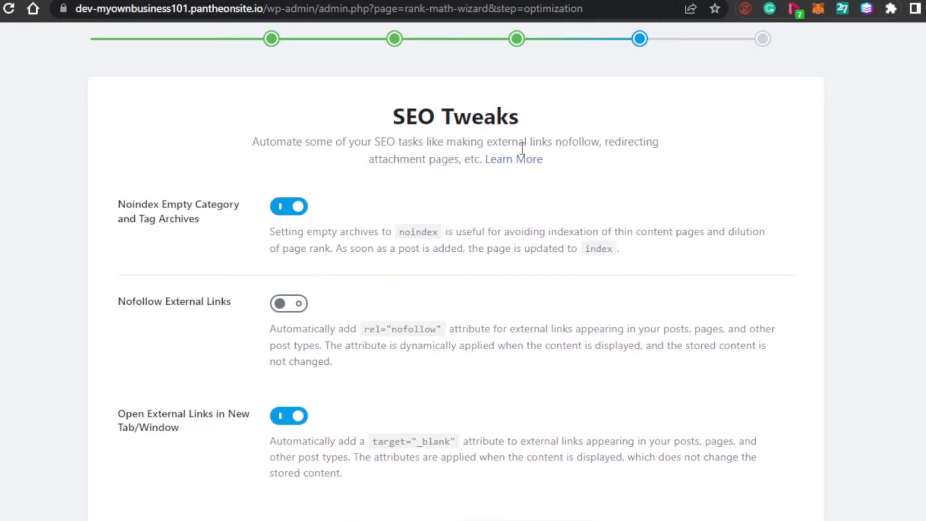
mouse_move(900, 186)
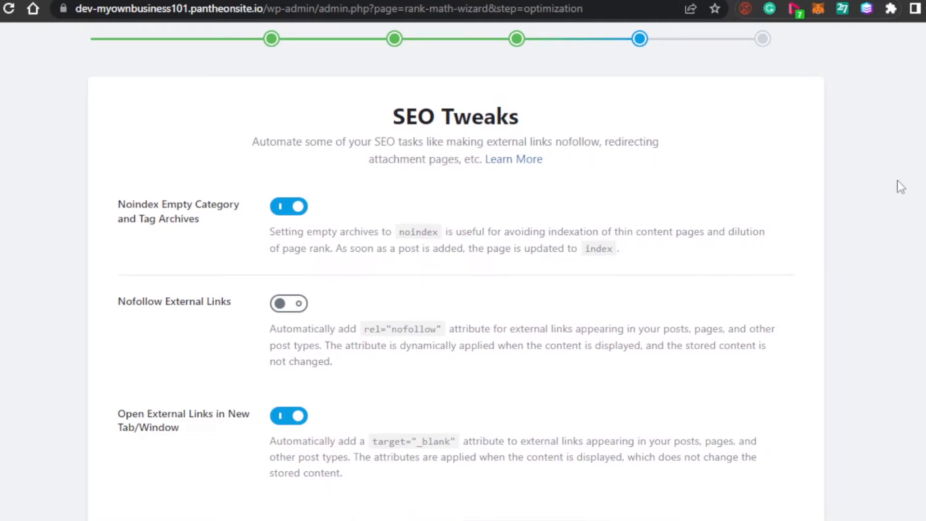
scroll(down, 3)
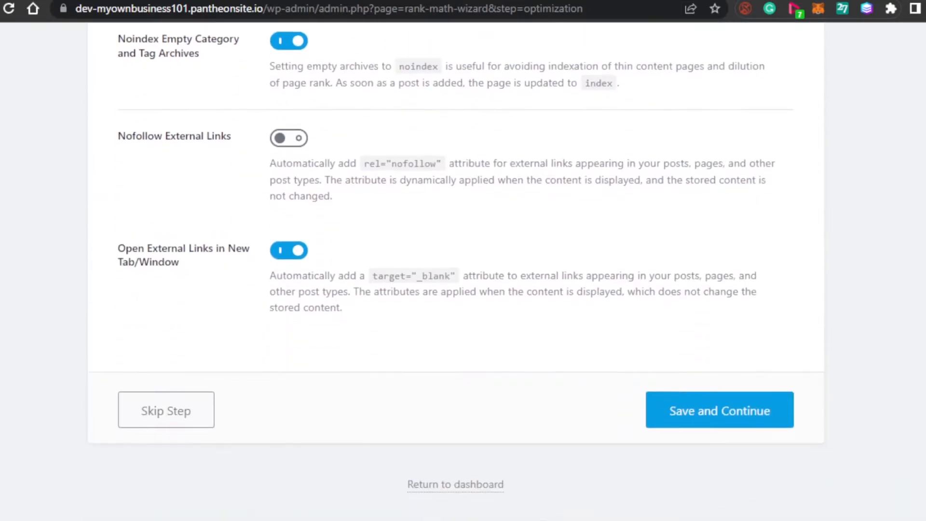
scroll(up, 3)
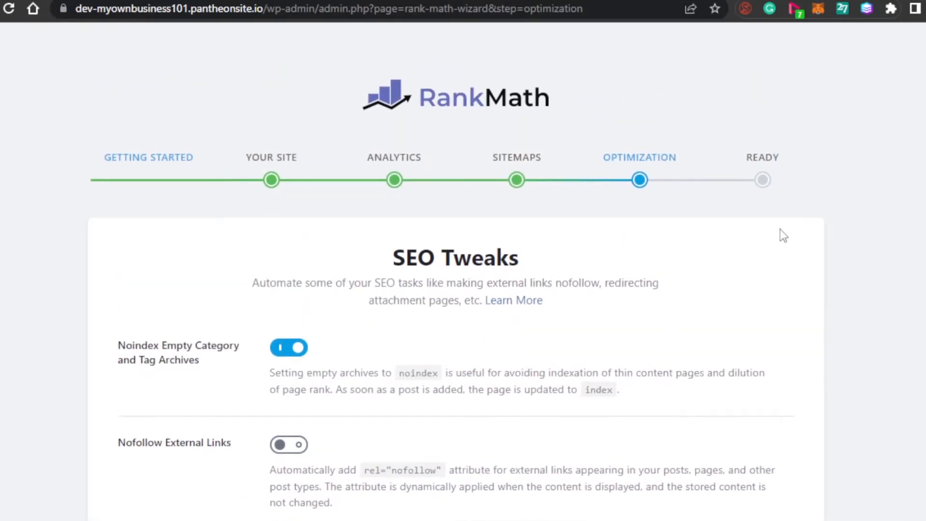
scroll(down, 3)
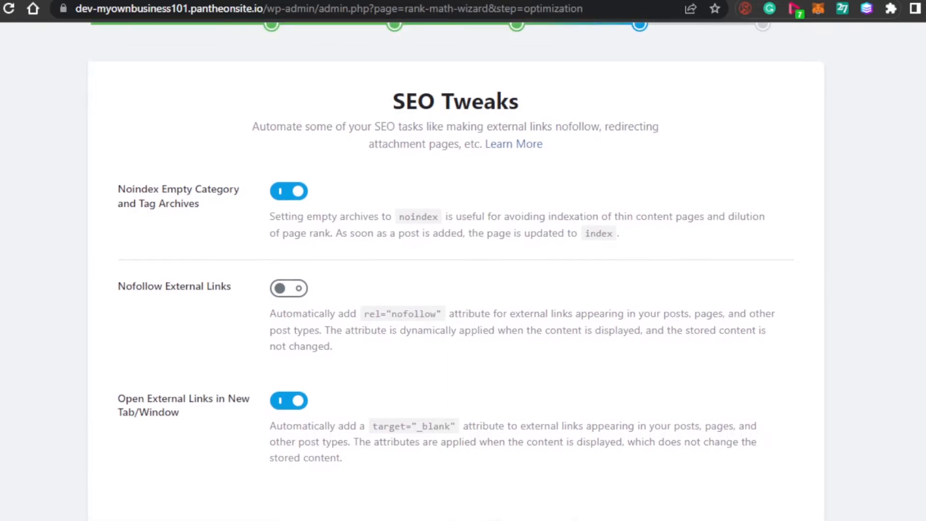
scroll(down, 3)
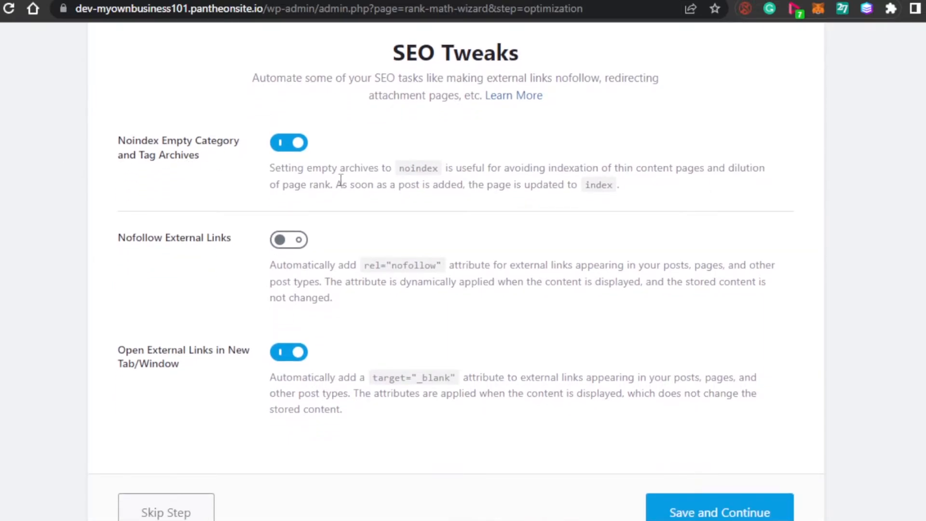
mouse_move(405, 181)
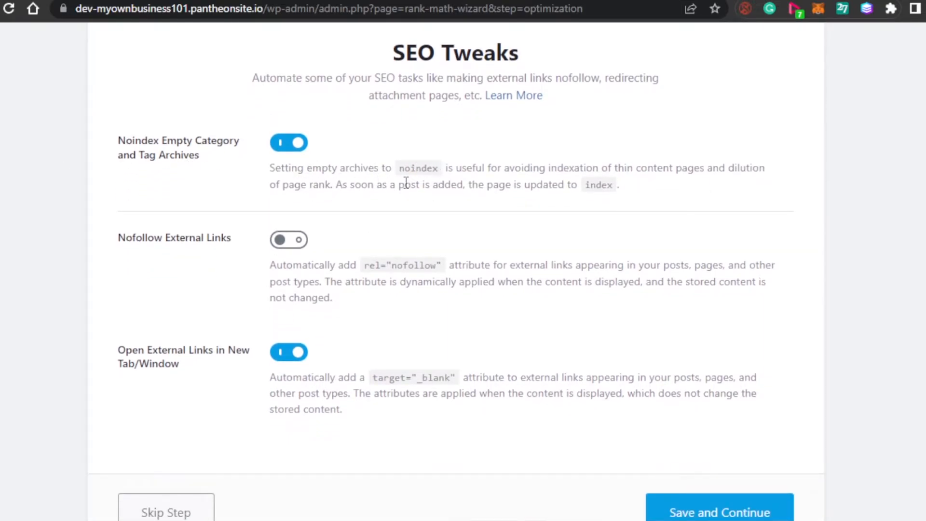
mouse_move(130, 250)
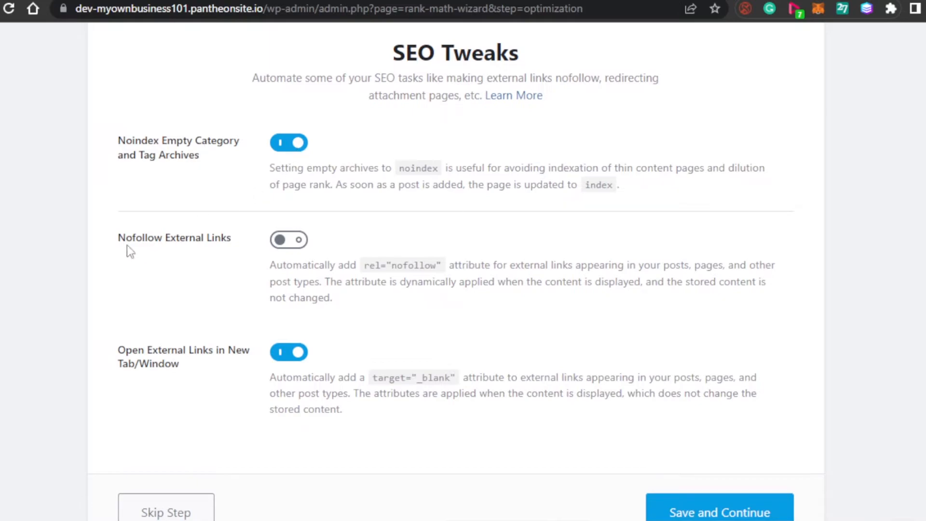
mouse_move(238, 367)
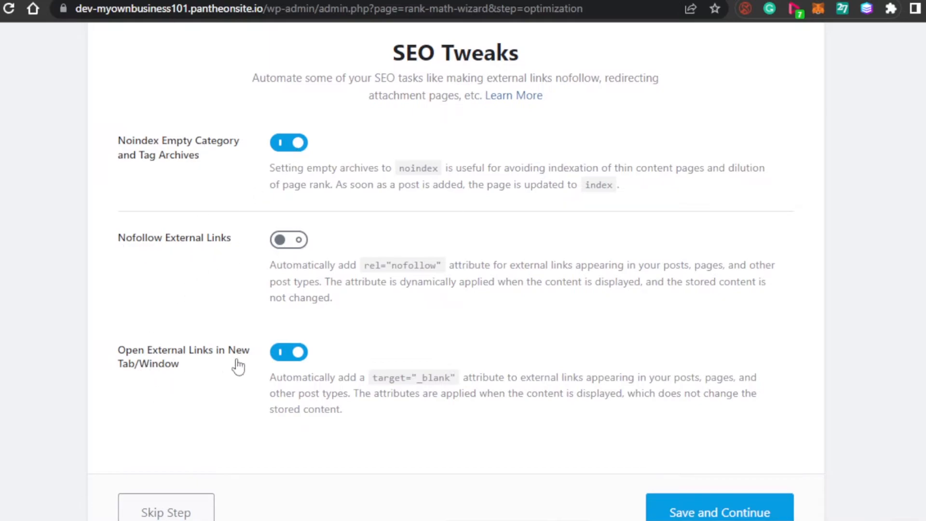
mouse_move(856, 210)
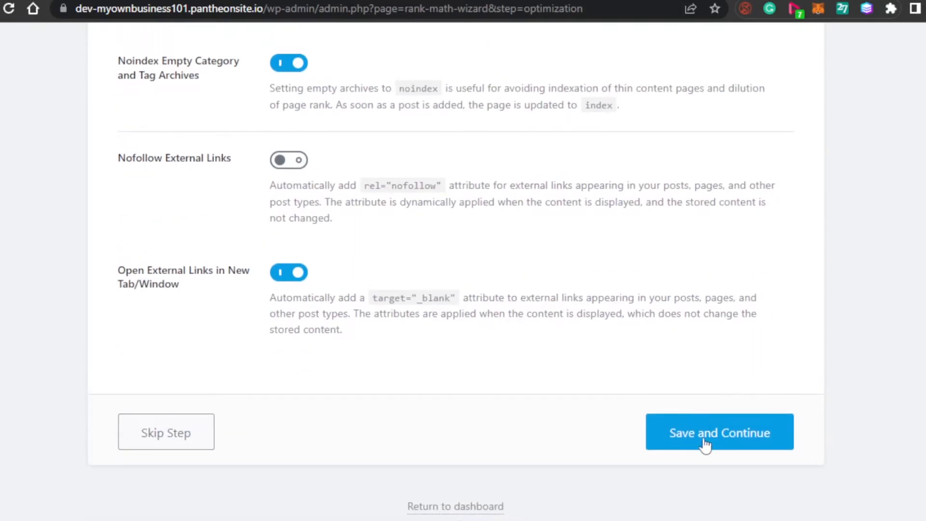
click(718, 432)
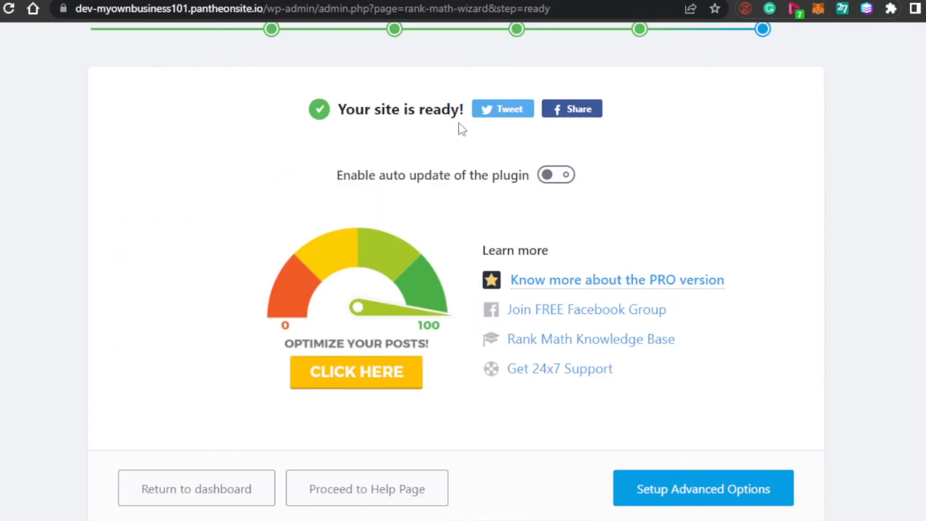
mouse_move(311, 180)
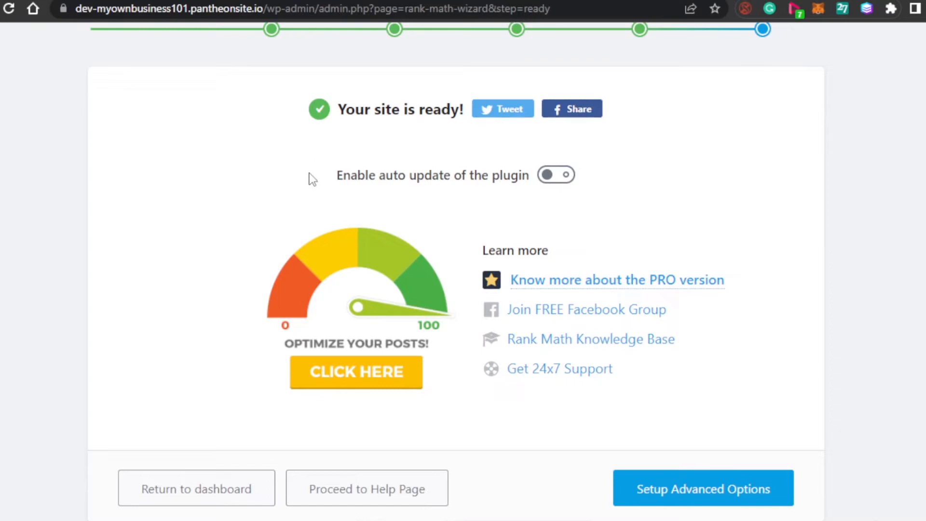
mouse_move(428, 329)
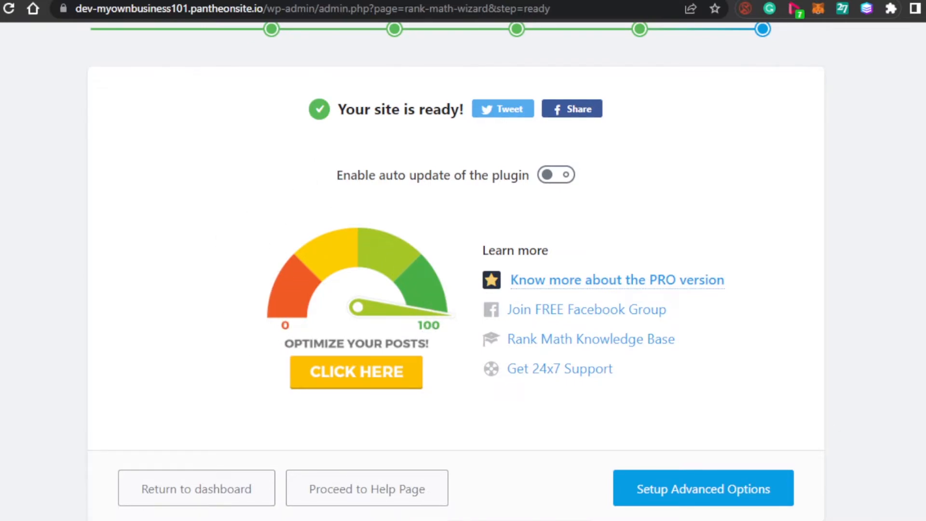
mouse_move(912, 242)
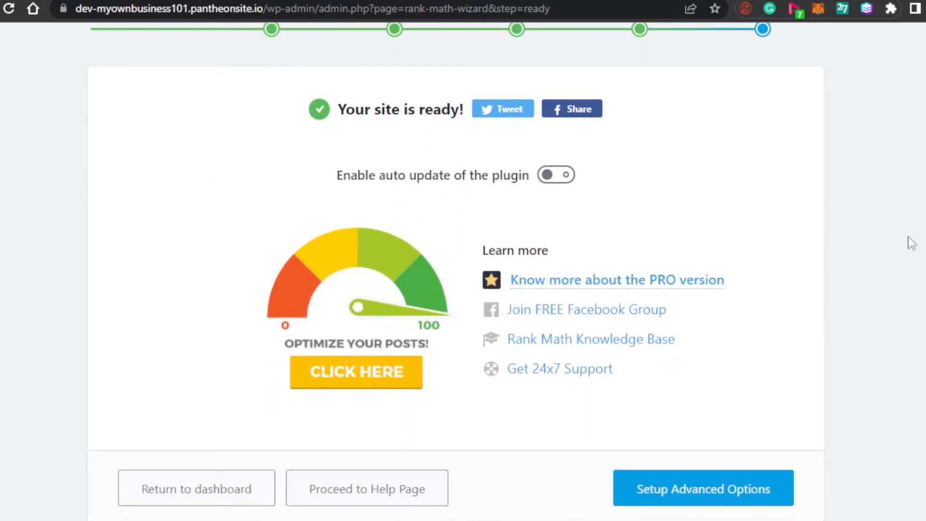
mouse_move(401, 144)
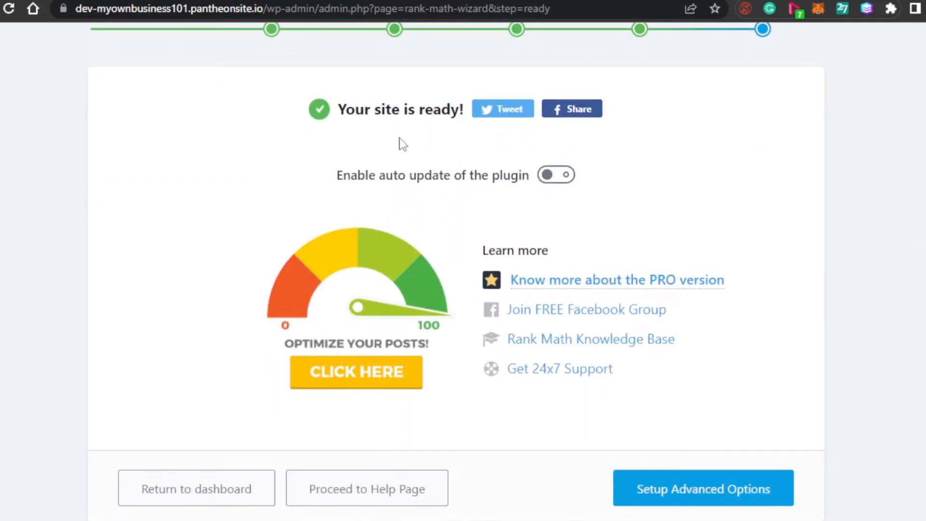
mouse_move(338, 183)
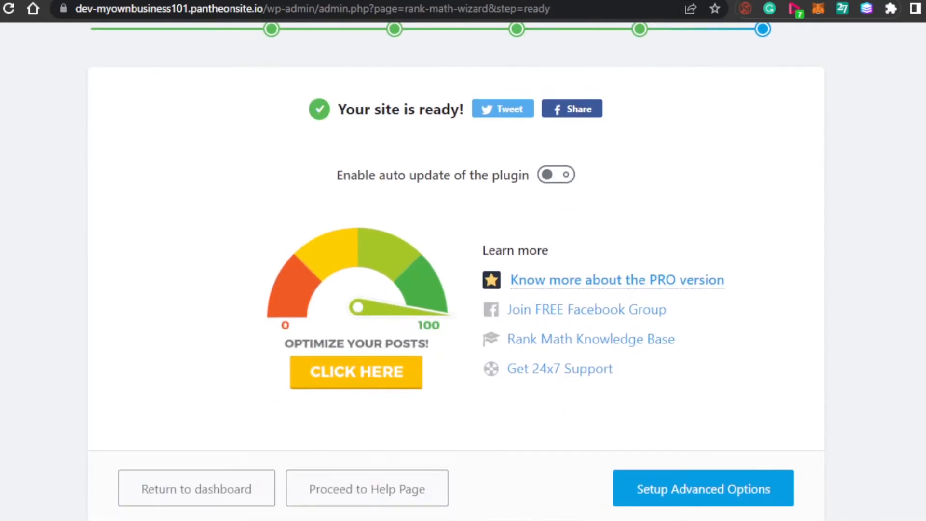
mouse_move(416, 191)
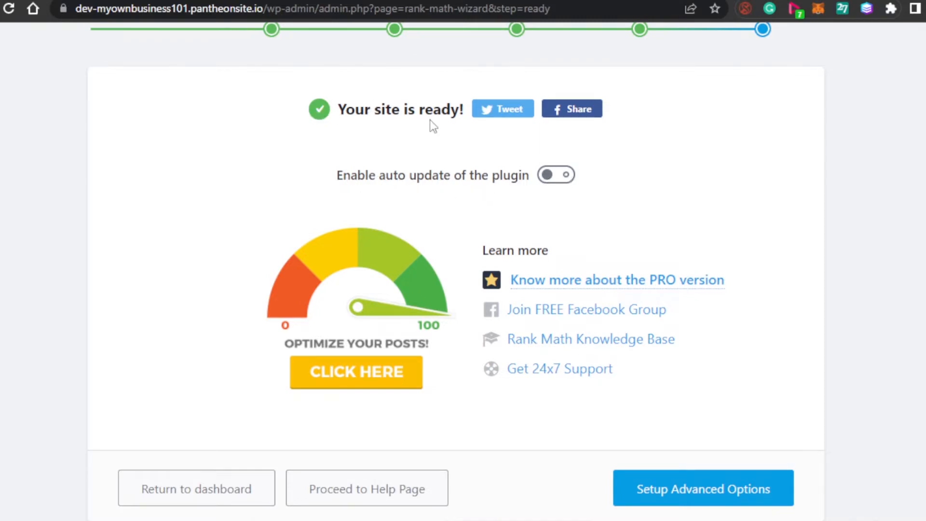
mouse_move(551, 196)
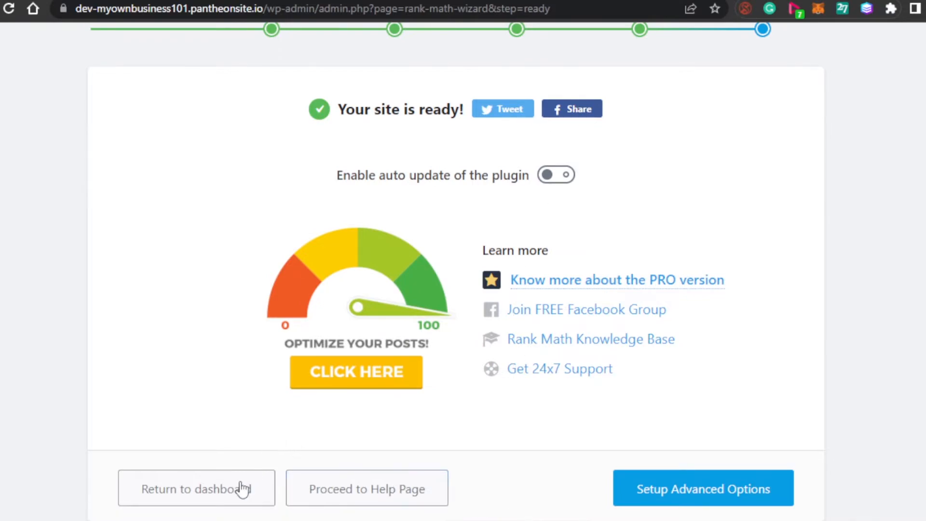
mouse_move(725, 474)
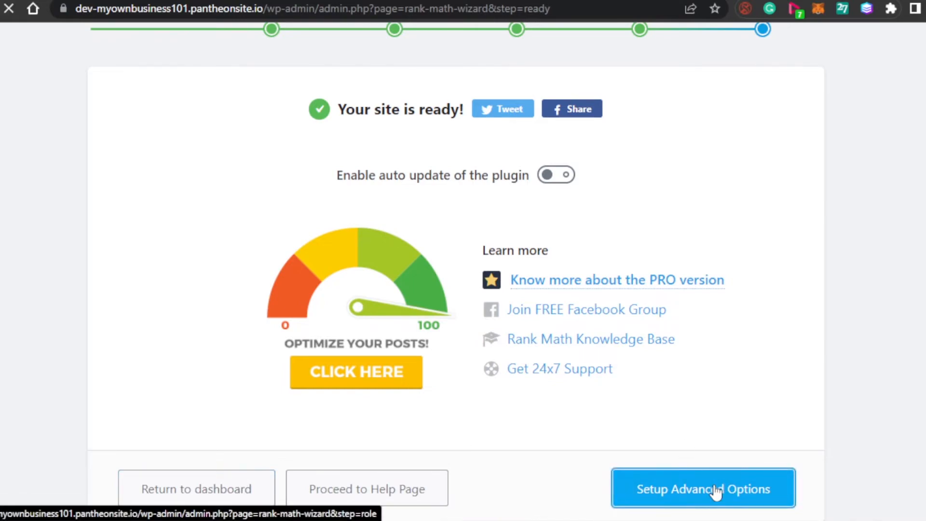
- Start Rank Math's advanced options setup from the 'Your site is ready' screen
click(702, 488)
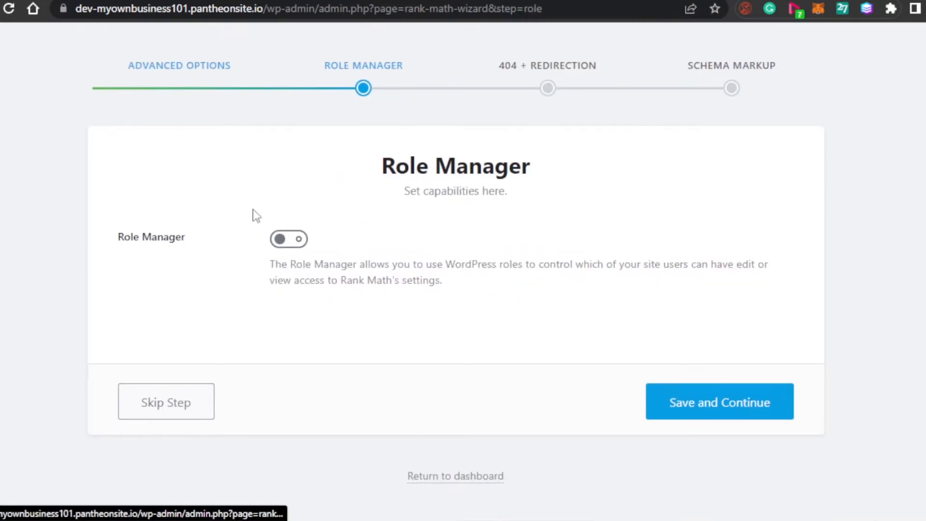
mouse_move(466, 280)
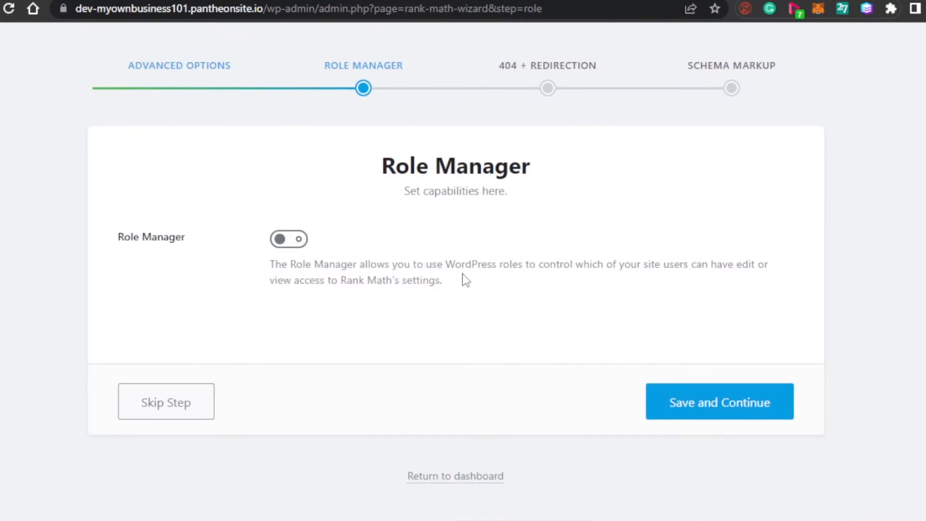
mouse_move(639, 278)
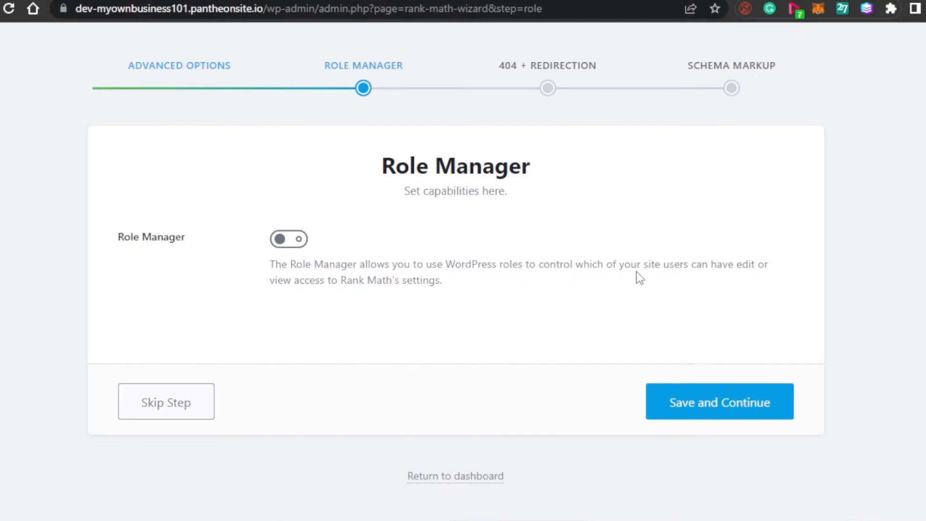
mouse_move(399, 312)
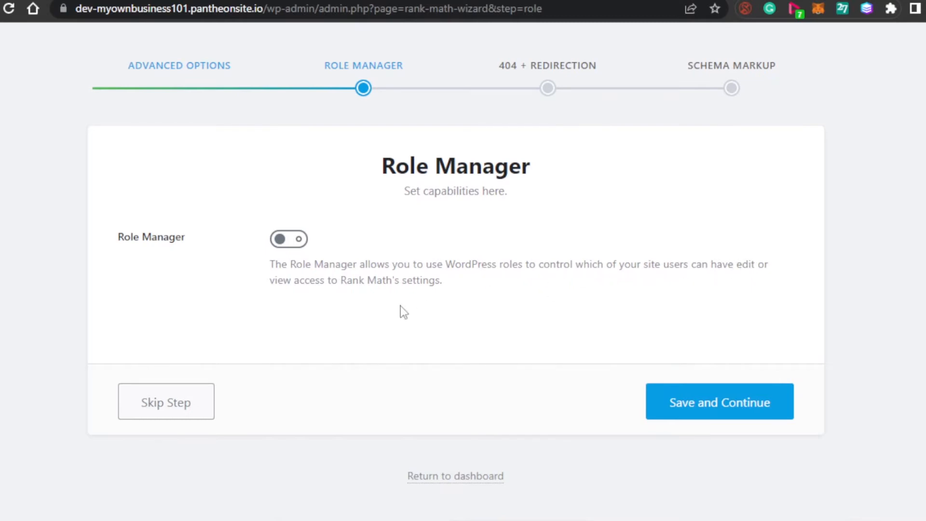
mouse_move(399, 134)
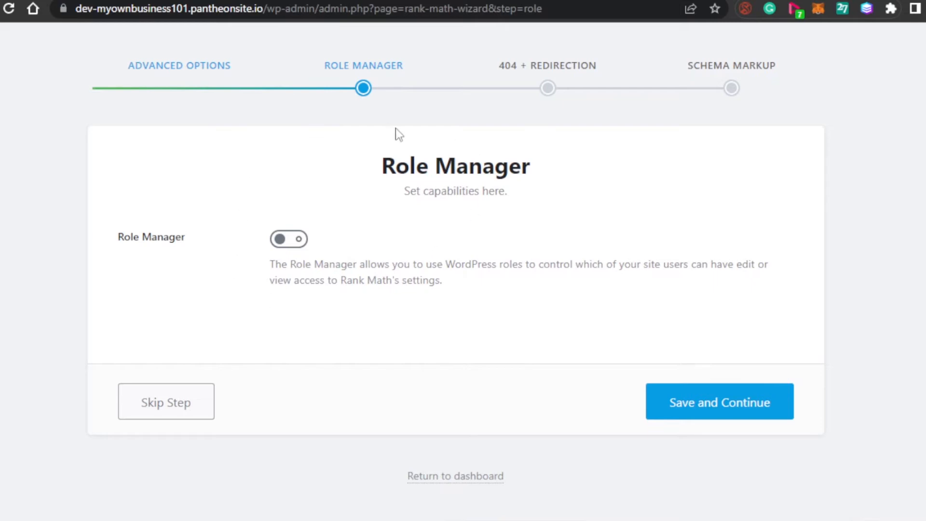
mouse_move(594, 130)
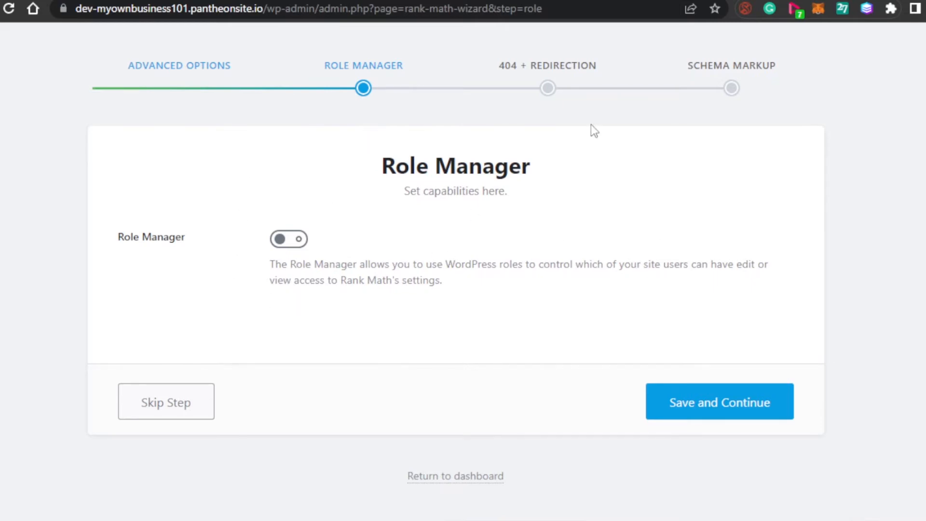
- Save the Role Manager step with Role Manager left off and continue to 404 + Redirection
click(718, 401)
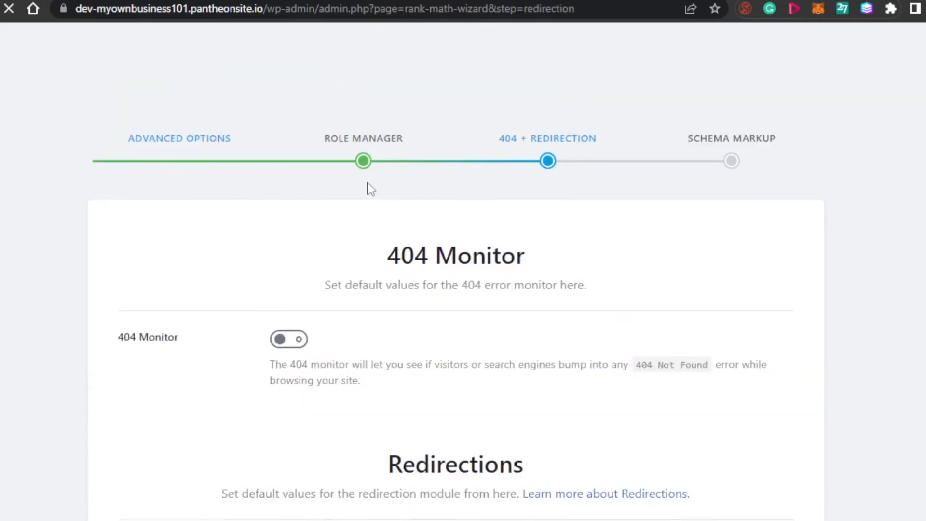
- Save the 404 + Redirection step with 404 Monitor and Redirections left off
scroll(up, 3)
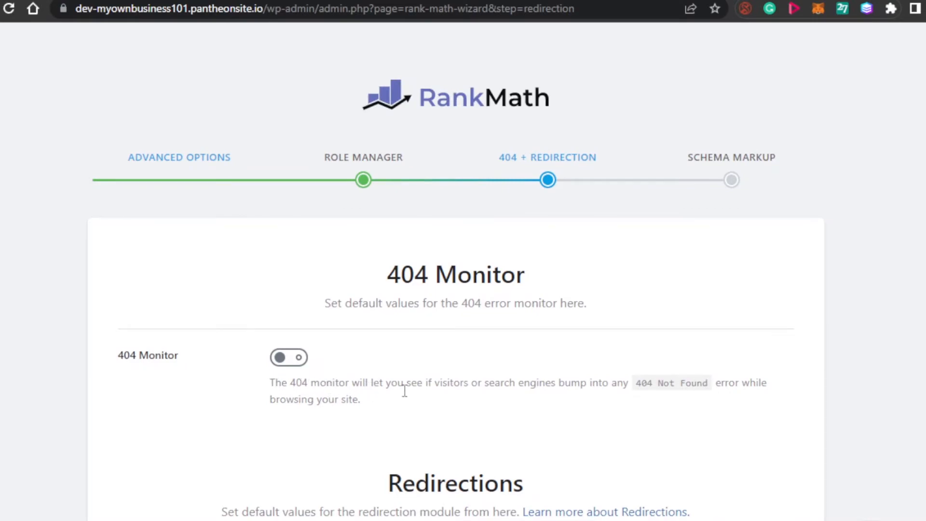
scroll(down, 3)
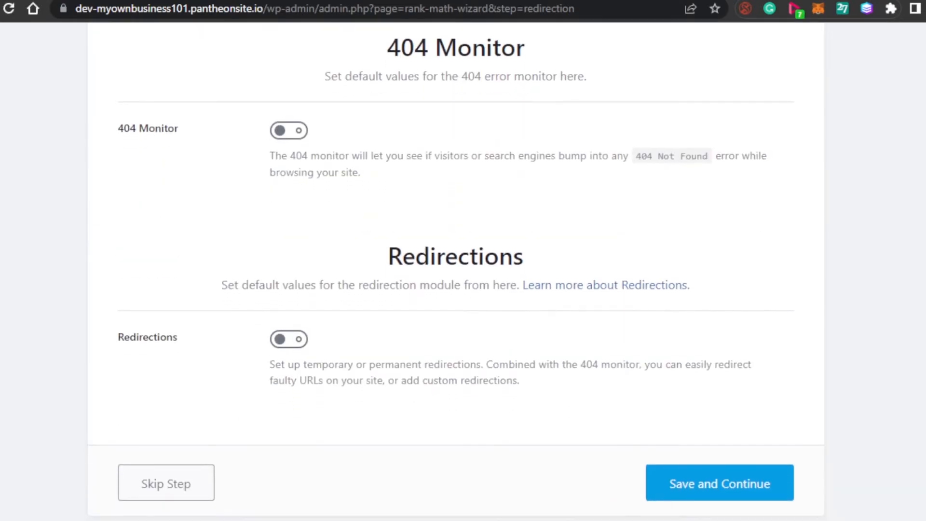
scroll(up, 3)
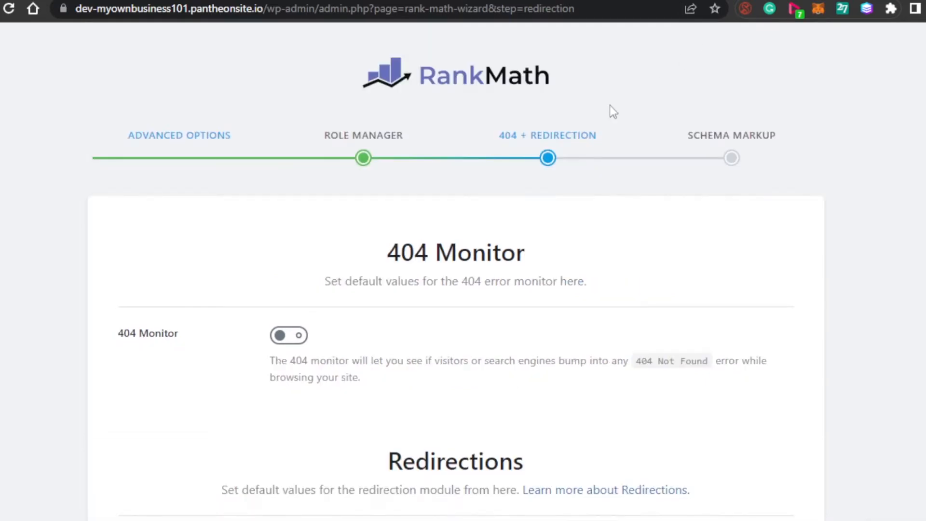
scroll(down, 3)
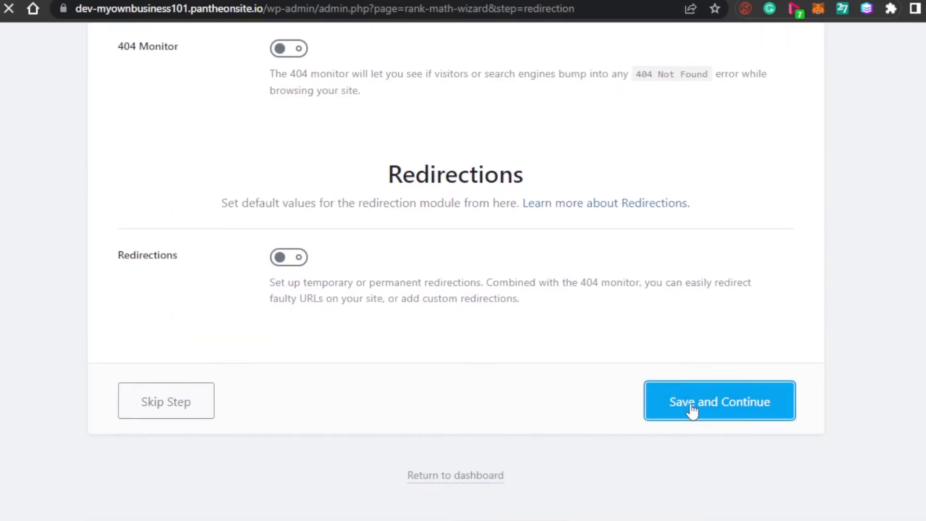
click(719, 401)
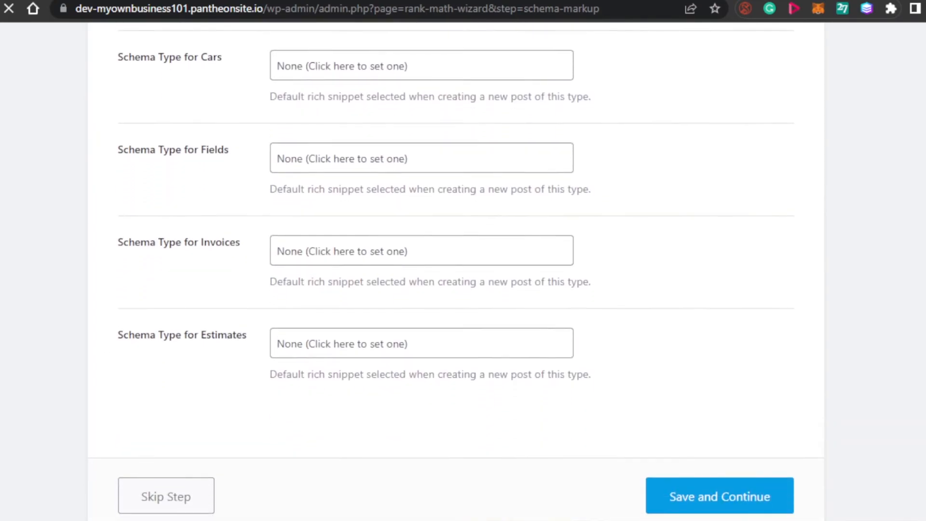
- Save the Schema Markup step with every schema type at None, reaching the Modules page
scroll(down, 3)
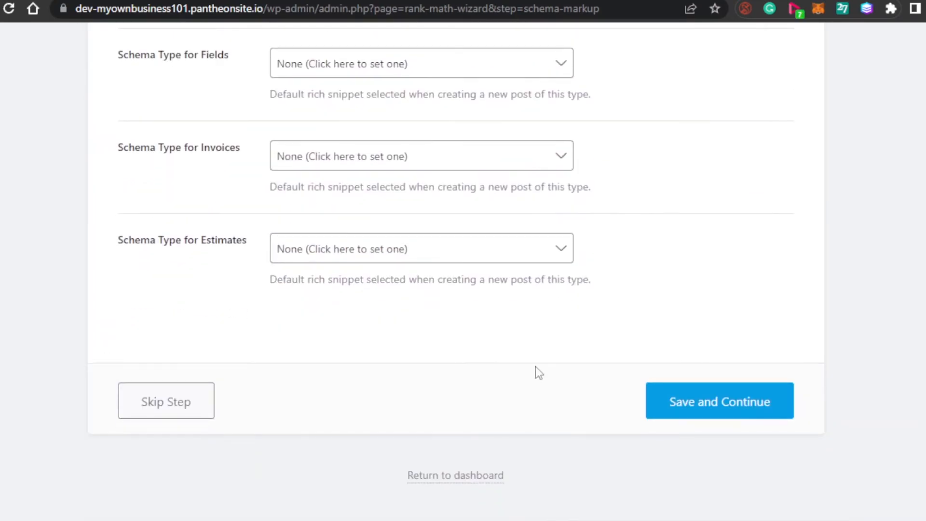
click(718, 400)
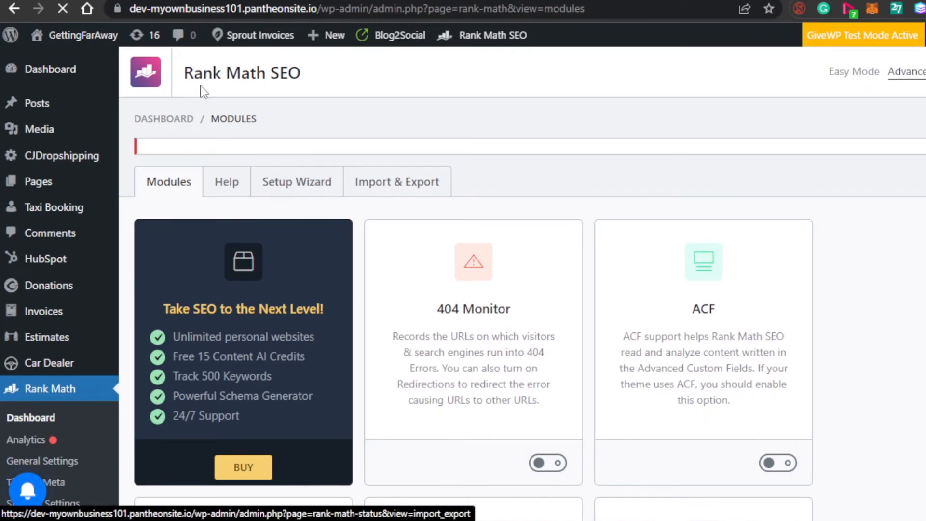
mouse_move(426, 142)
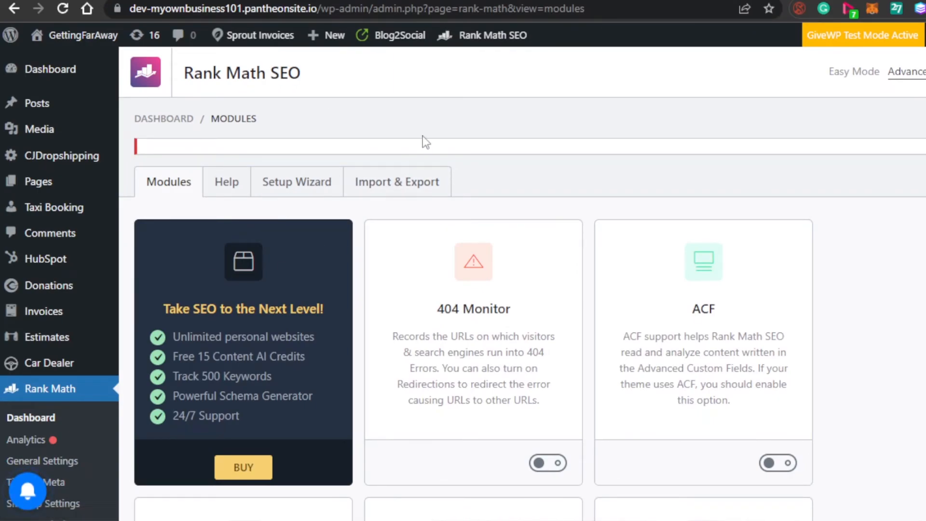
mouse_move(179, 283)
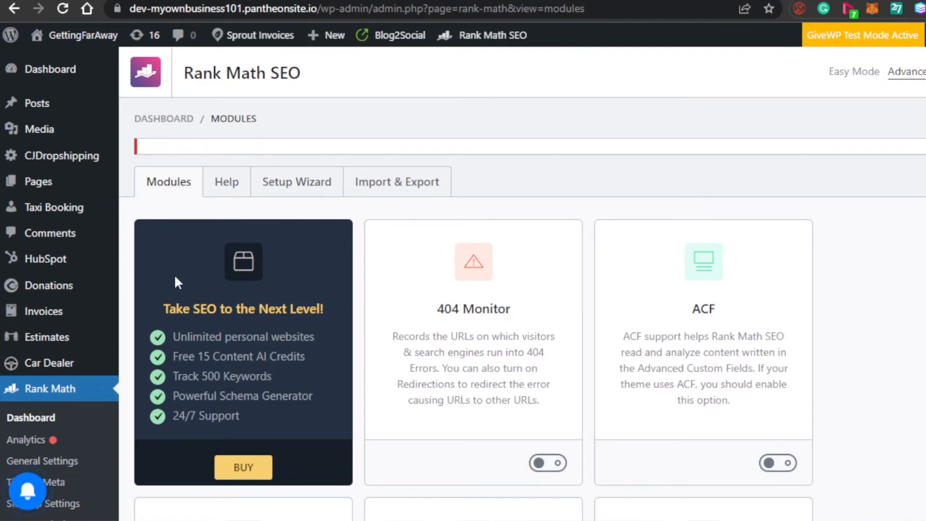
mouse_move(26, 439)
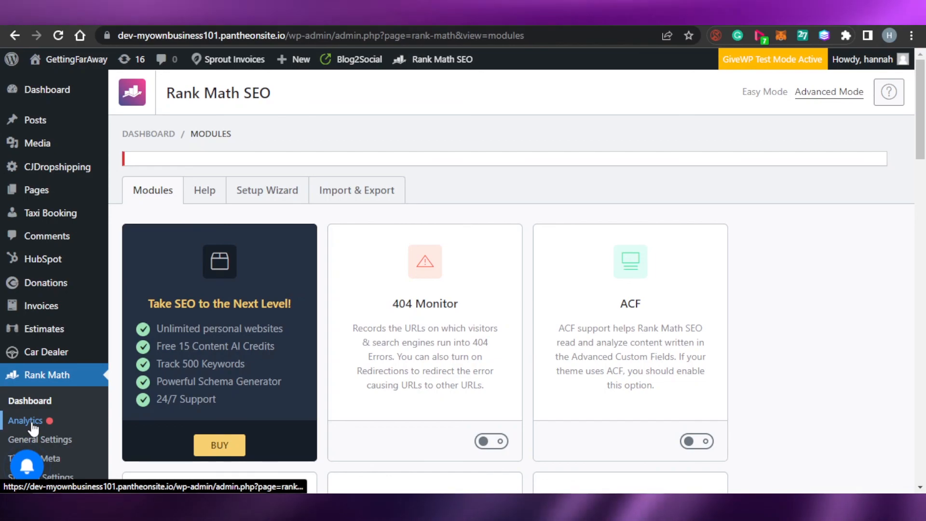
click(25, 421)
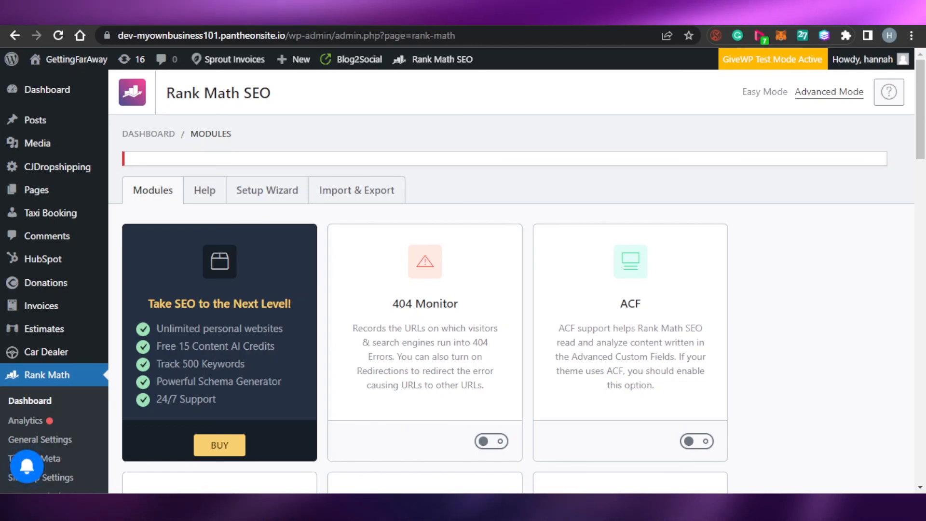
mouse_move(860, 164)
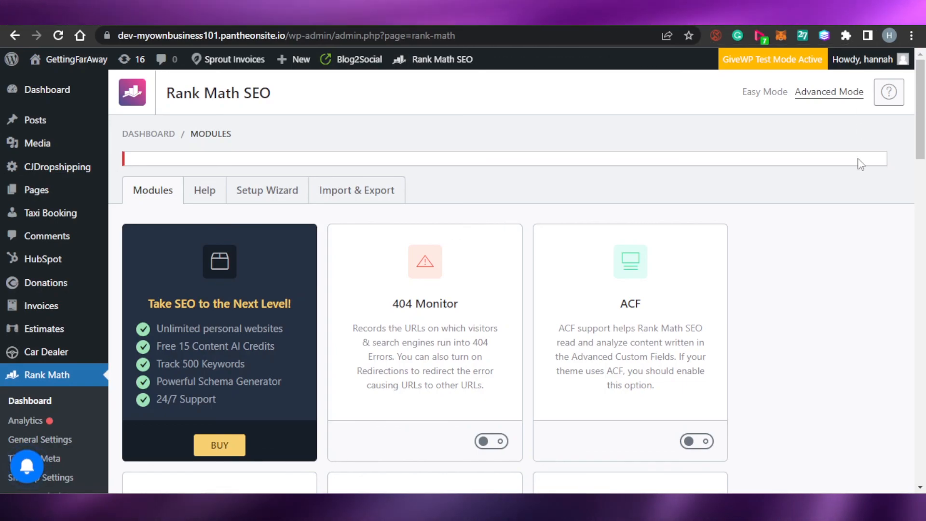